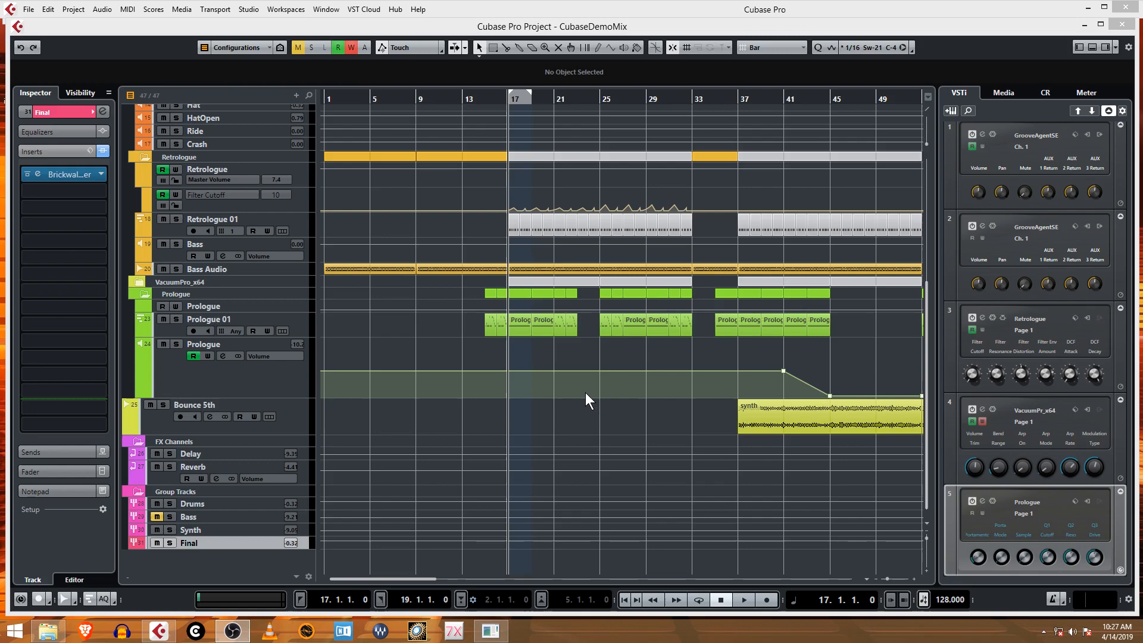
mouse_move(536, 247)
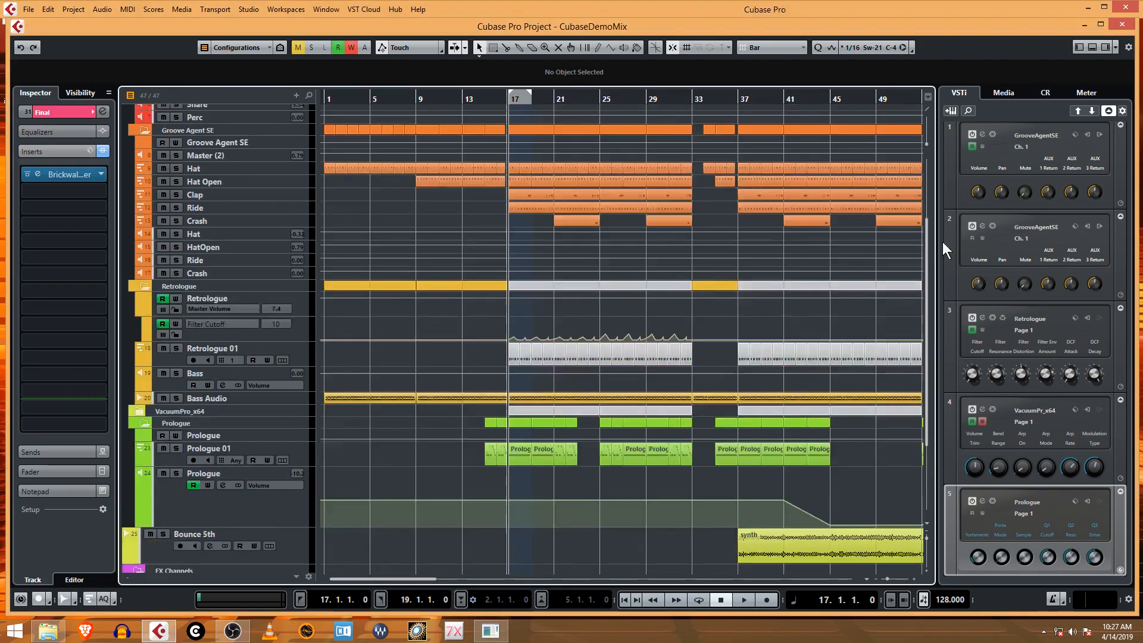
Select the Prologue part at bar 17 and view then close the Arpache SX arpeggiator settings.
scroll(down, 3)
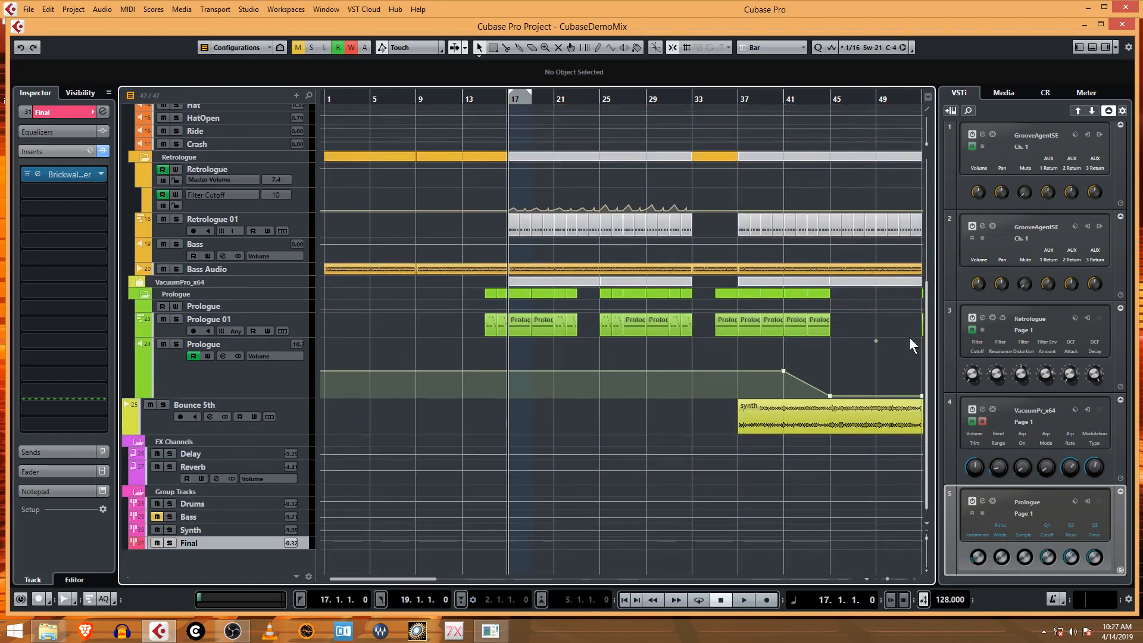
mouse_move(568, 384)
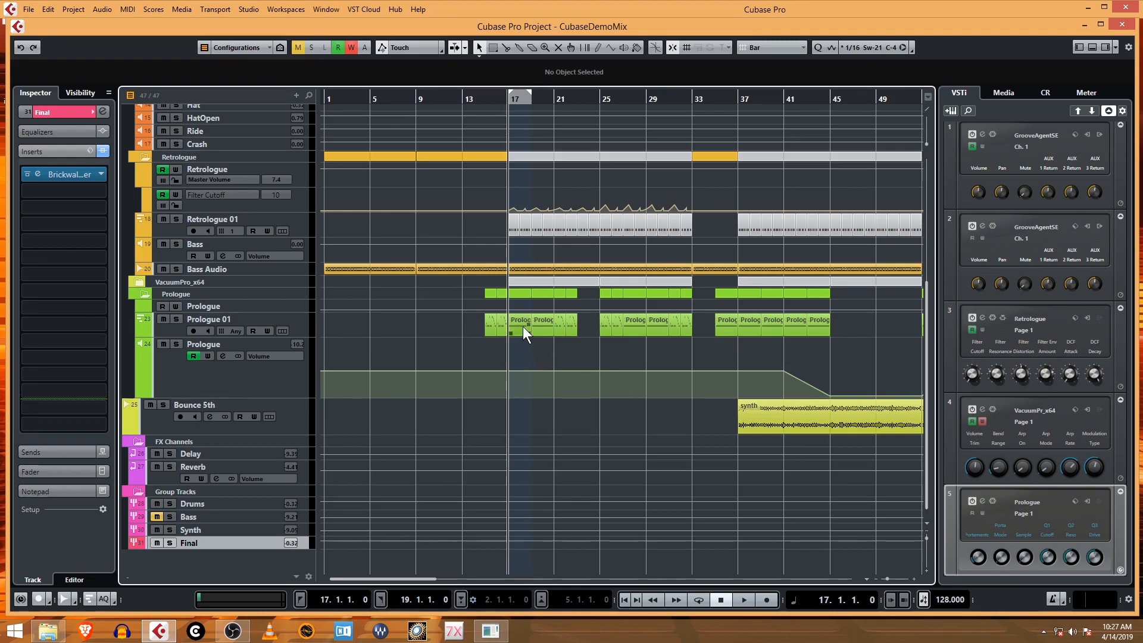
click(518, 323)
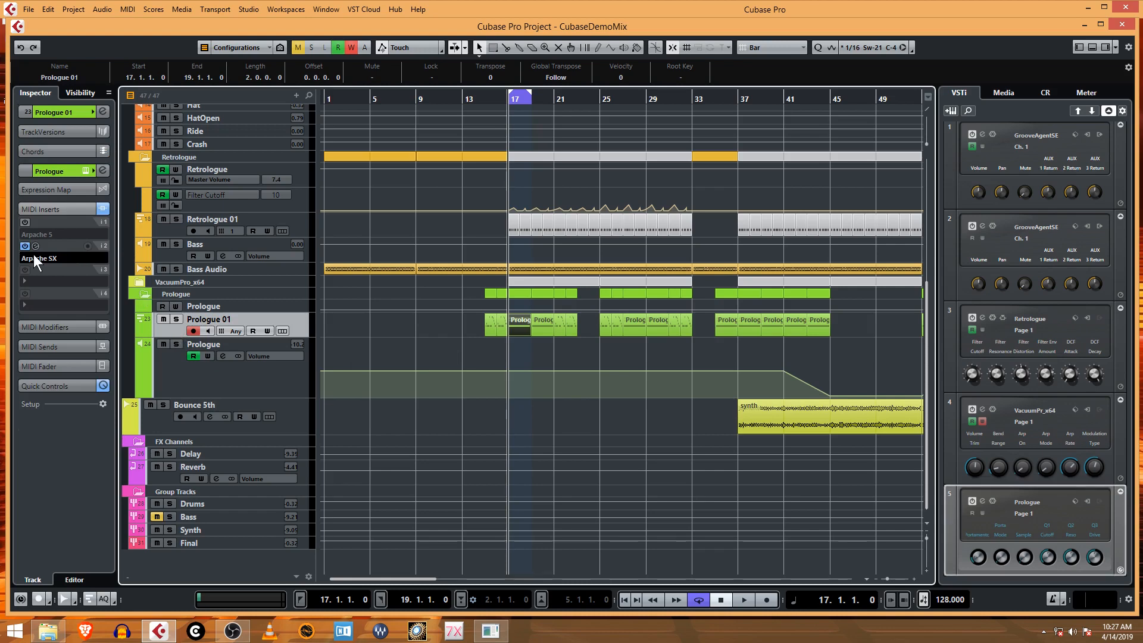
mouse_move(41, 262)
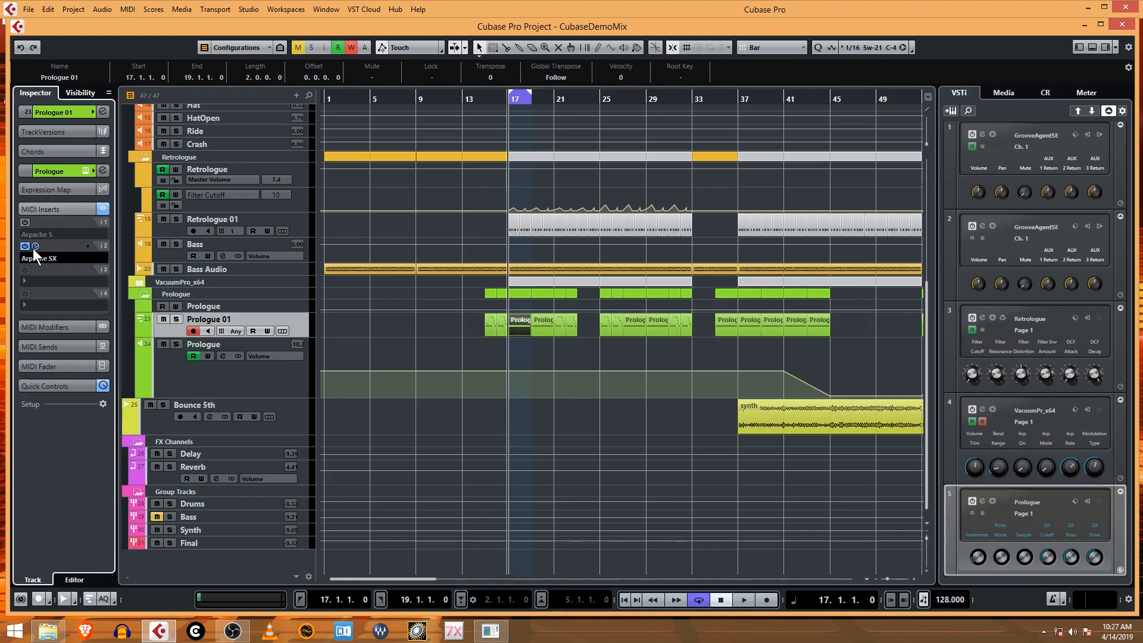
click(25, 246)
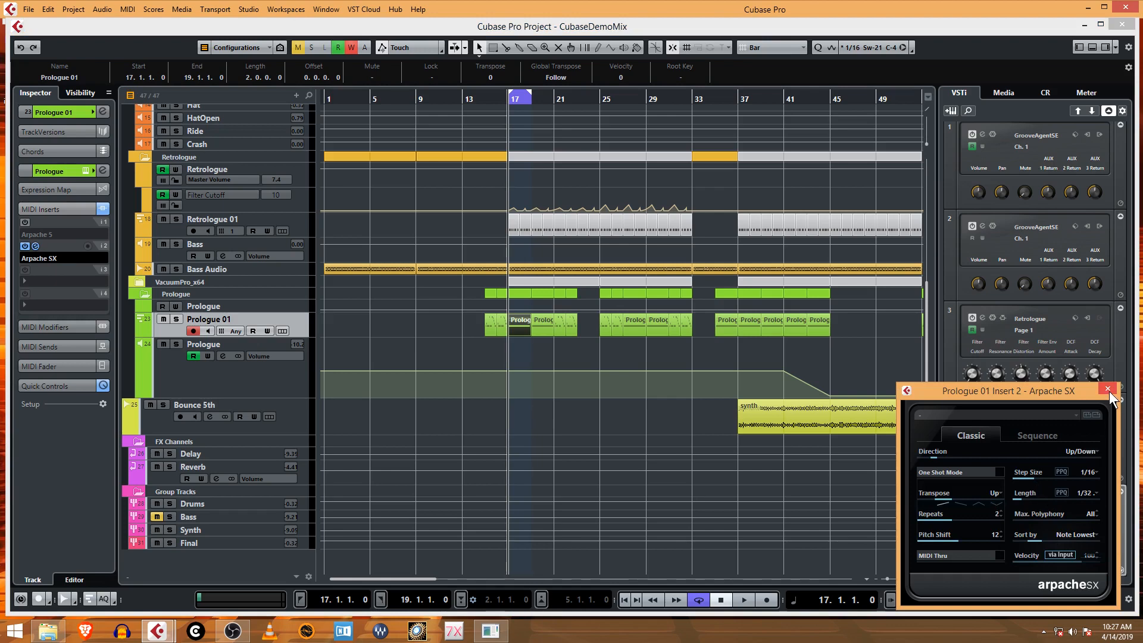
click(1108, 388)
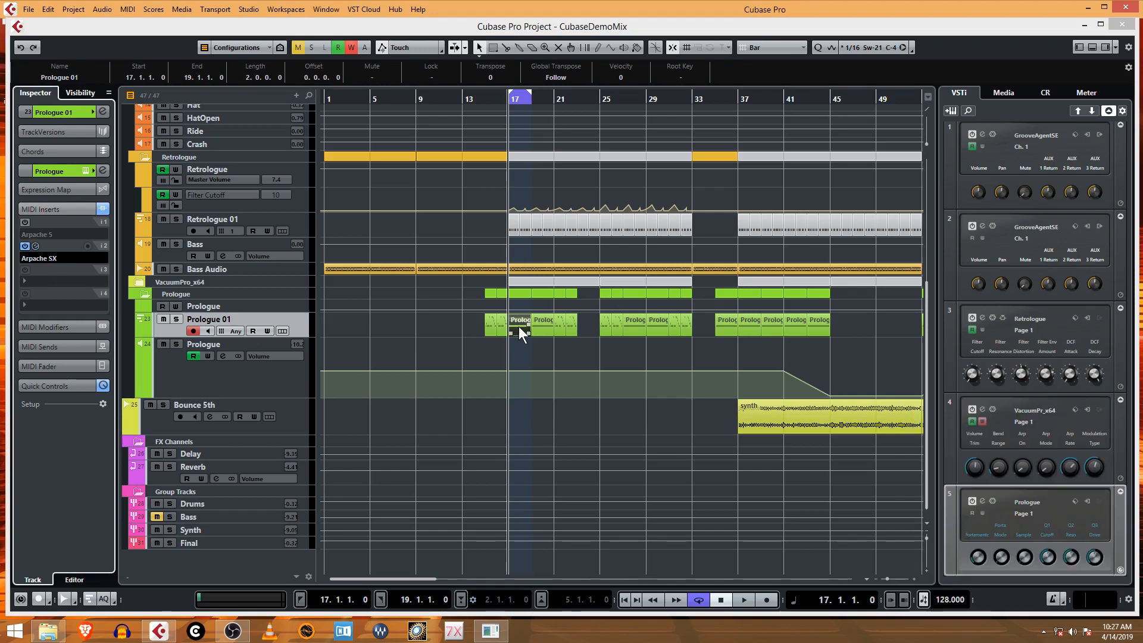
double_click(521, 320)
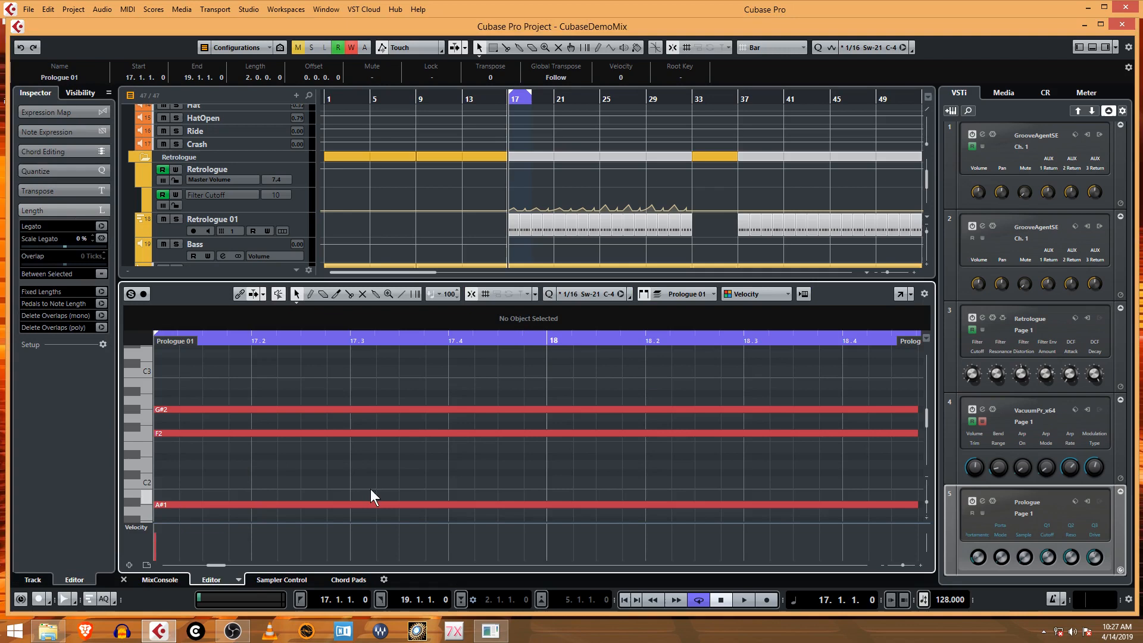
mouse_move(150, 424)
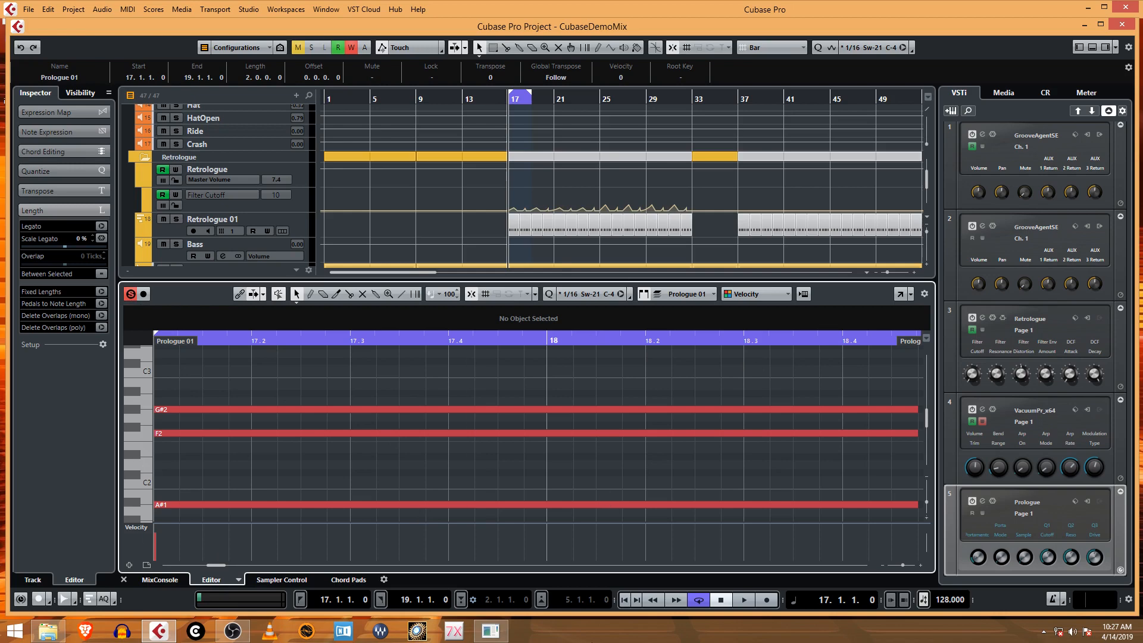
click(742, 599)
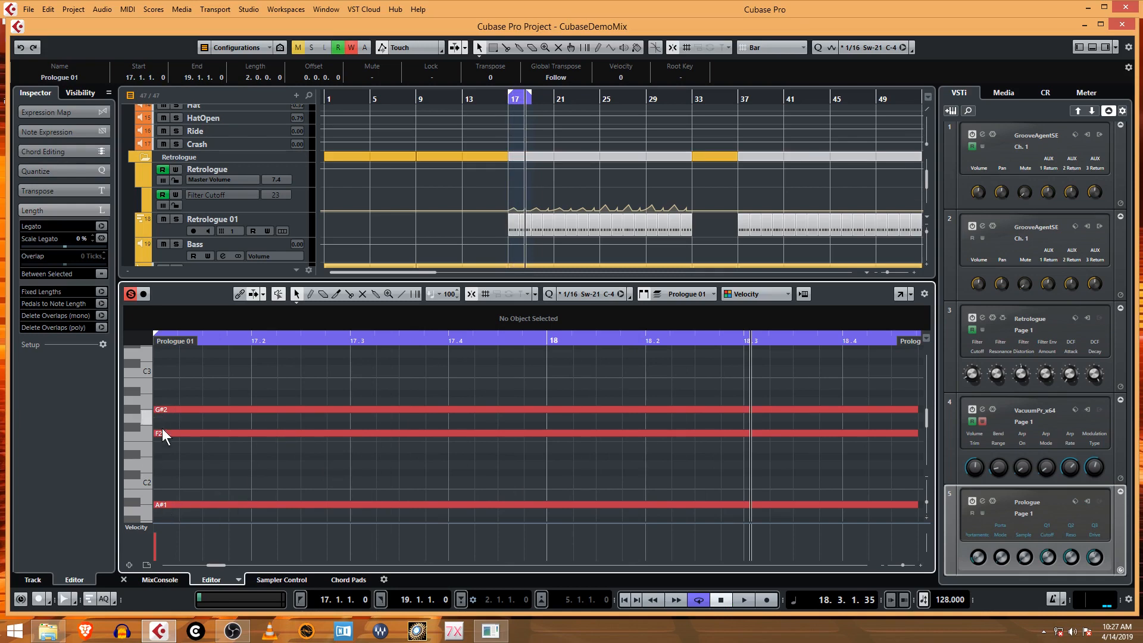
mouse_move(189, 597)
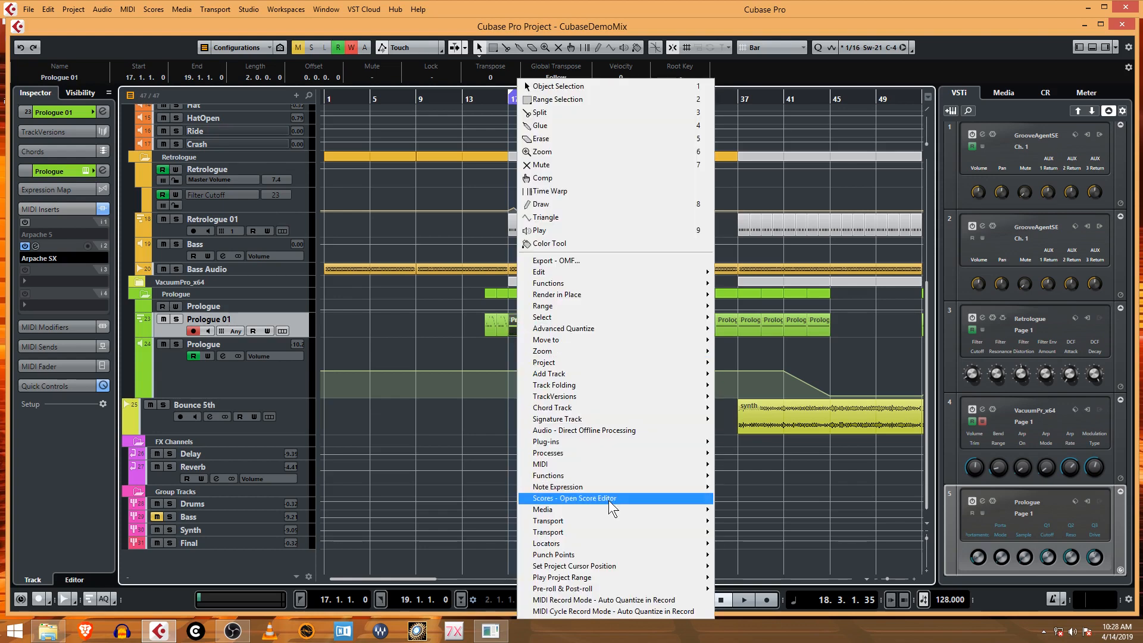
mouse_move(541, 464)
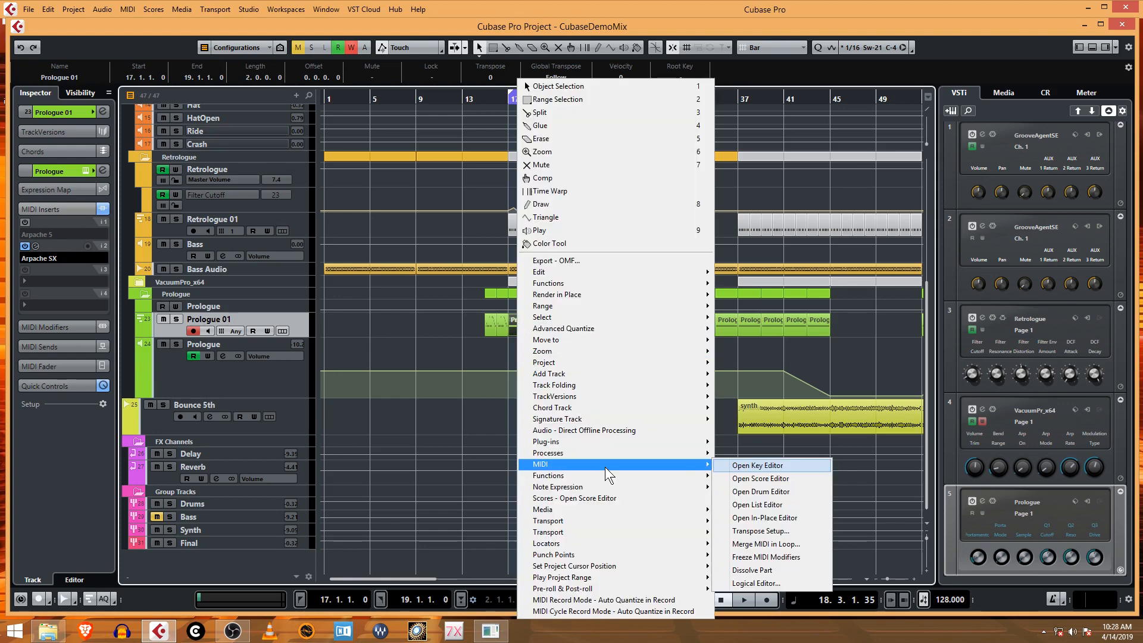
mouse_move(766, 544)
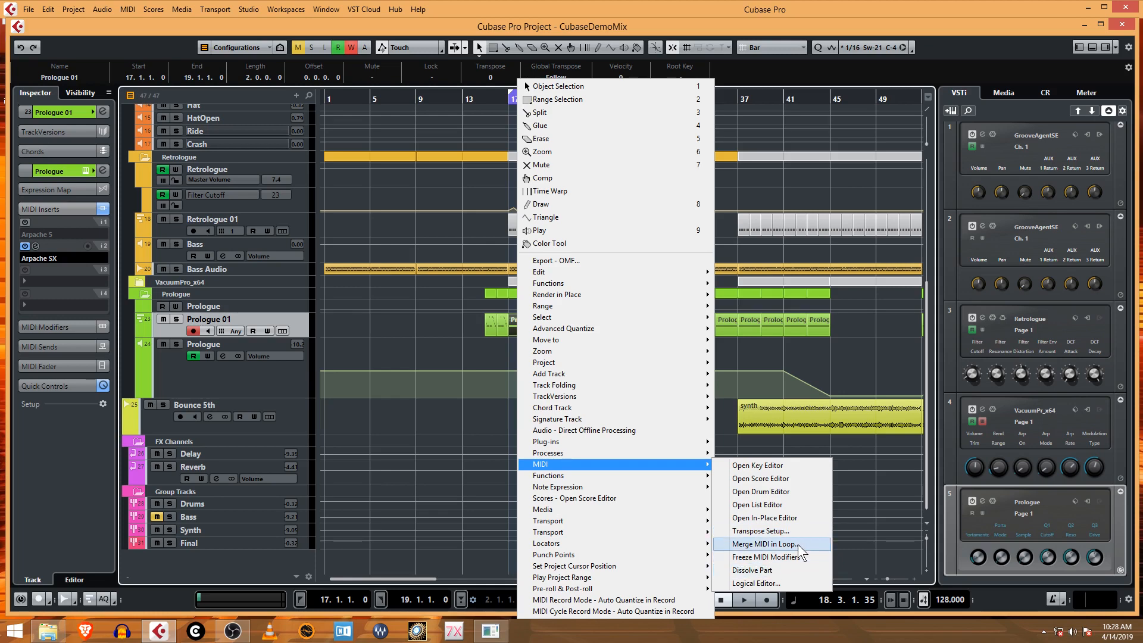
Run Merge MIDI in Loop with Include Inserts kept on, producing a Merged part.
click(761, 544)
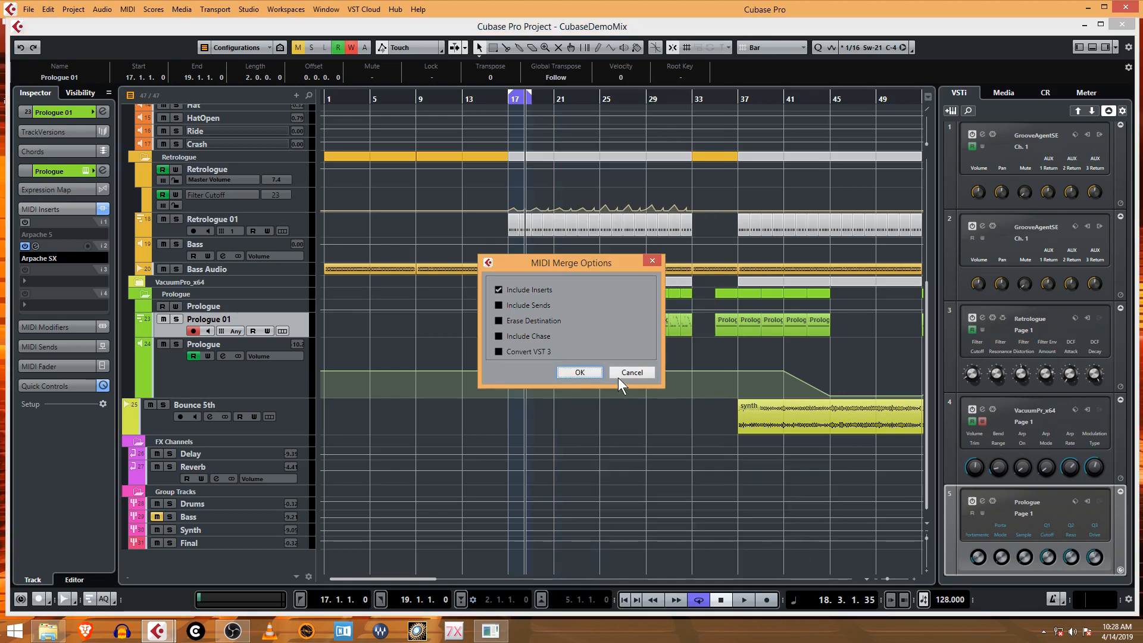
mouse_move(47, 271)
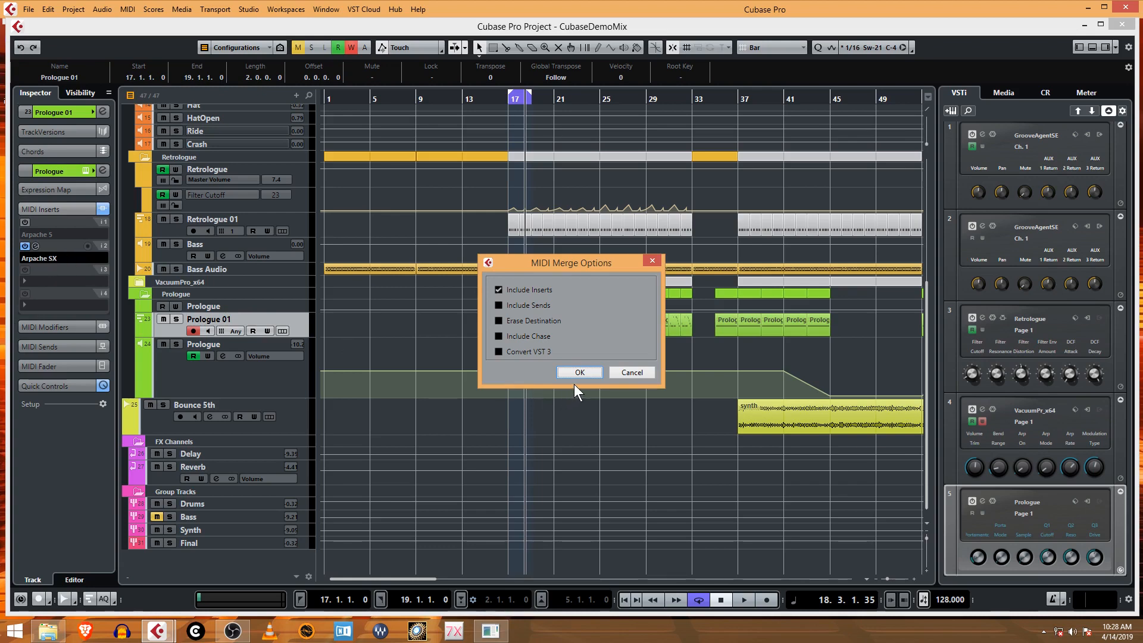
click(578, 373)
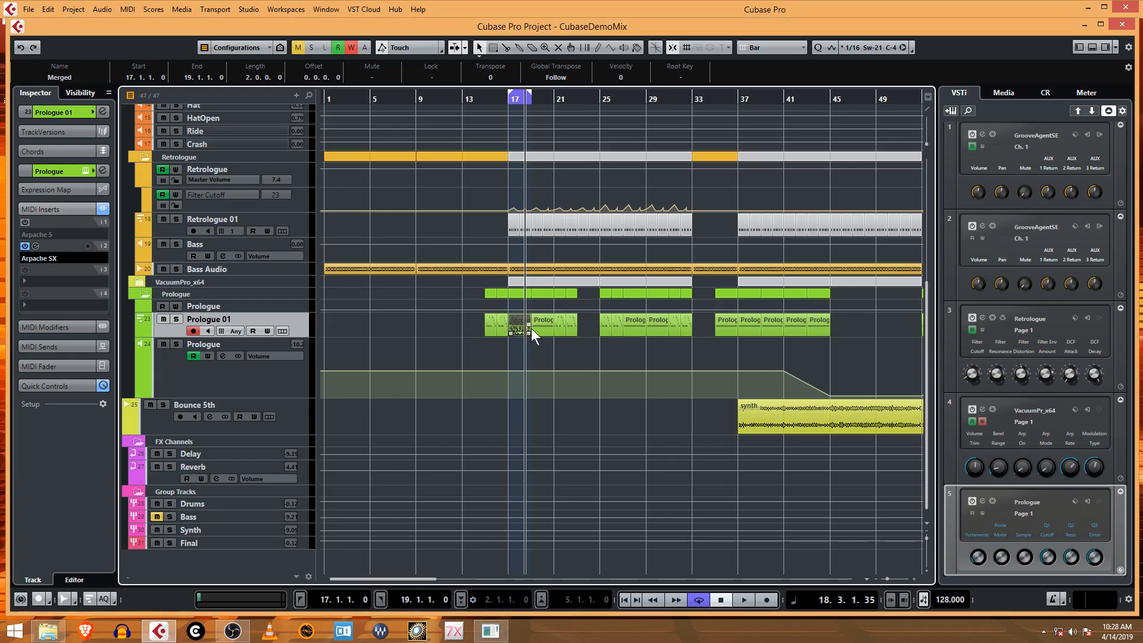
View the Merged part's arpeggiated notes in the Key Editor.
double_click(518, 327)
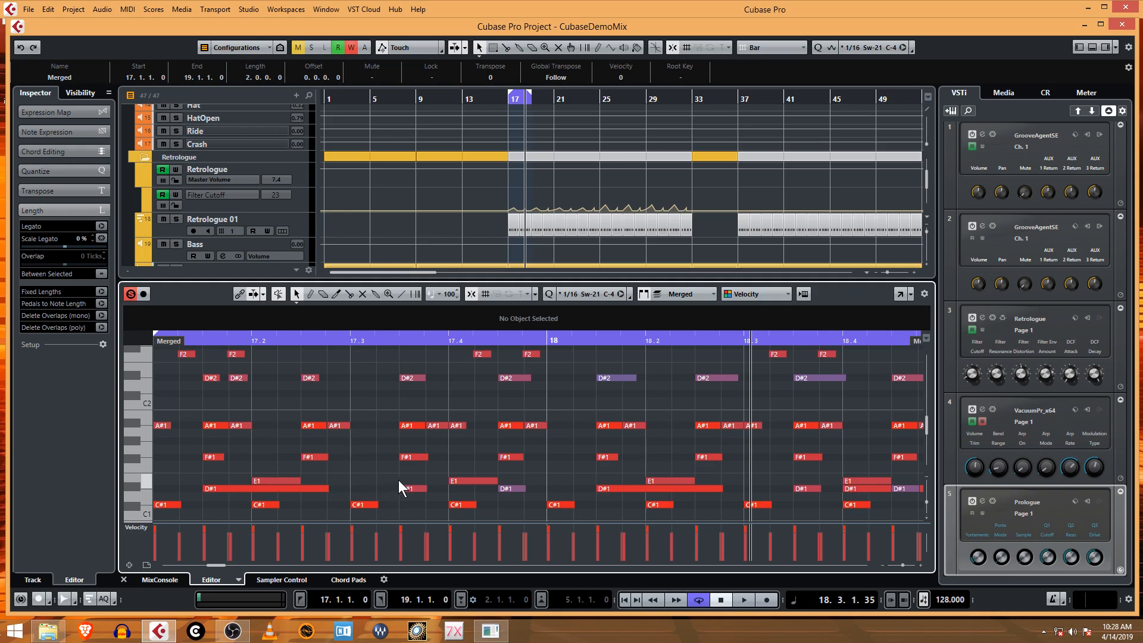
mouse_move(82, 572)
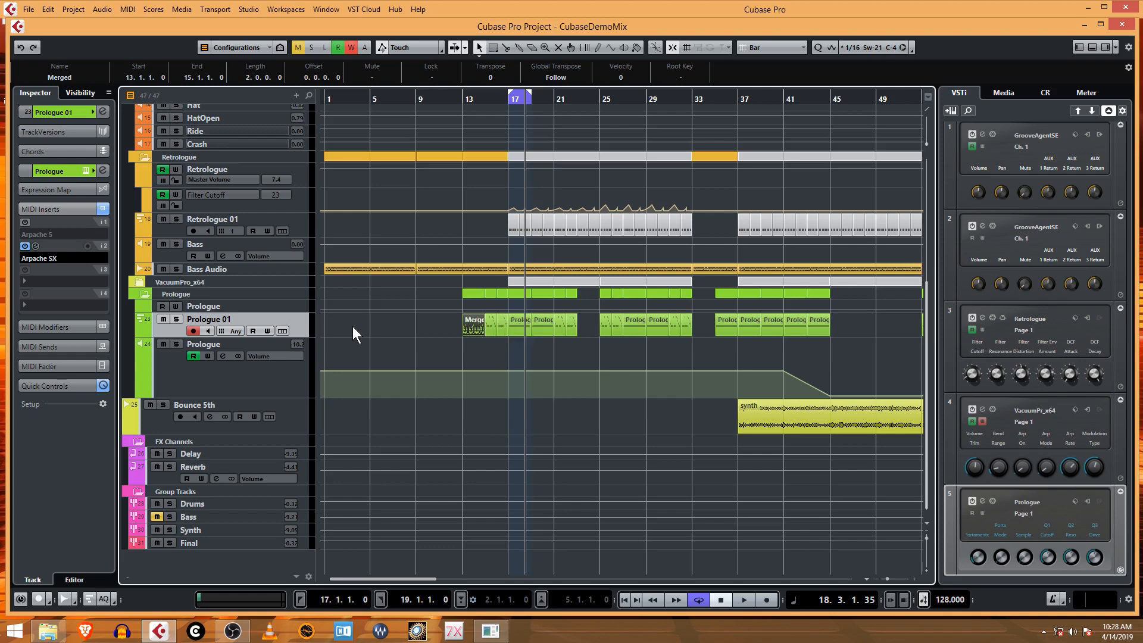
mouse_move(9, 295)
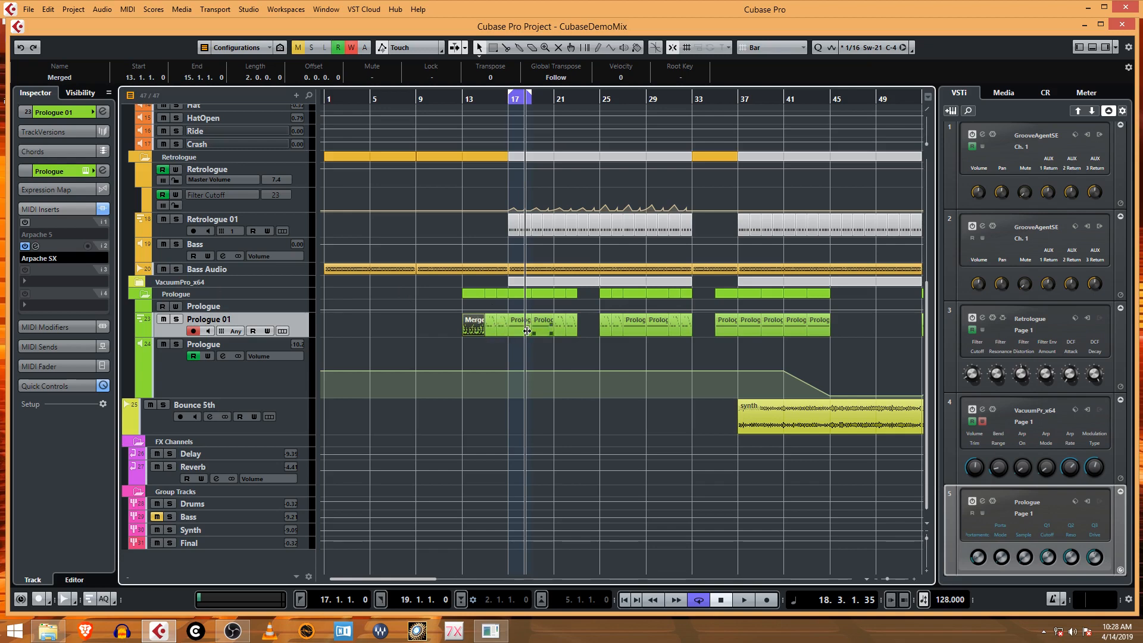
mouse_move(299, 333)
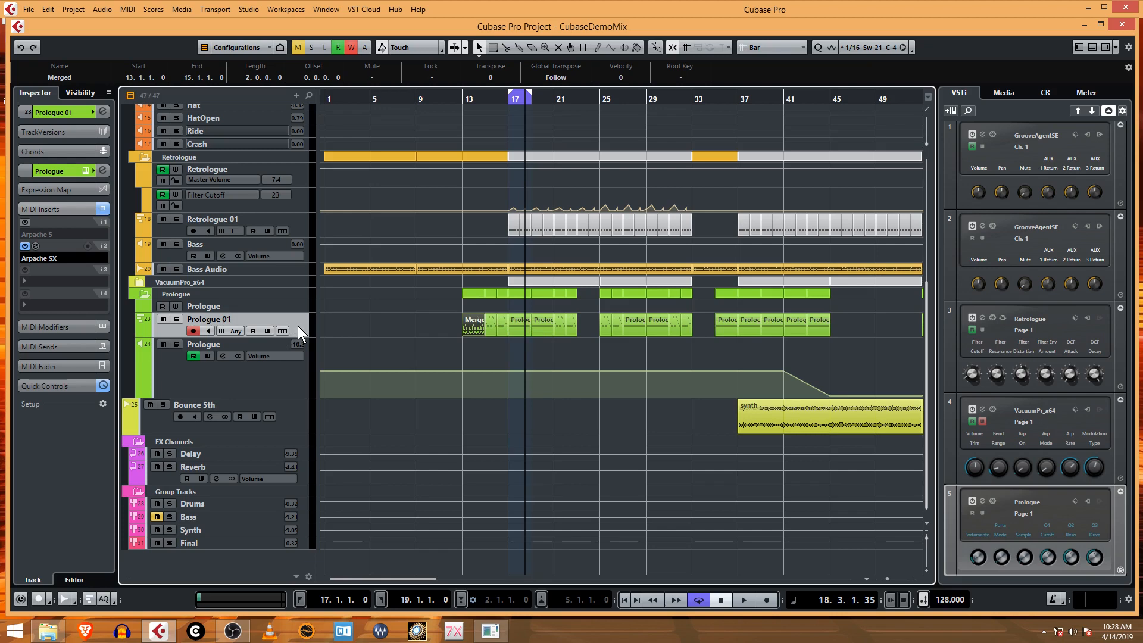
Duplicate Prologue 01 as Prologue 01 (D) and select the Merged part on the copy.
right_click(299, 332)
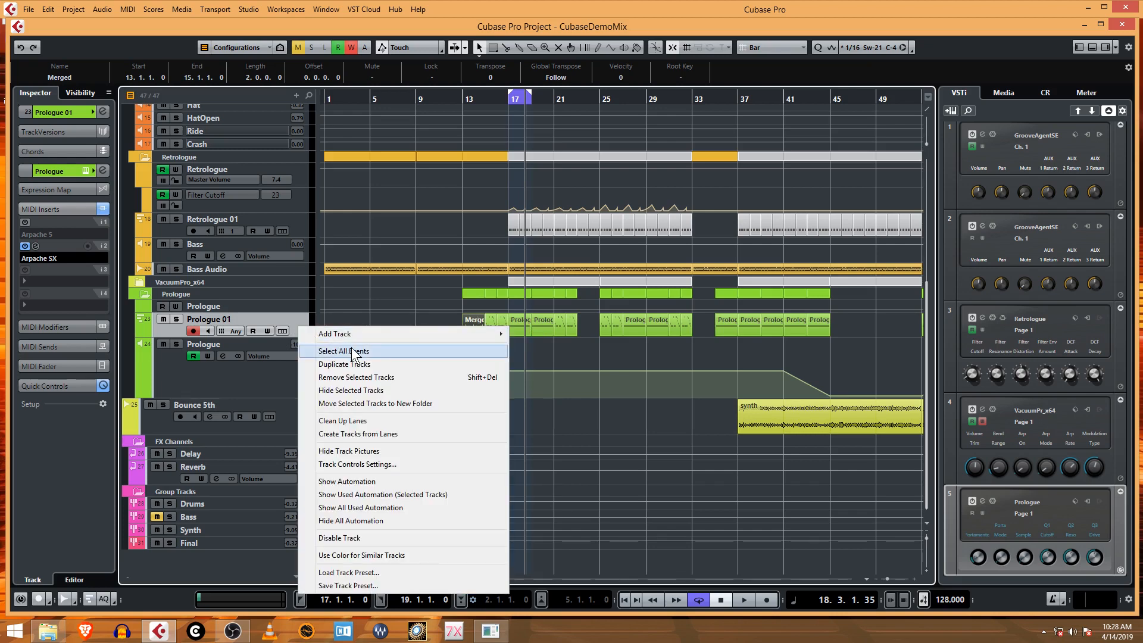
click(343, 365)
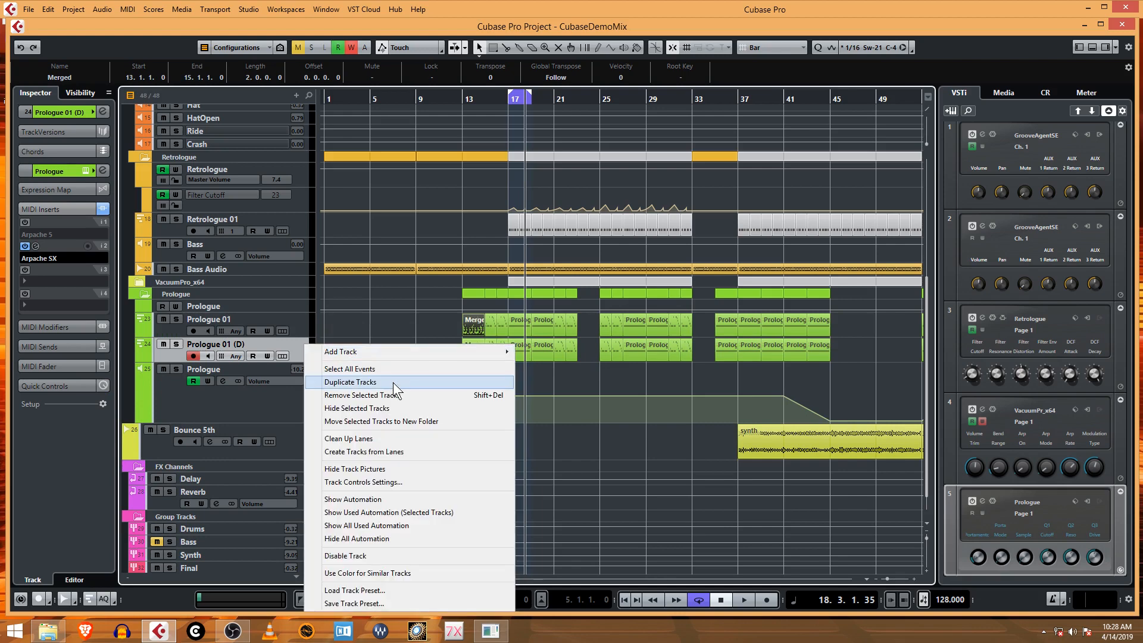
click(350, 368)
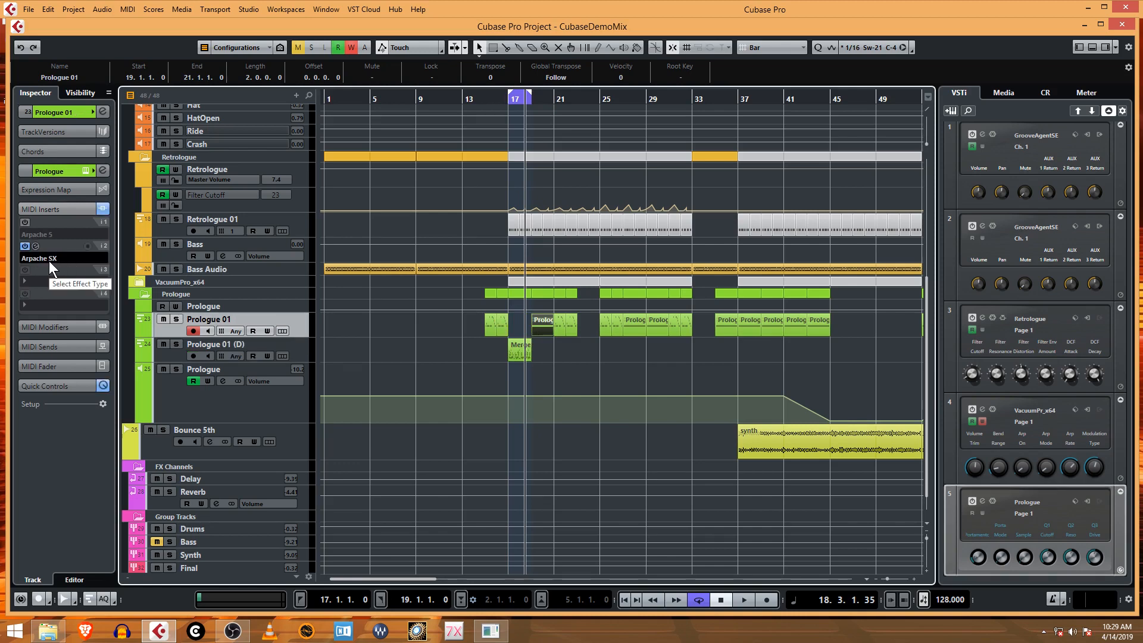
mouse_move(55, 271)
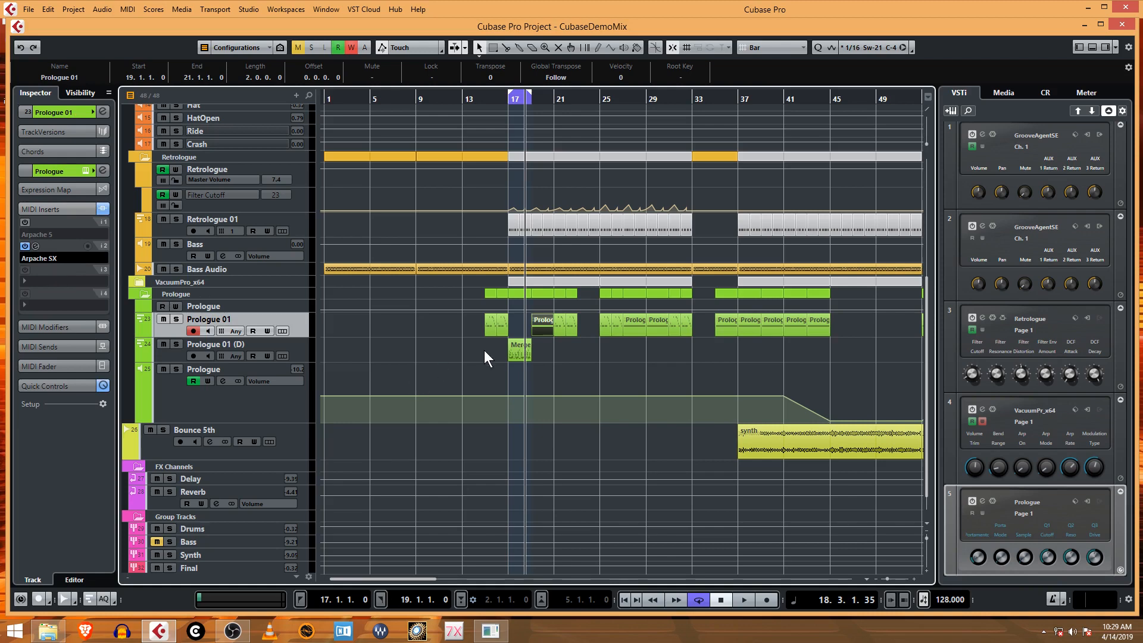
click(521, 350)
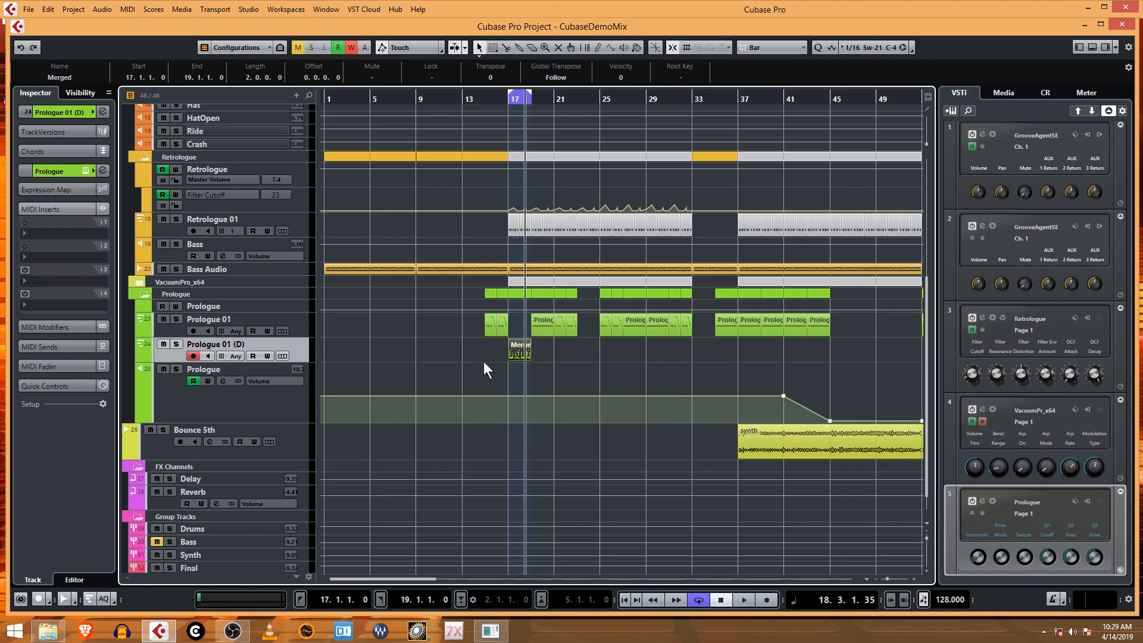
Inspect the Merged part's notes around bar 17–18 in the lower-zone Key Editor.
double_click(519, 354)
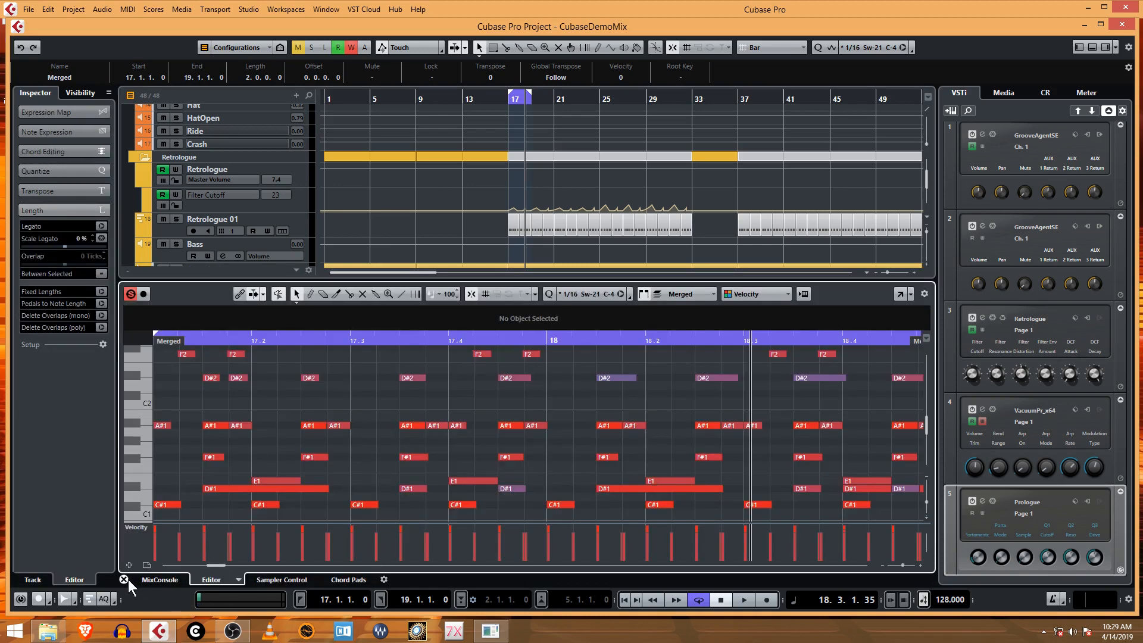
mouse_move(124, 583)
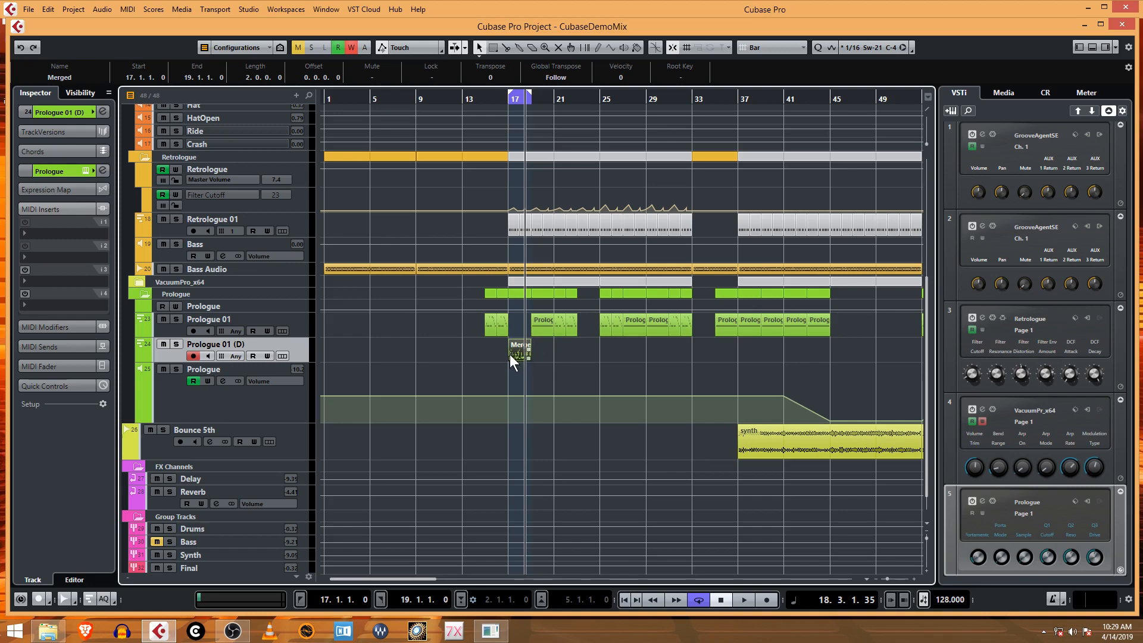
mouse_move(521, 362)
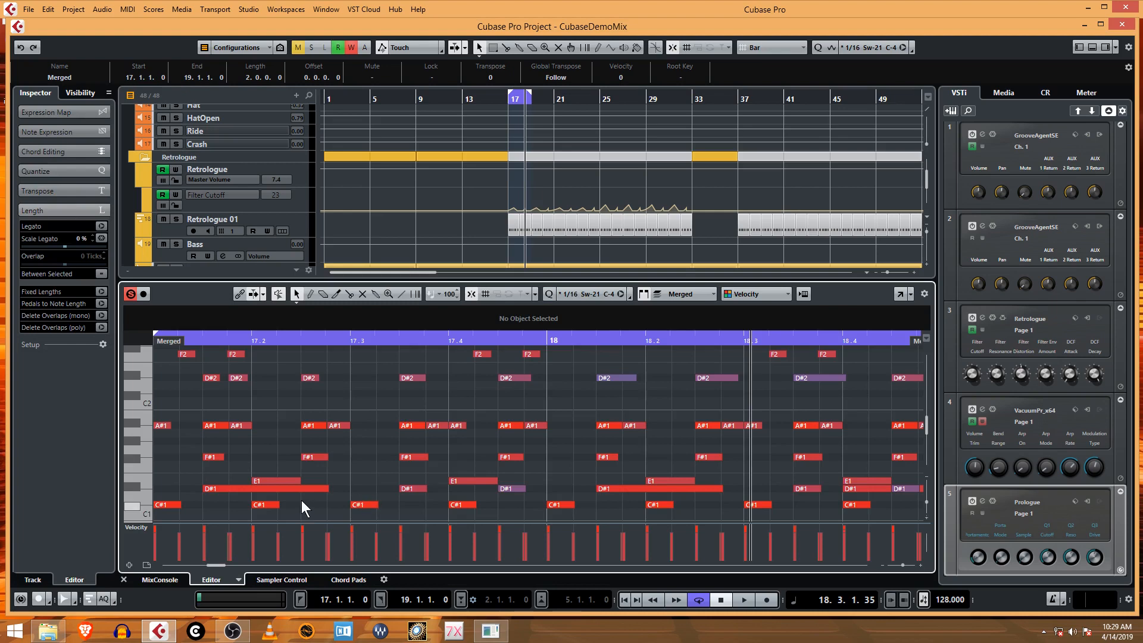
click(262, 488)
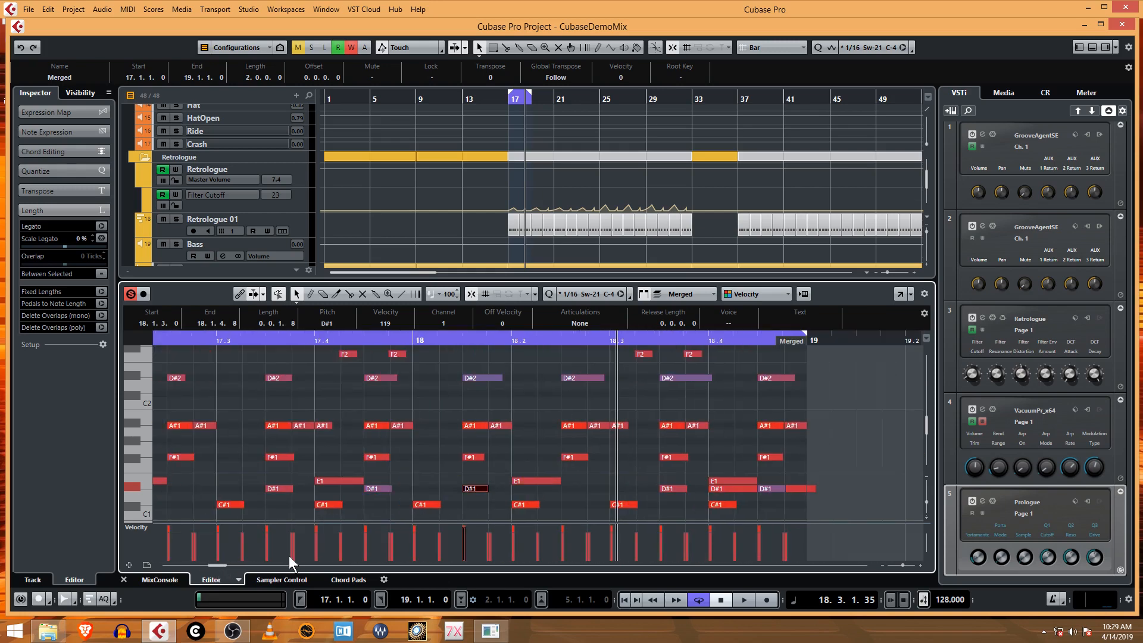
click(729, 480)
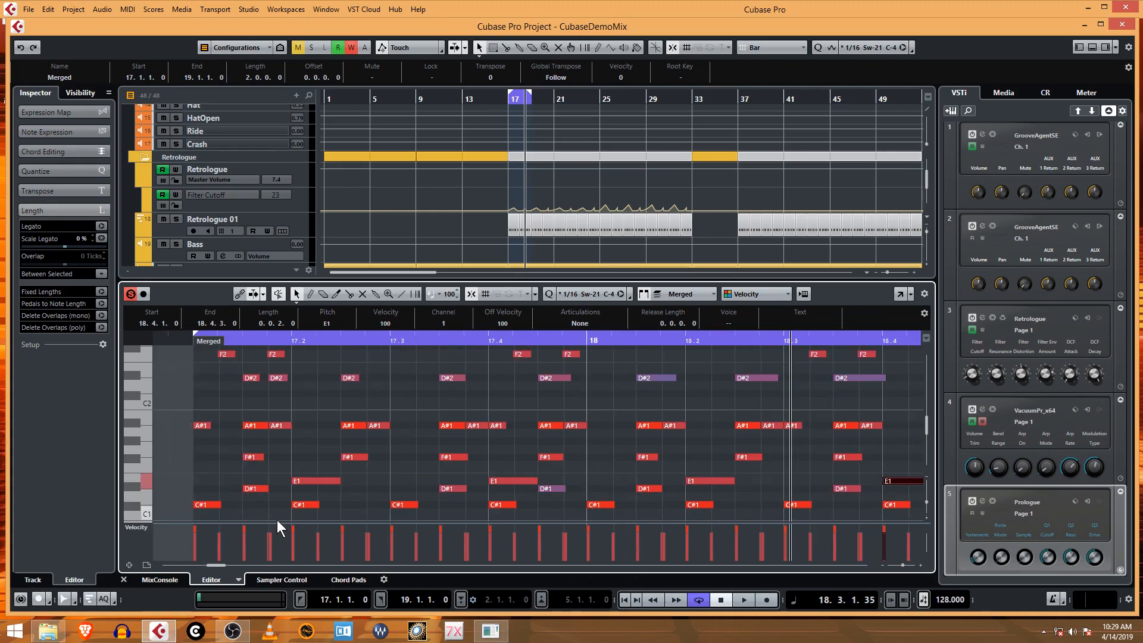
mouse_move(131, 569)
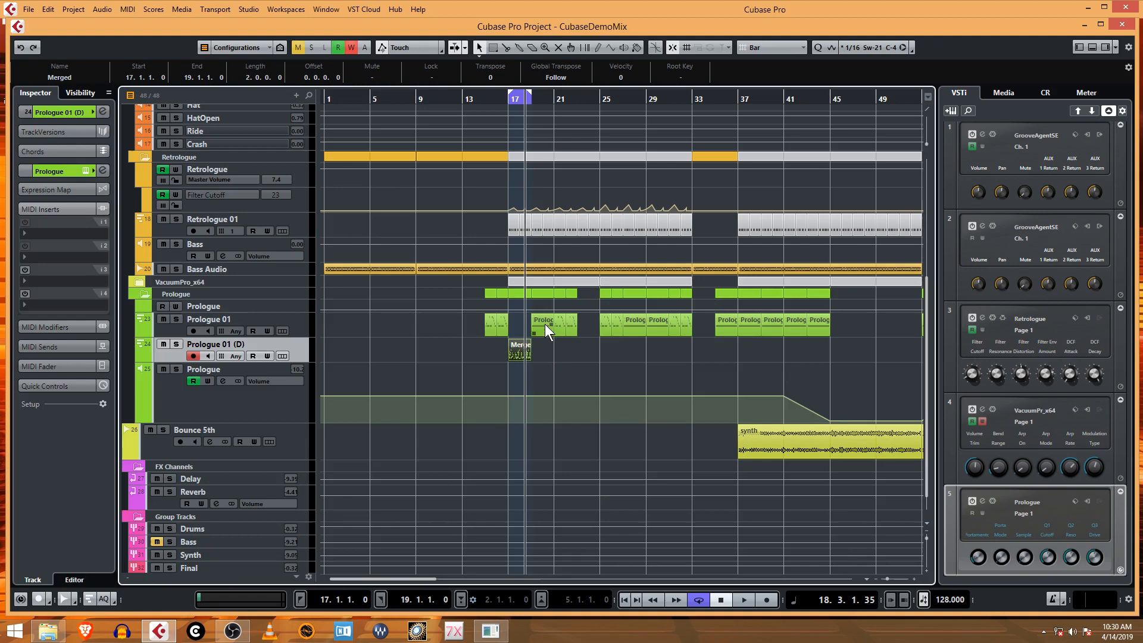
Switch the Prologue 01 Arpache SX transpose direction to Down.
click(543, 320)
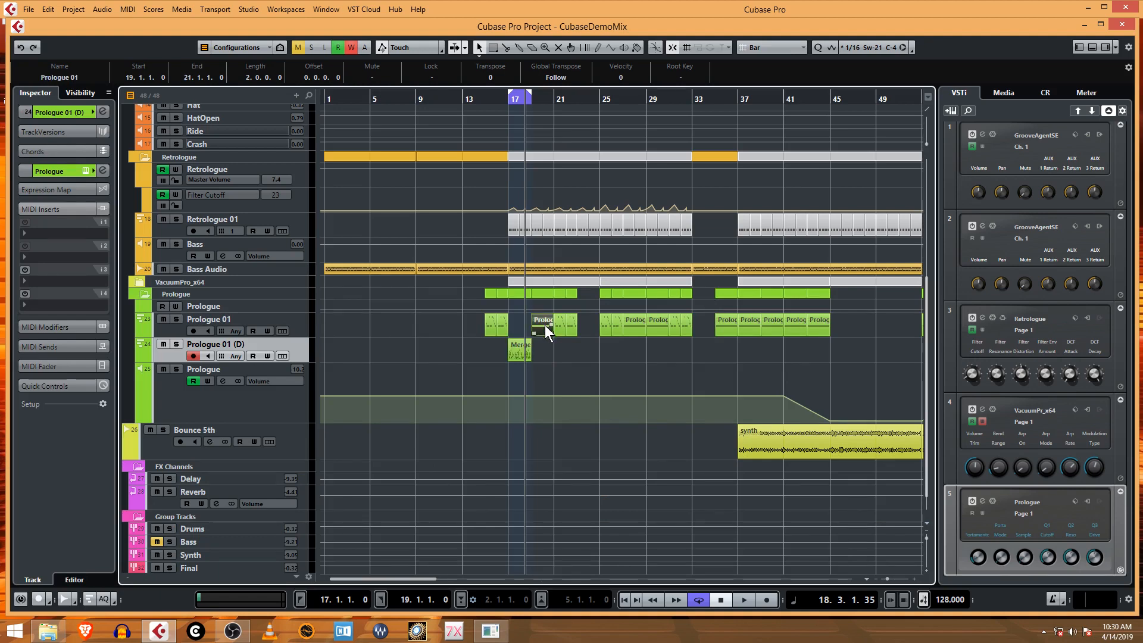
click(212, 319)
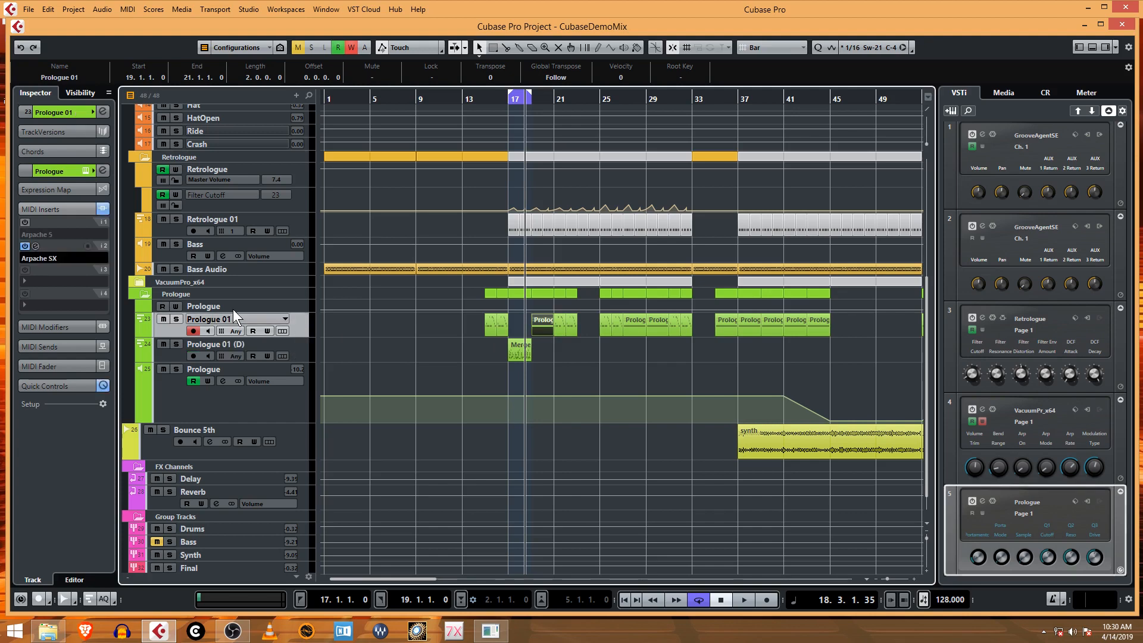
click(25, 245)
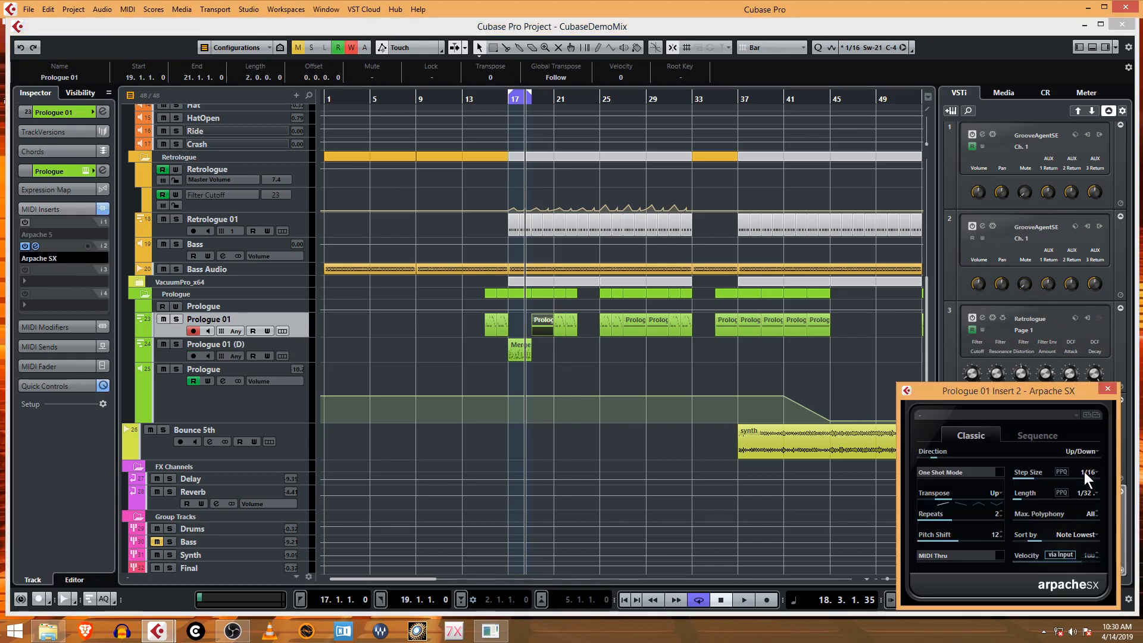
mouse_move(973, 515)
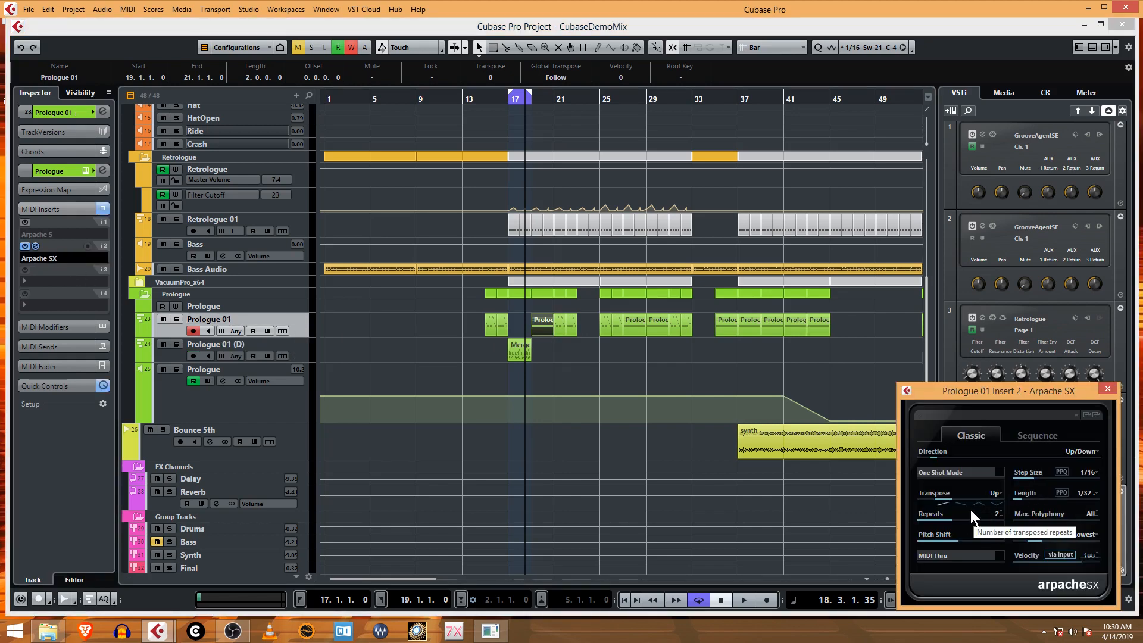
click(992, 491)
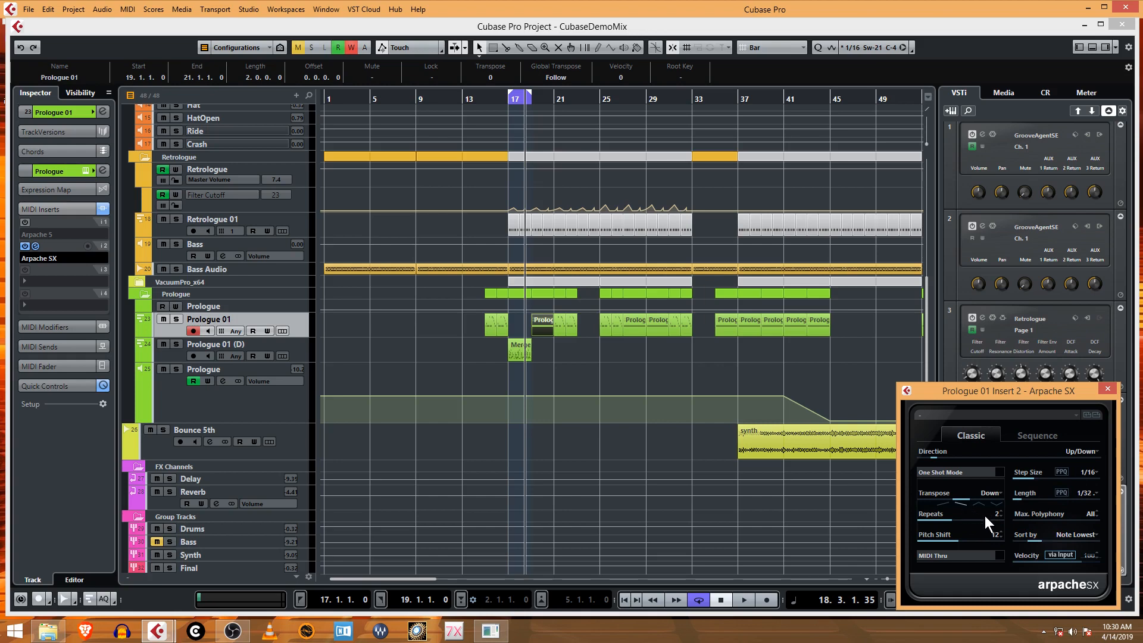
mouse_move(989, 538)
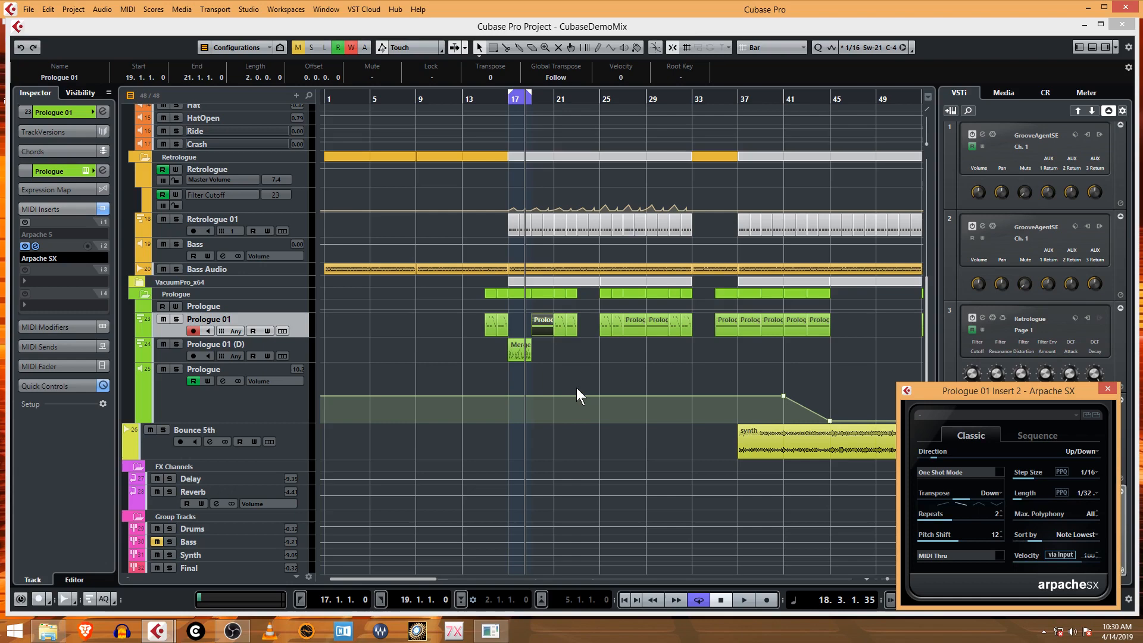
Merge MIDI in Loop with inserts and move the new Merged part to bar 19 on Prologue 01 (D).
right_click(580, 397)
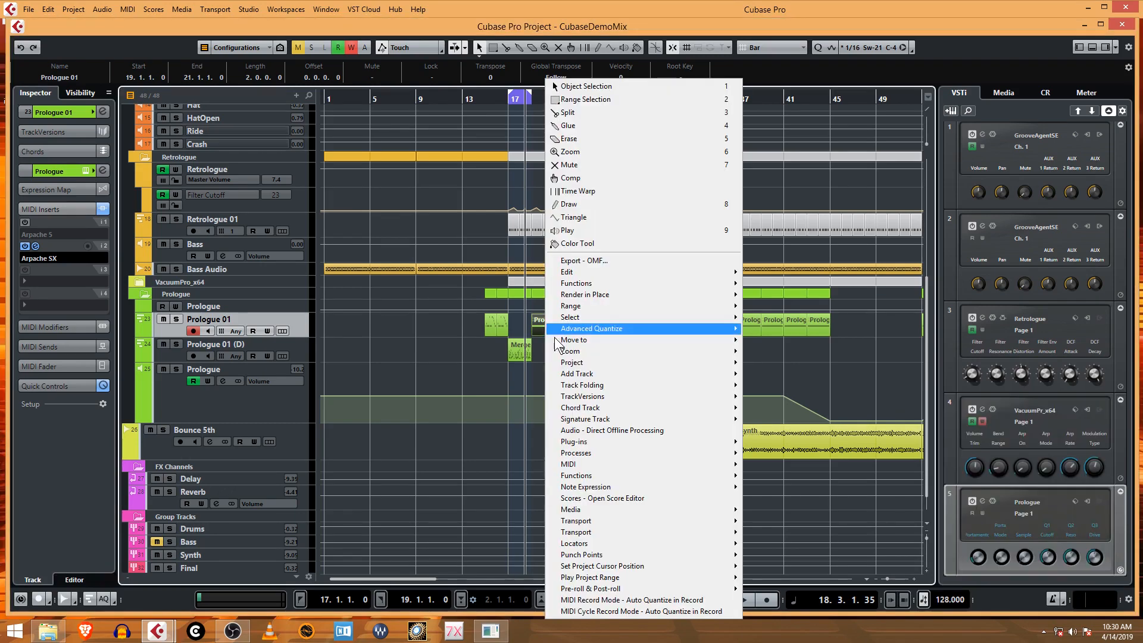
mouse_move(571, 508)
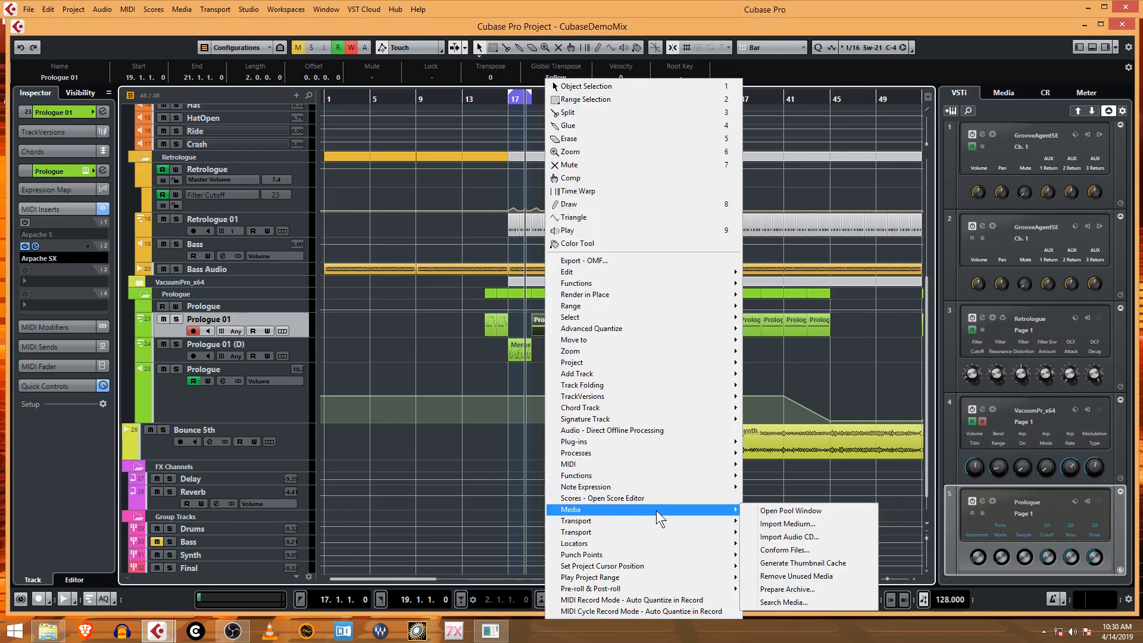
mouse_move(568, 464)
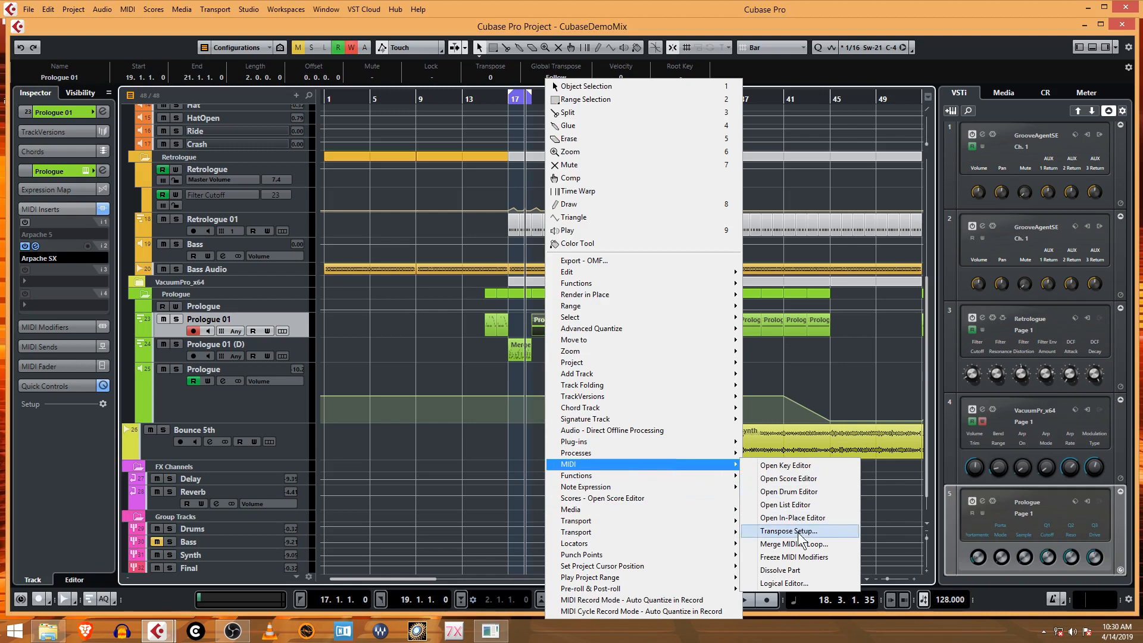
click(793, 543)
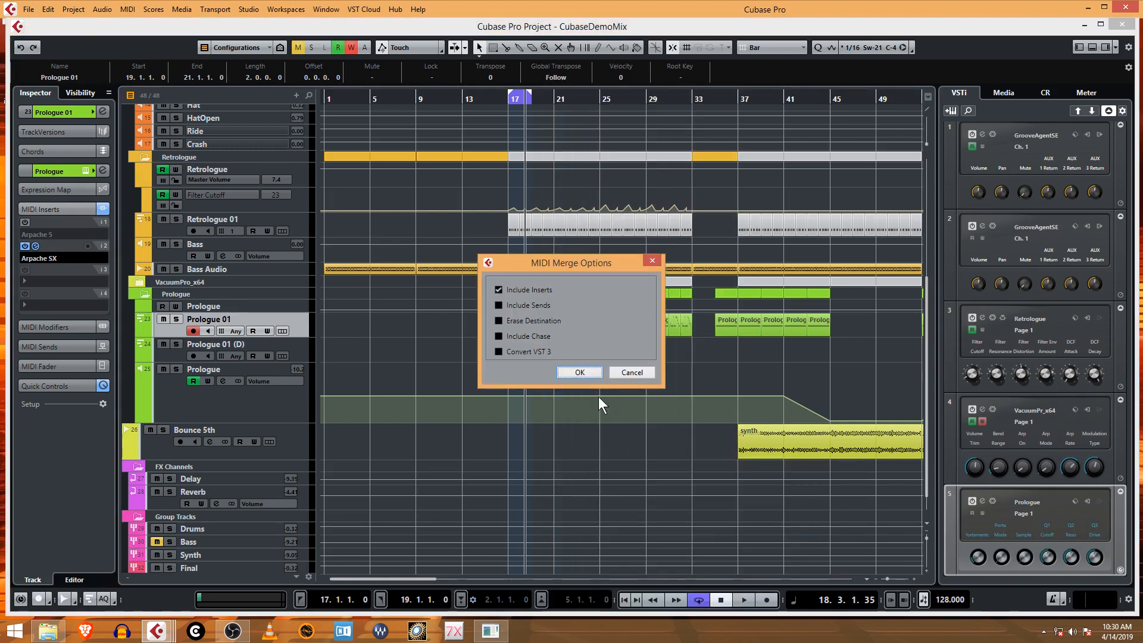
click(579, 372)
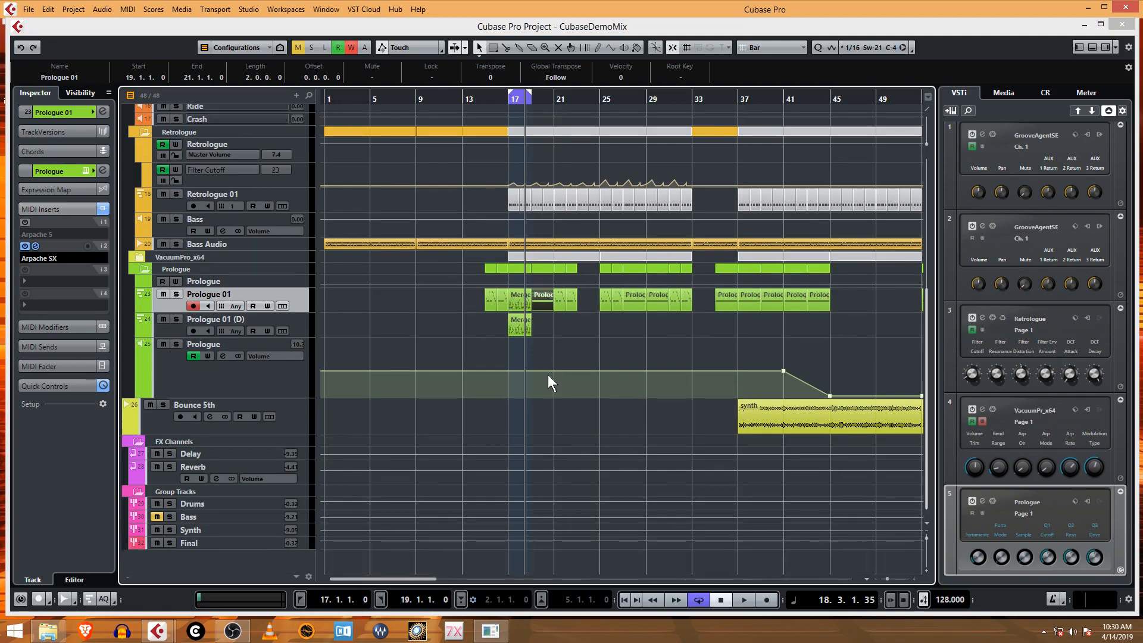
scroll(down, 3)
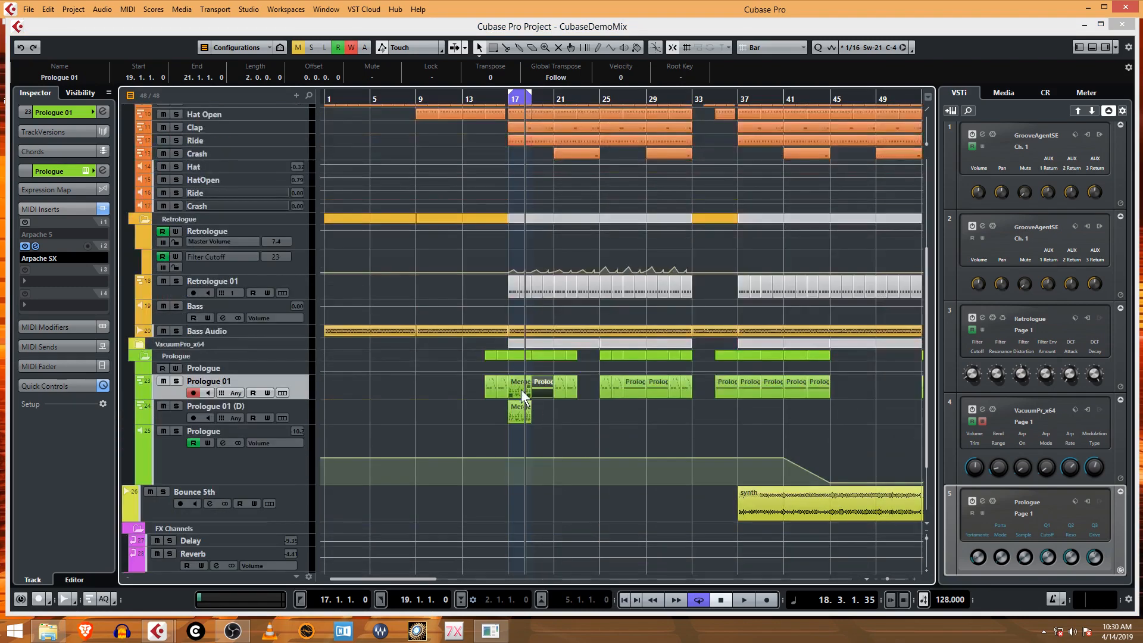
drag(518, 412, 547, 414)
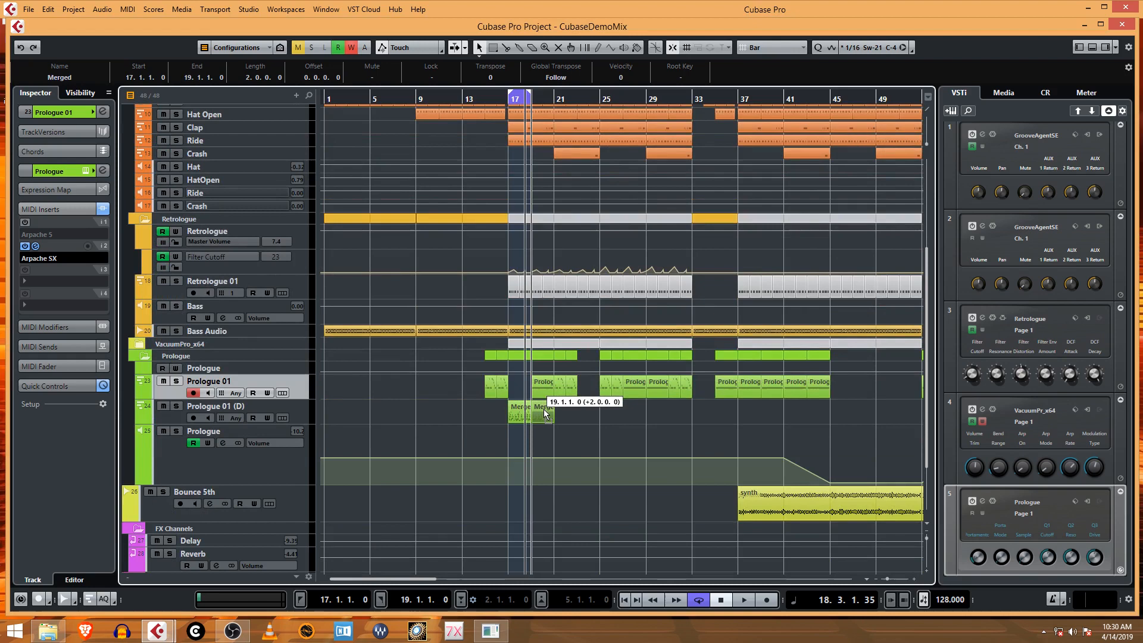
drag(522, 414, 546, 414)
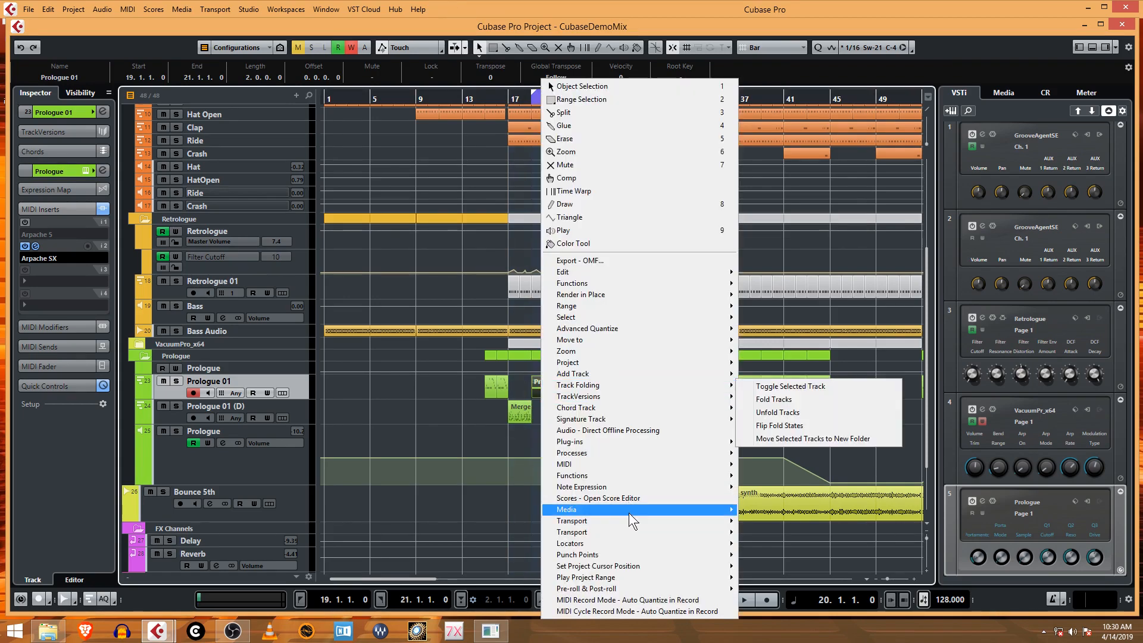
mouse_move(565, 464)
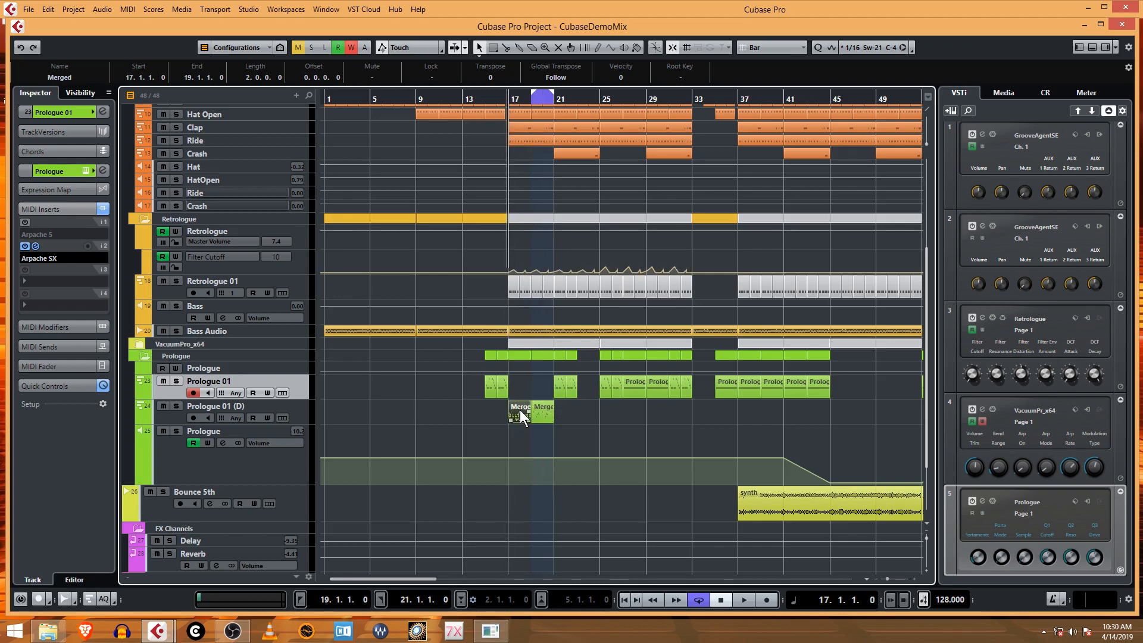
Audition the second Merged part in the Key Editor and view Prologue 01 (D)'s MIDI output routing.
double_click(520, 407)
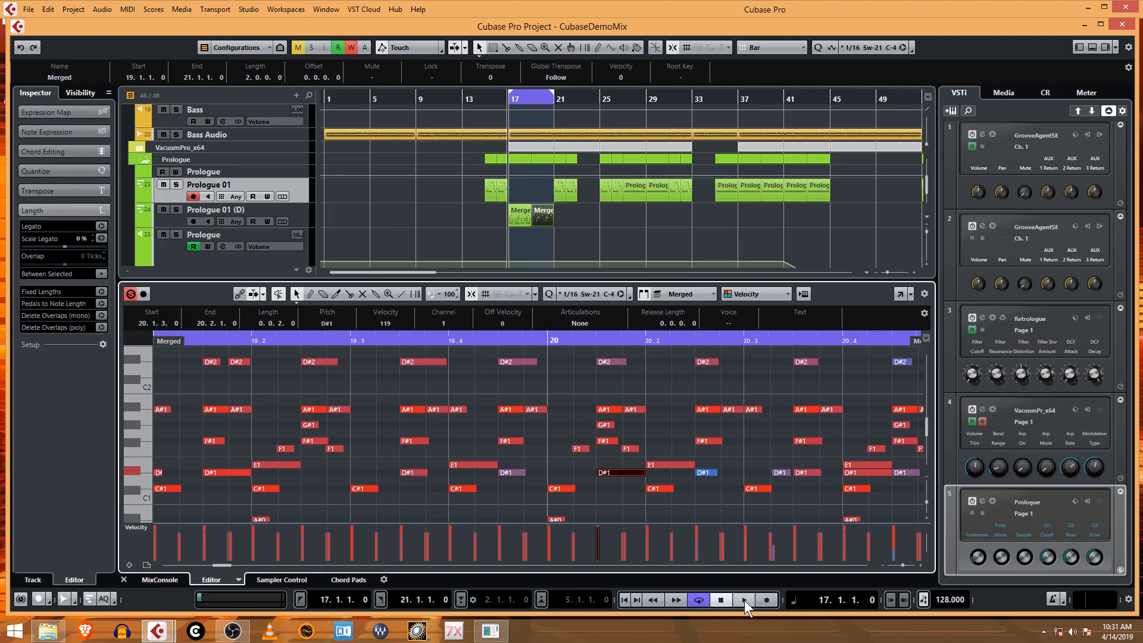
click(743, 599)
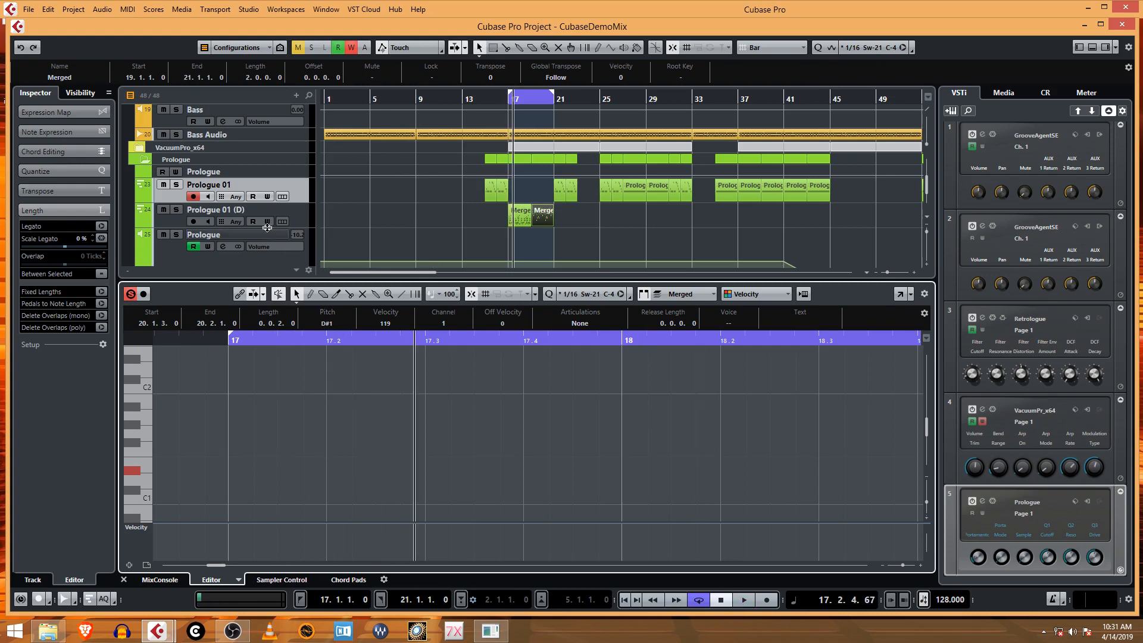
click(216, 210)
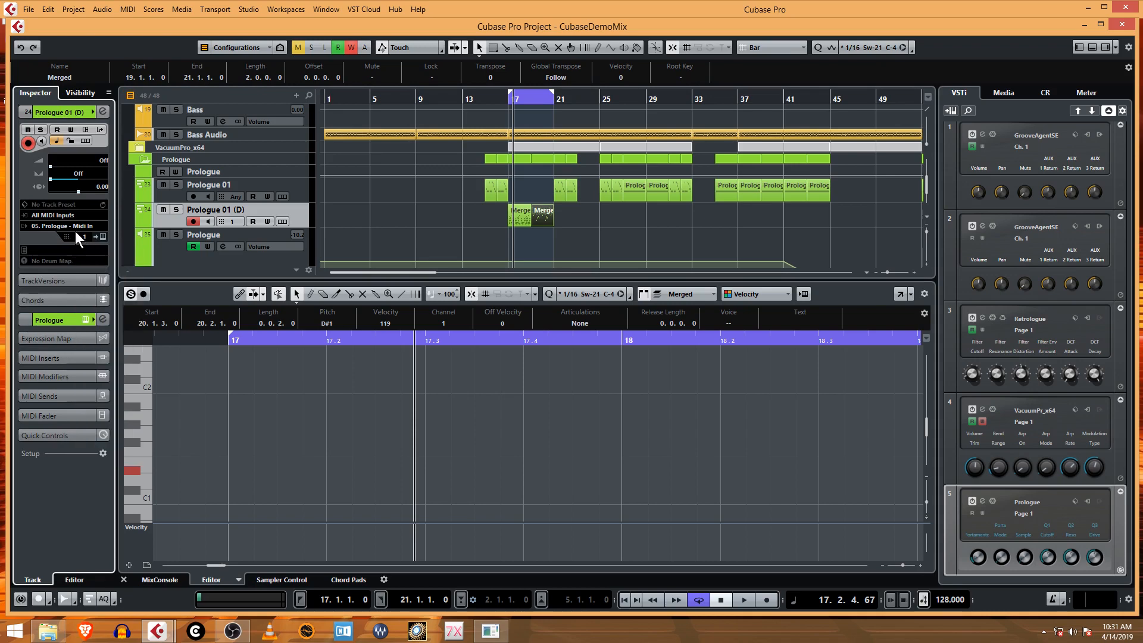
click(509, 101)
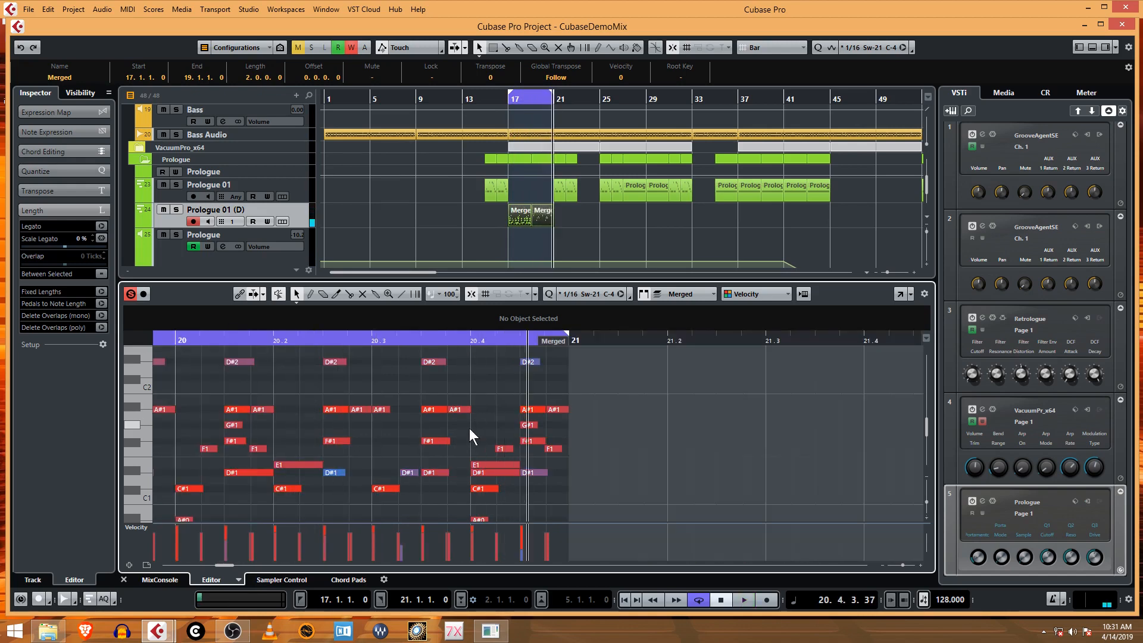
mouse_move(509, 486)
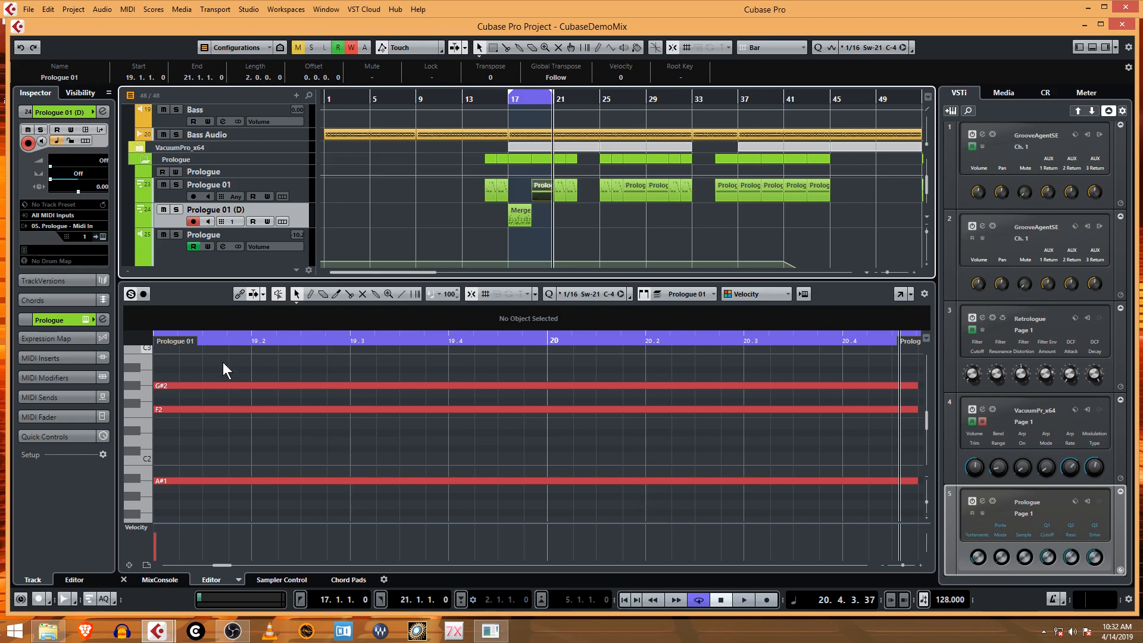
mouse_move(62, 377)
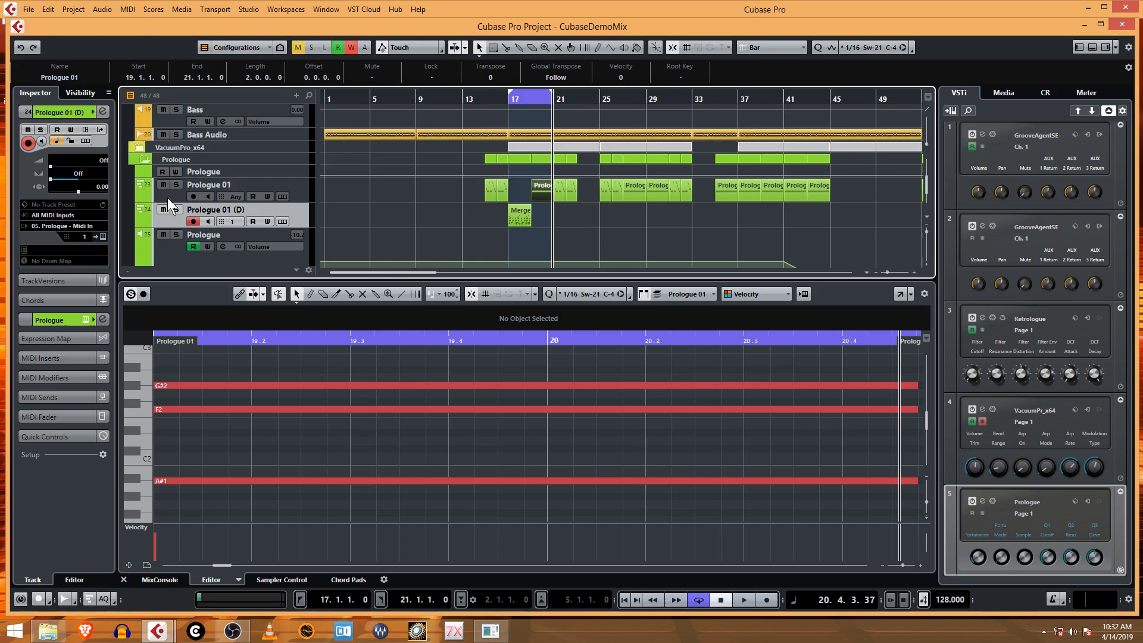
Load an Arpache 5 arpeggiator into Prologue 01's MIDI inserts alongside Arpache SX.
click(210, 184)
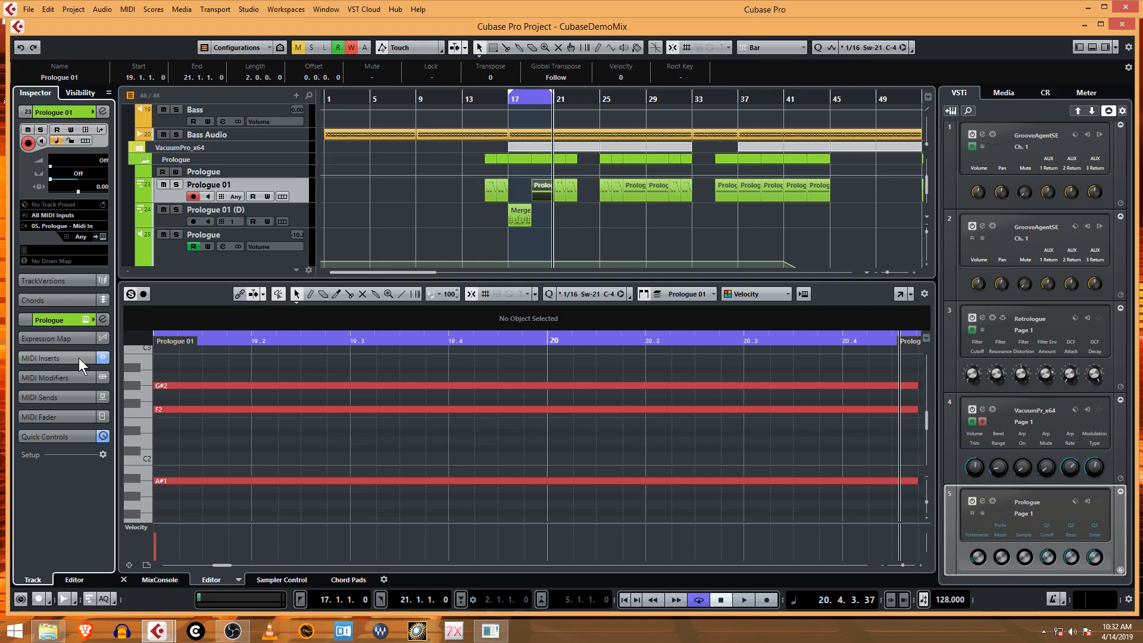
click(51, 359)
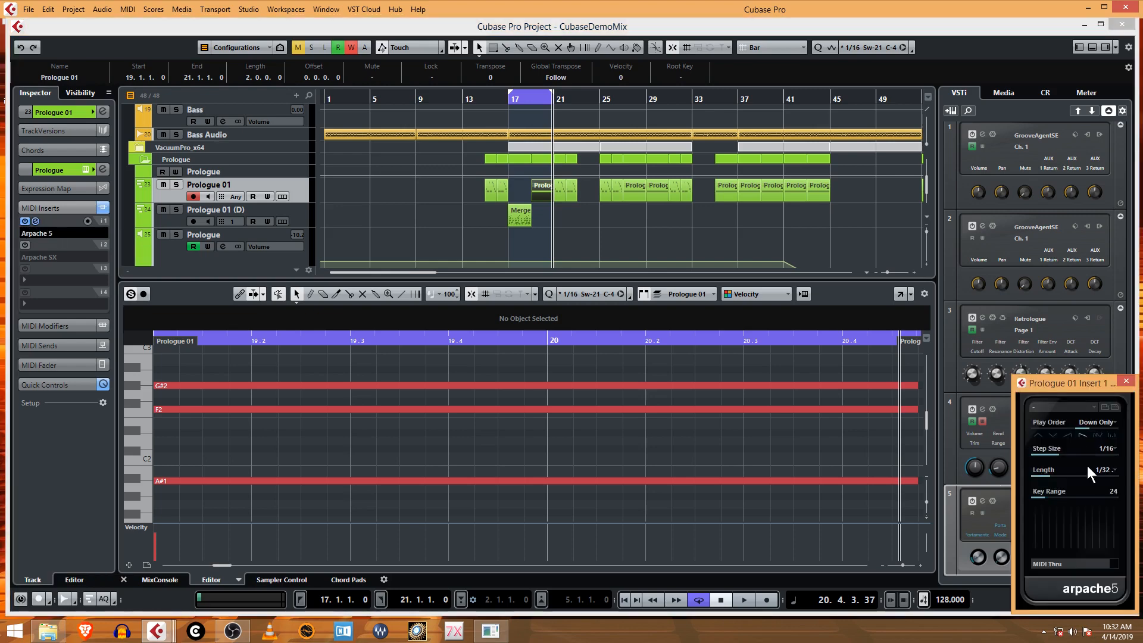
mouse_move(694, 330)
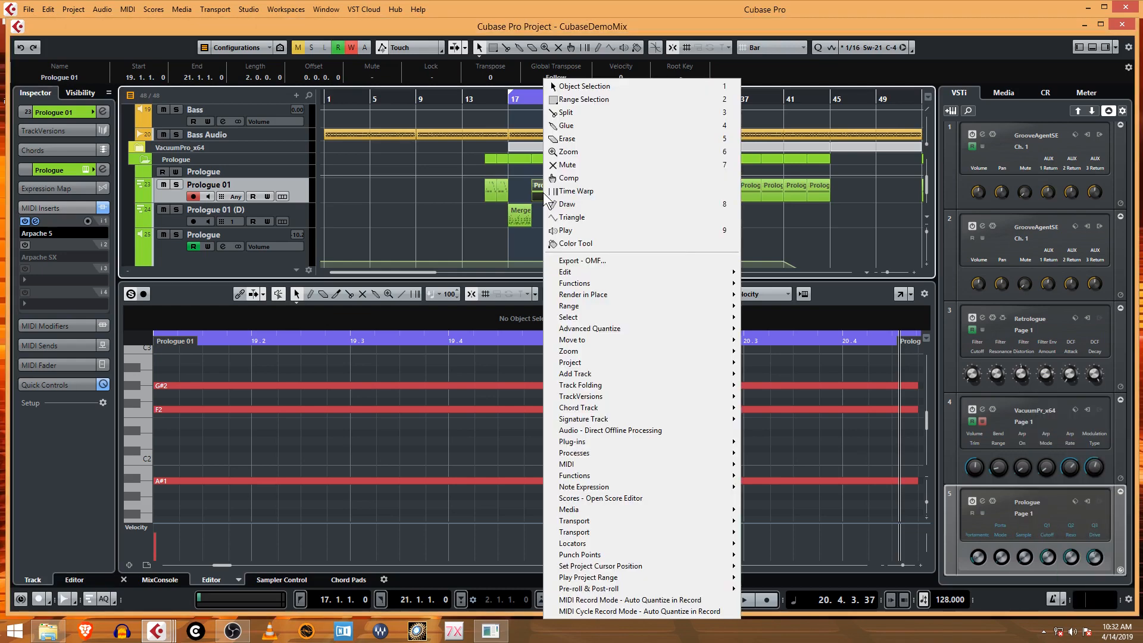
mouse_move(567, 465)
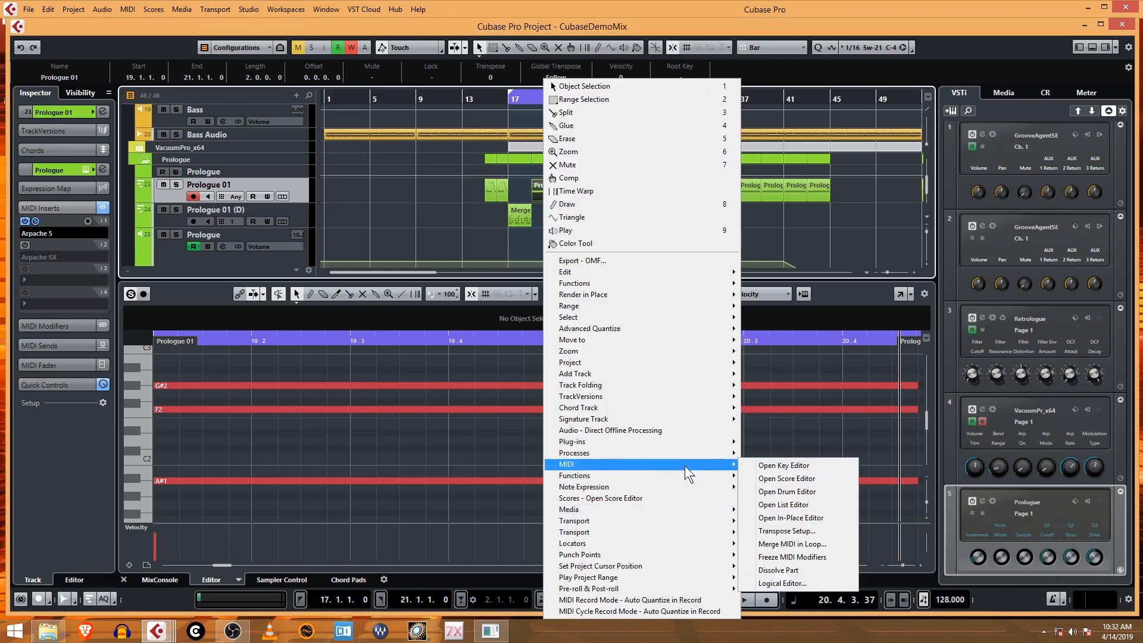
mouse_move(793, 544)
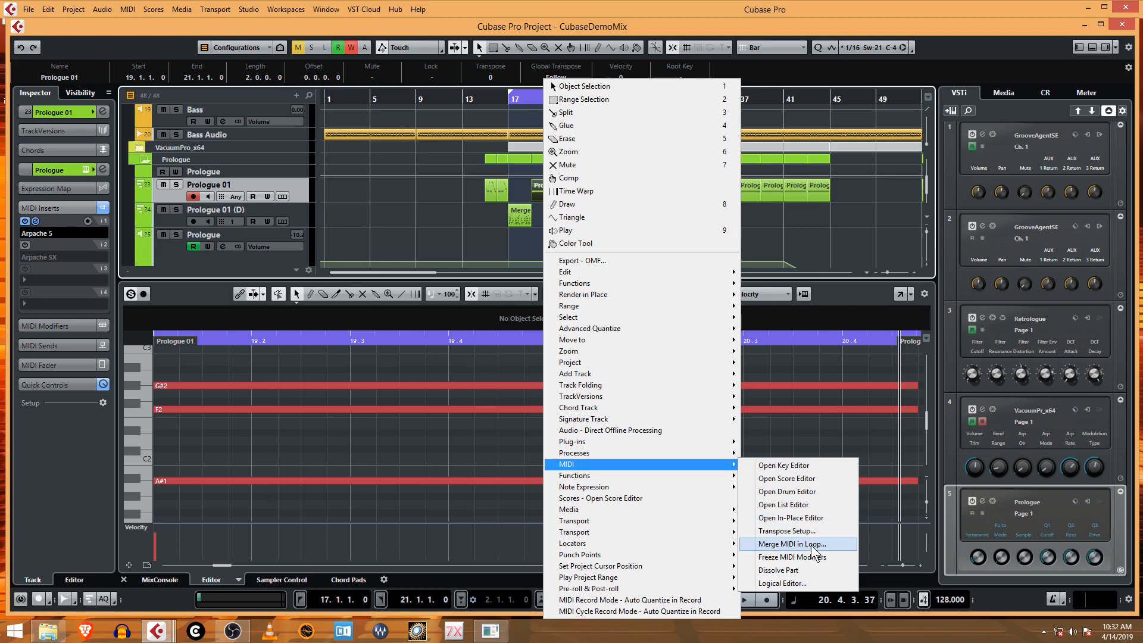
click(793, 544)
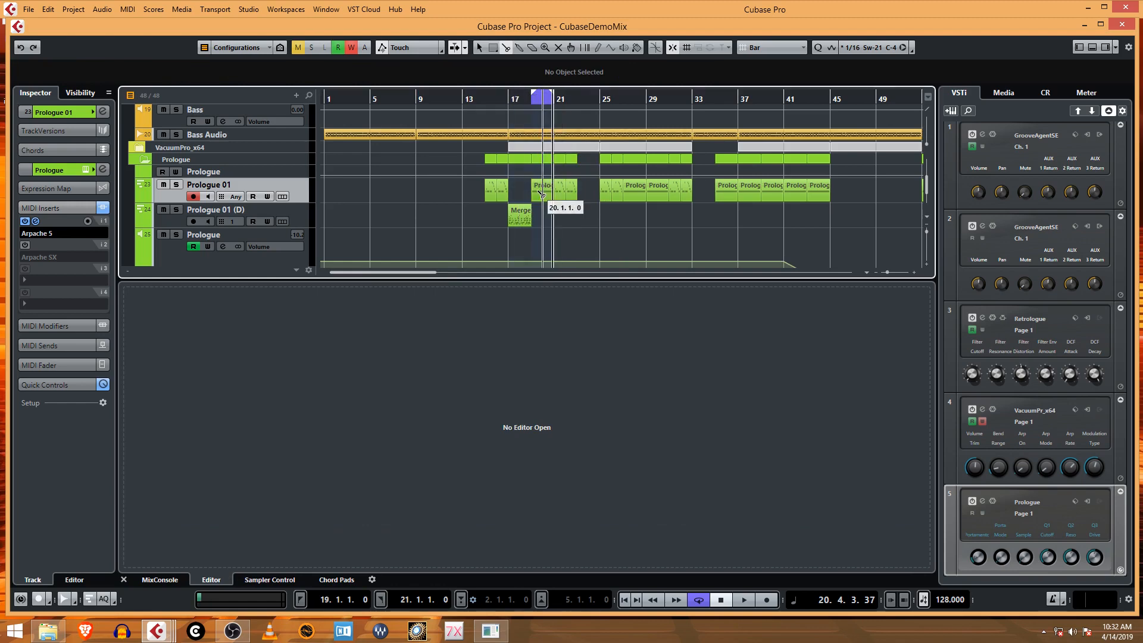
Merge bars 19–21 through Arpache 5 into a Merged part, view it, then discard it.
double_click(542, 184)
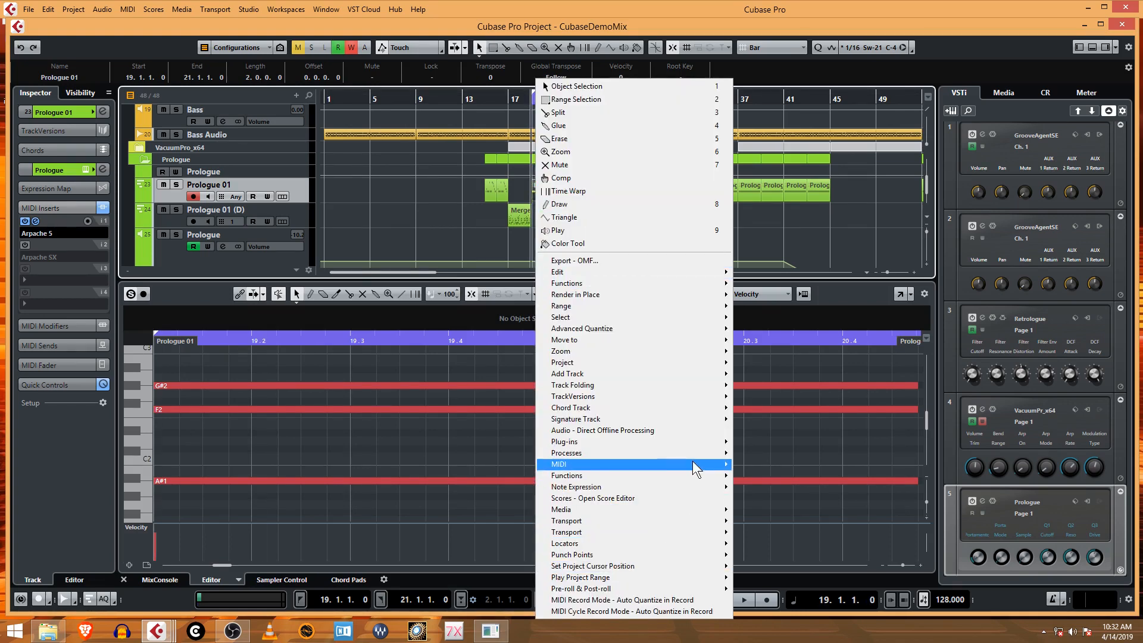
click(557, 463)
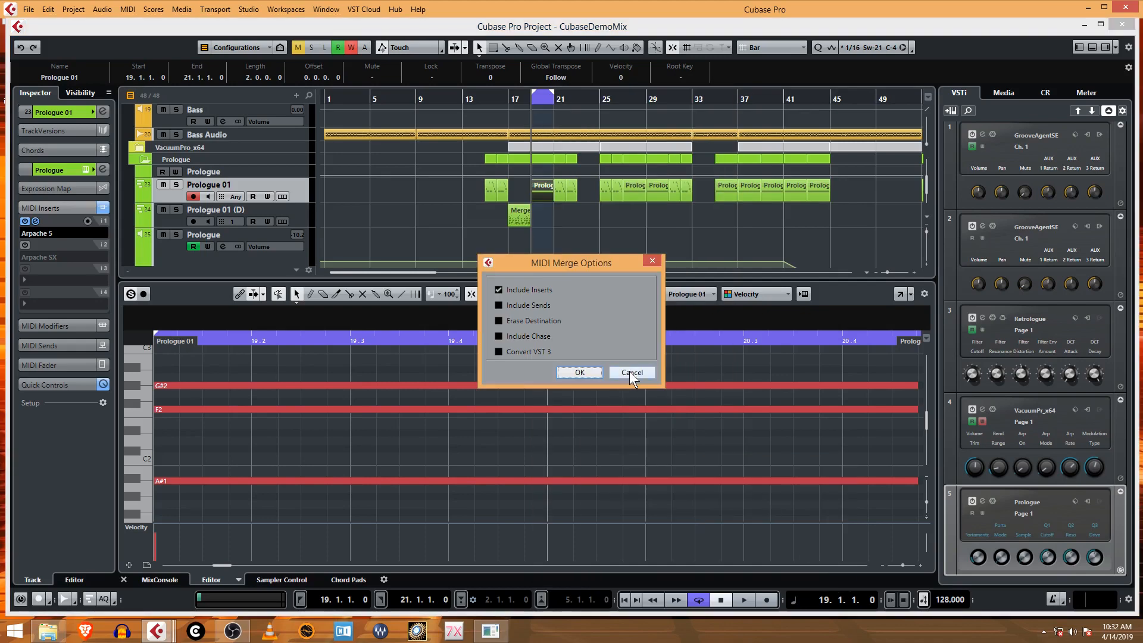
click(631, 371)
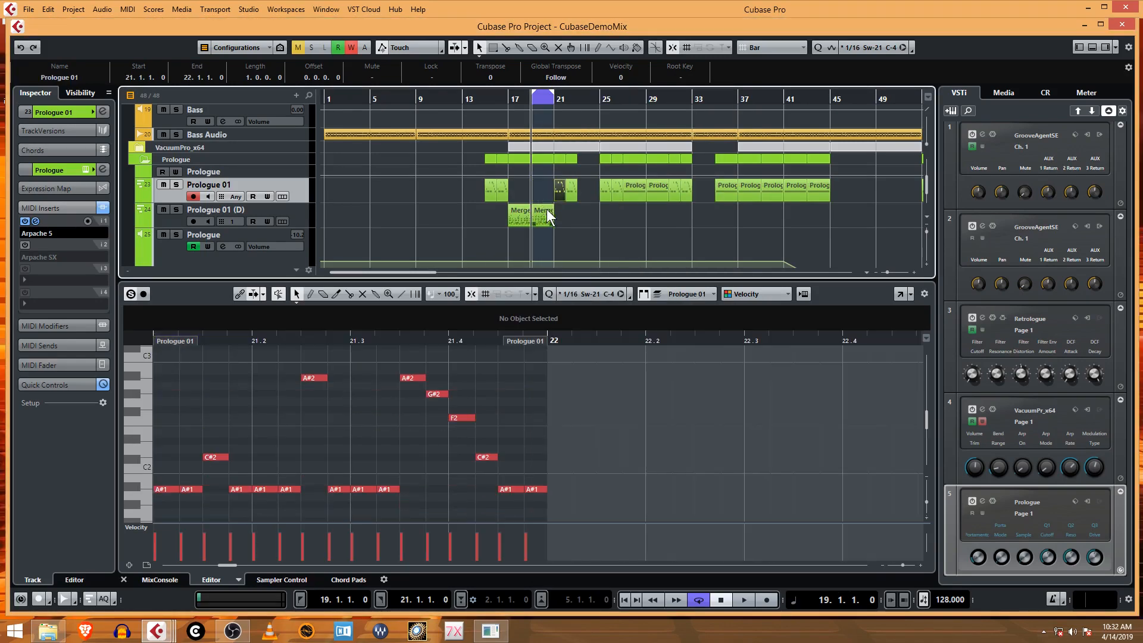
double_click(543, 217)
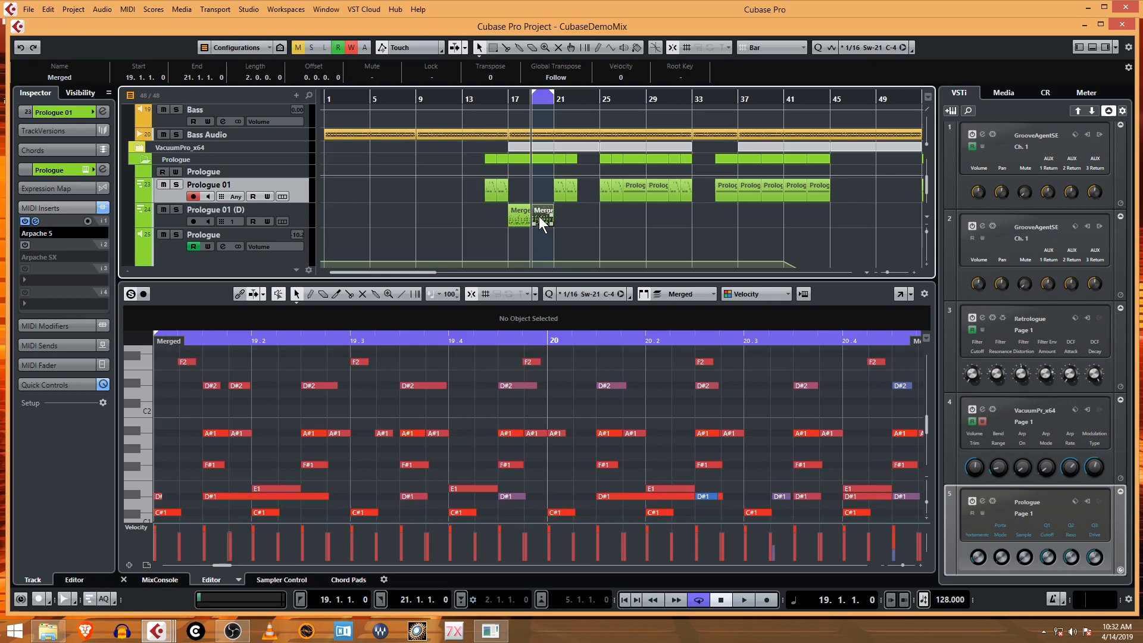
click(59, 257)
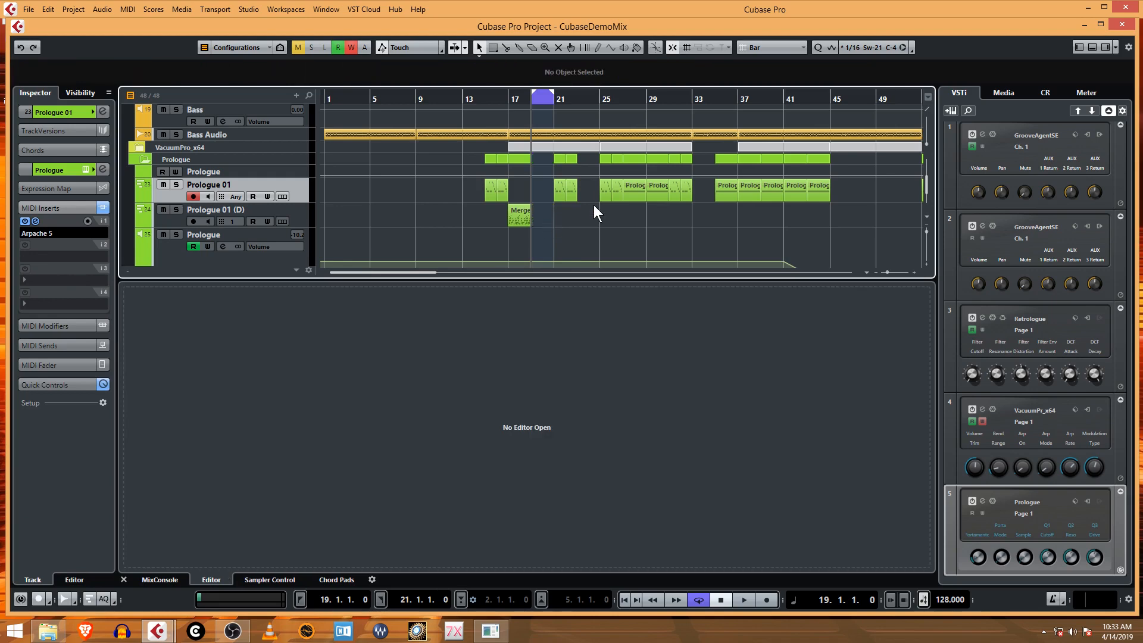
Redo the merge from the bar-19 Prologue part, leaving a new Merged part on Prologue 01 (D).
double_click(543, 193)
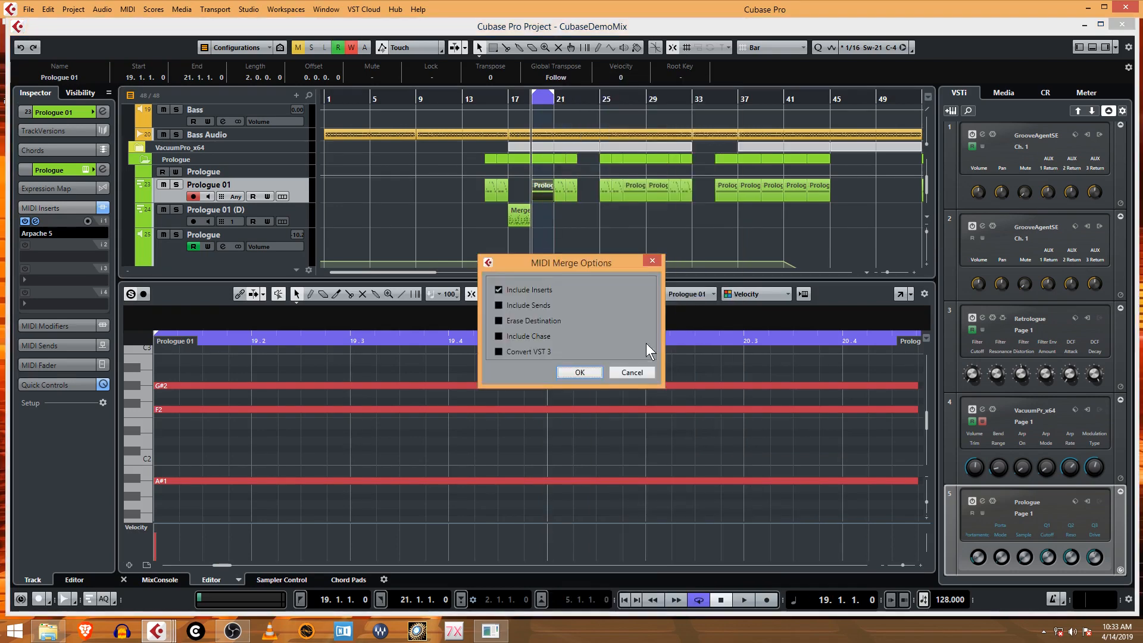
click(578, 372)
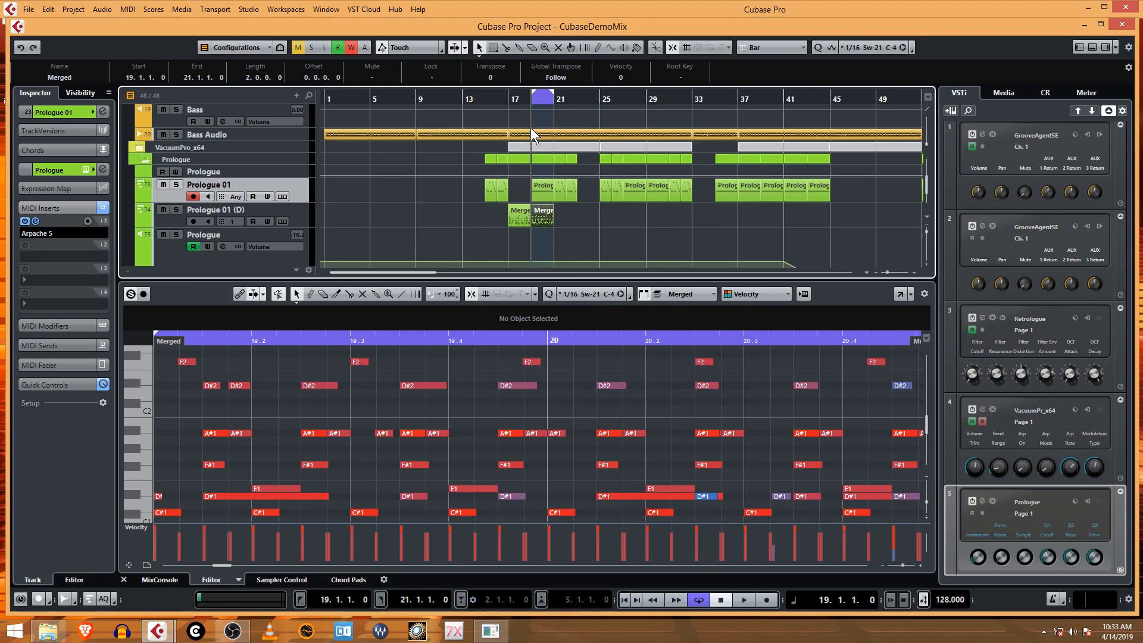
click(743, 598)
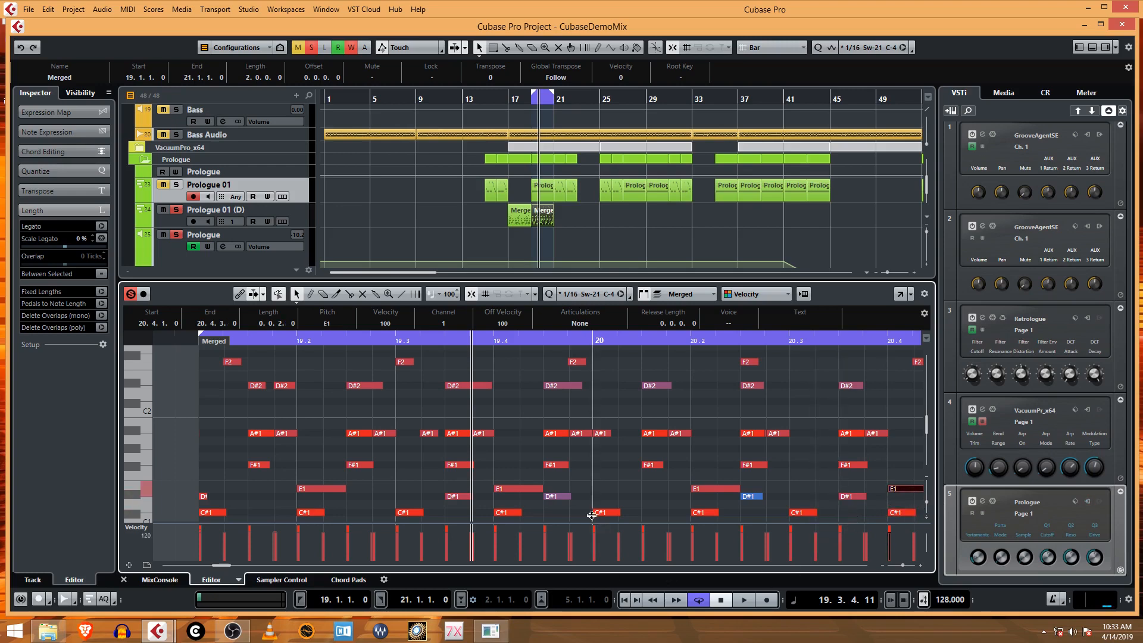
mouse_move(457, 462)
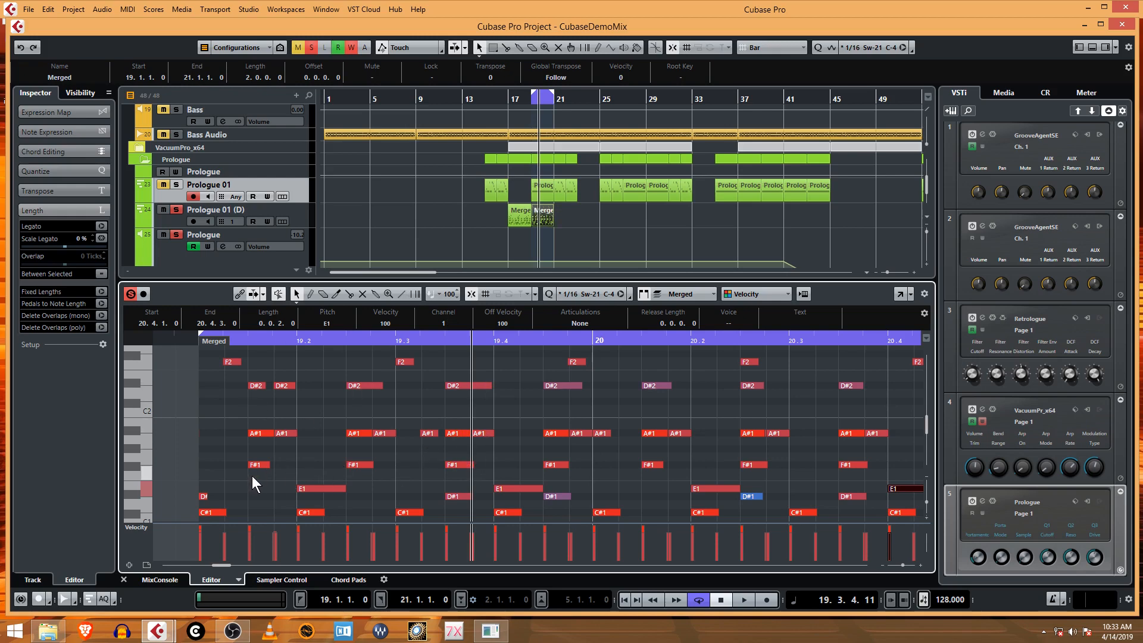
Delete several unwanted D#1, F#1 and A#1 arpeggio notes across bars 19–20 in the Key Editor.
click(254, 433)
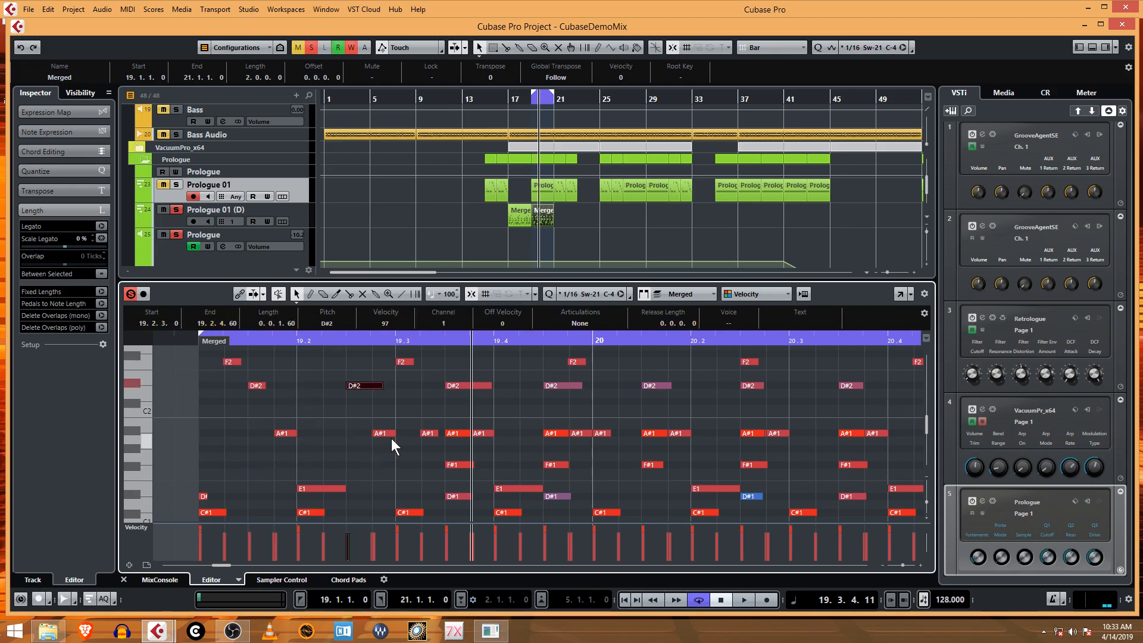
mouse_move(439, 450)
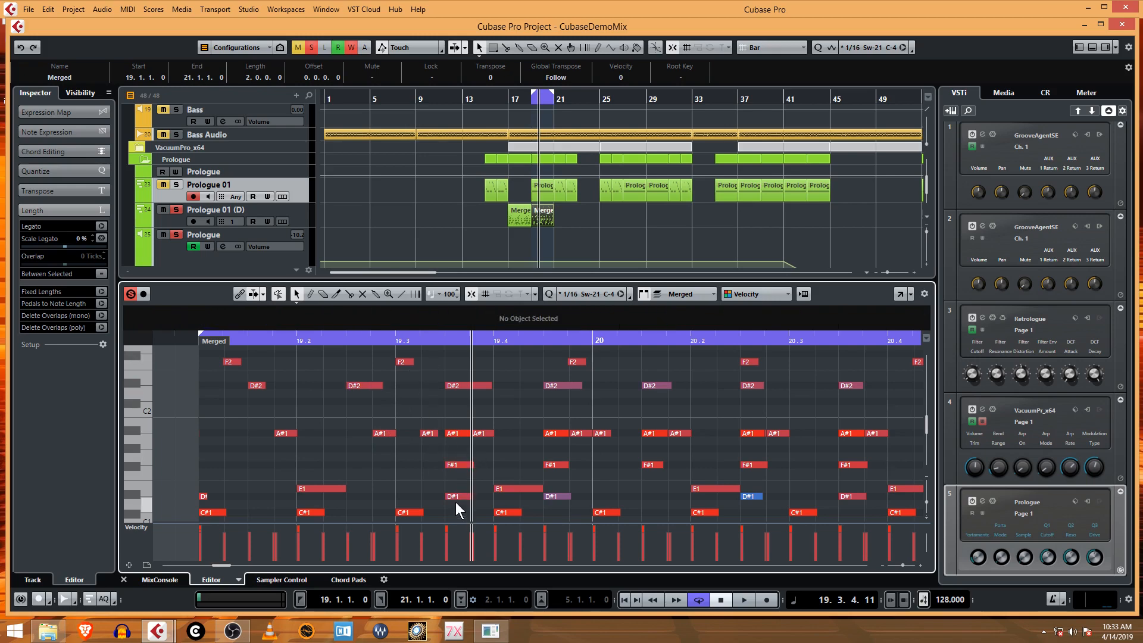
click(452, 464)
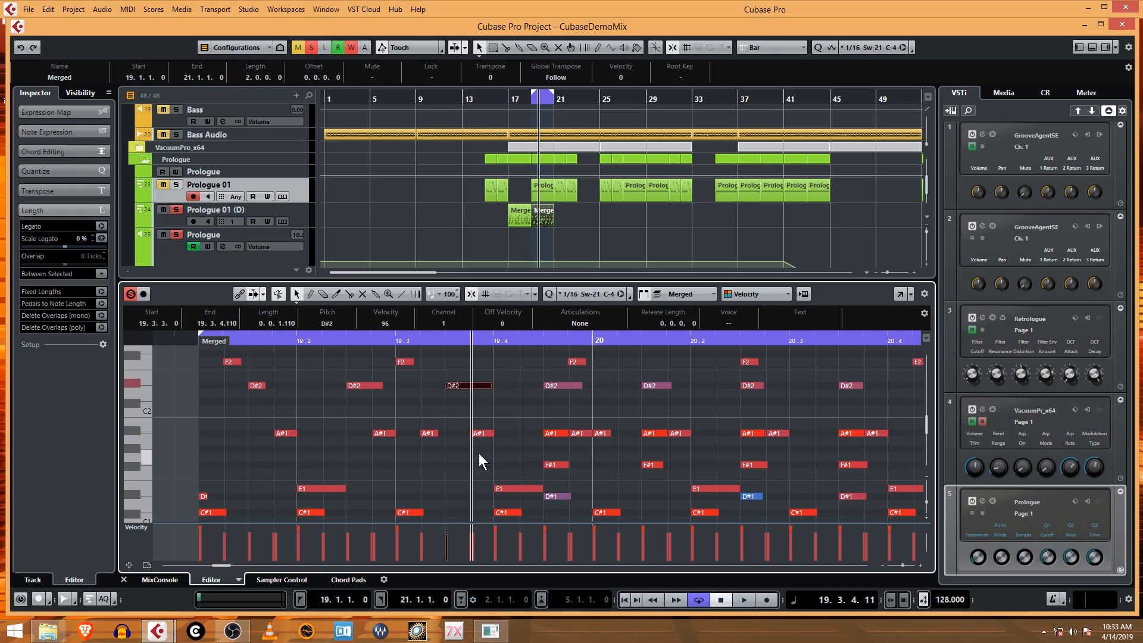
click(561, 459)
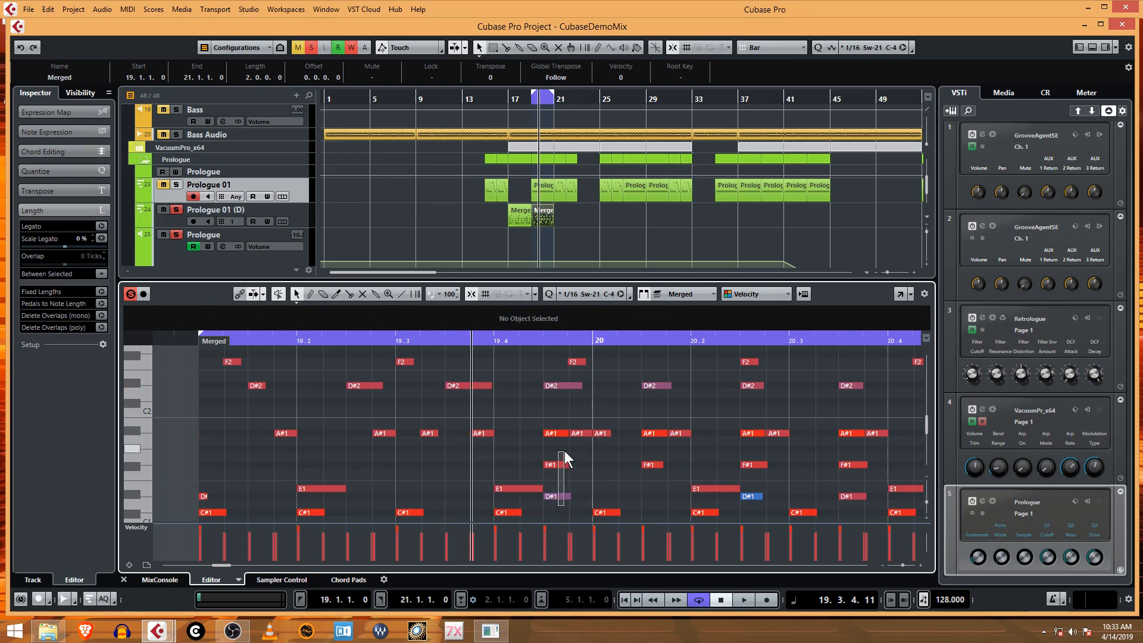
click(605, 512)
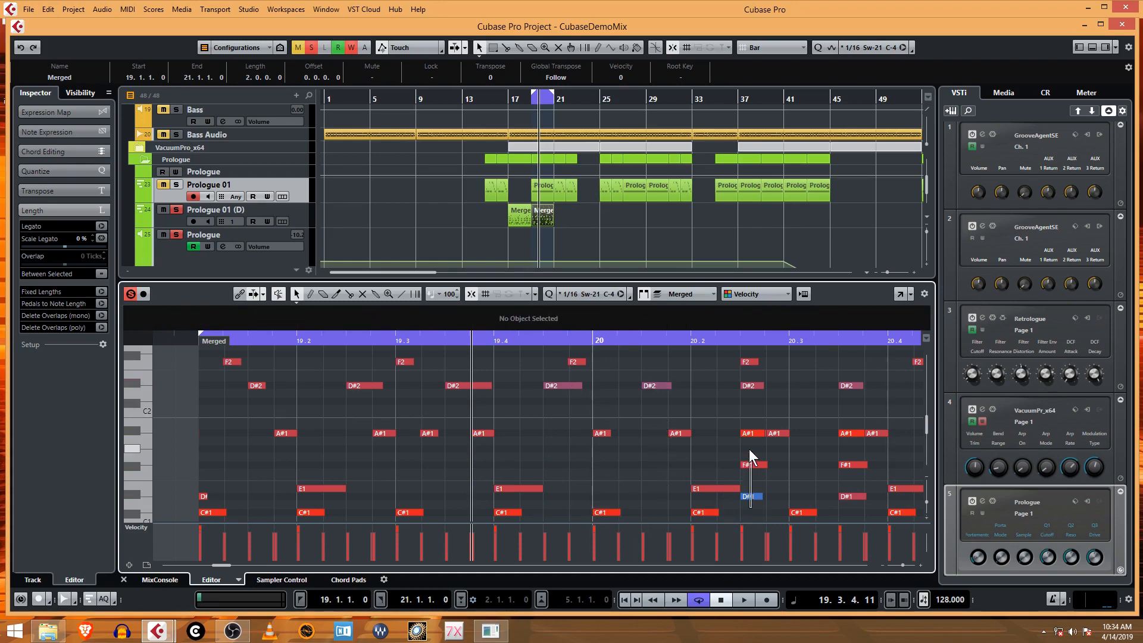
click(752, 385)
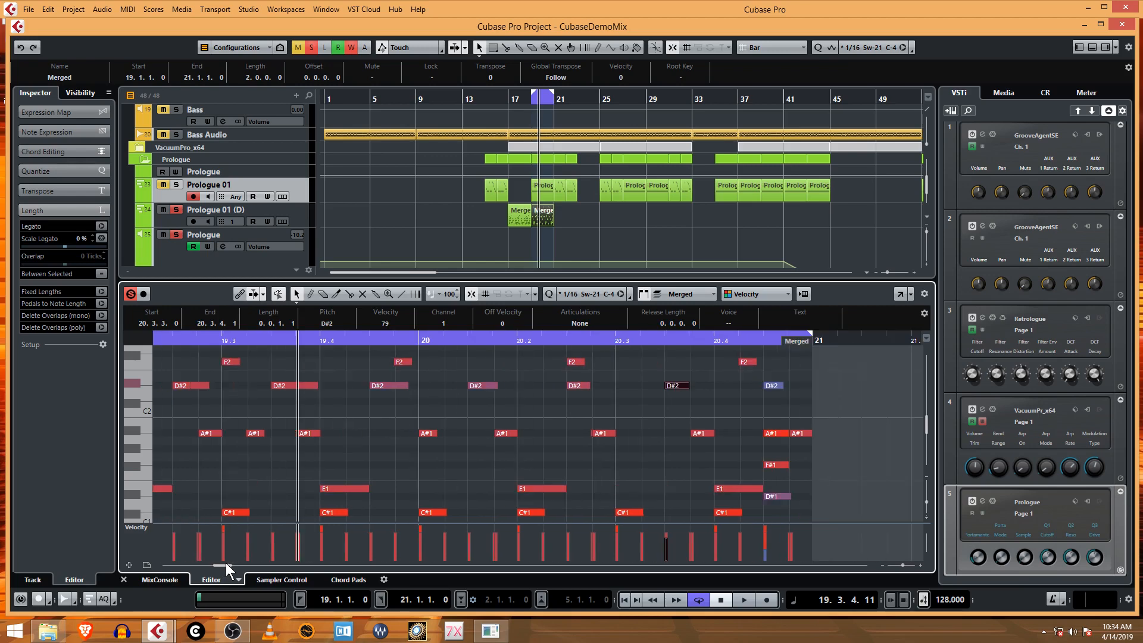
mouse_move(747, 507)
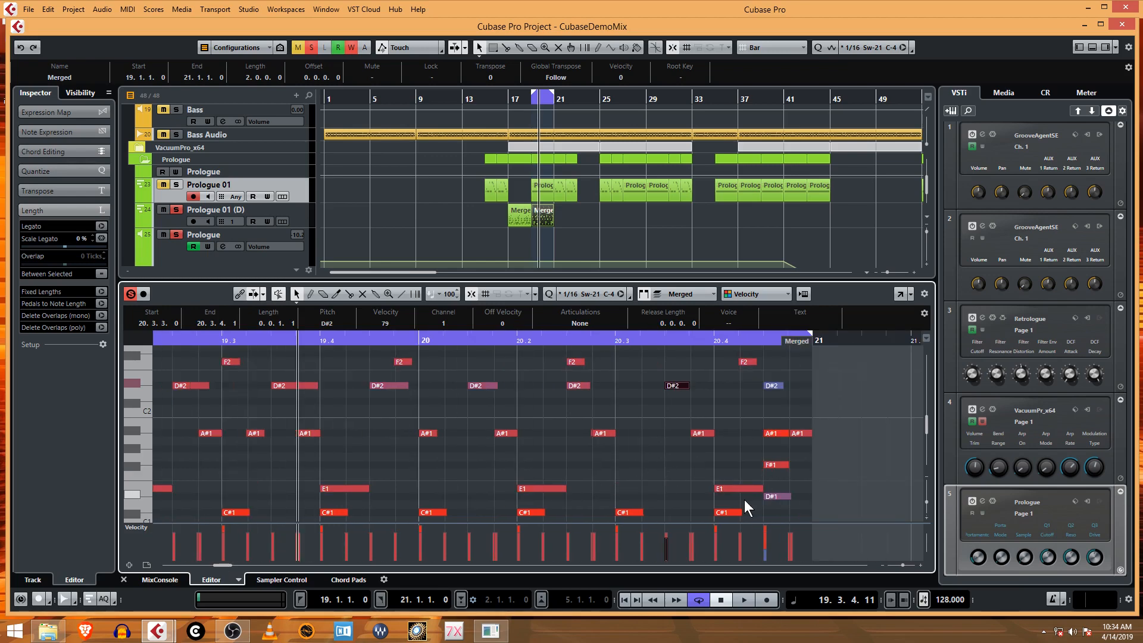
mouse_move(751, 470)
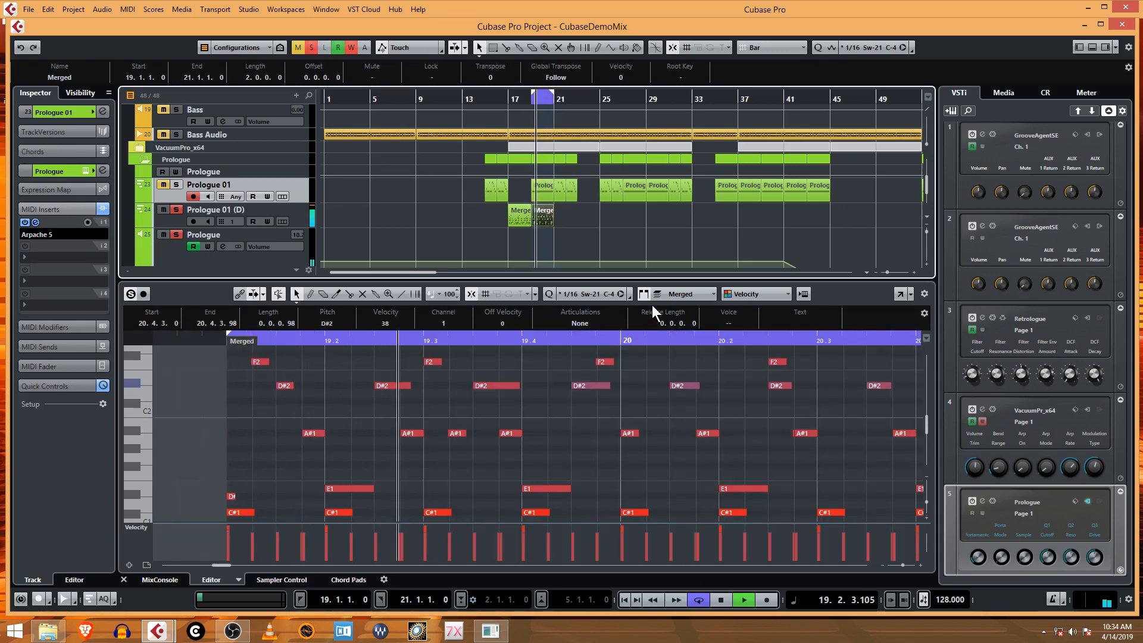
Show the Prologue 01 part near bars 27–28 with its three sustained notes in the Key Editor.
click(718, 599)
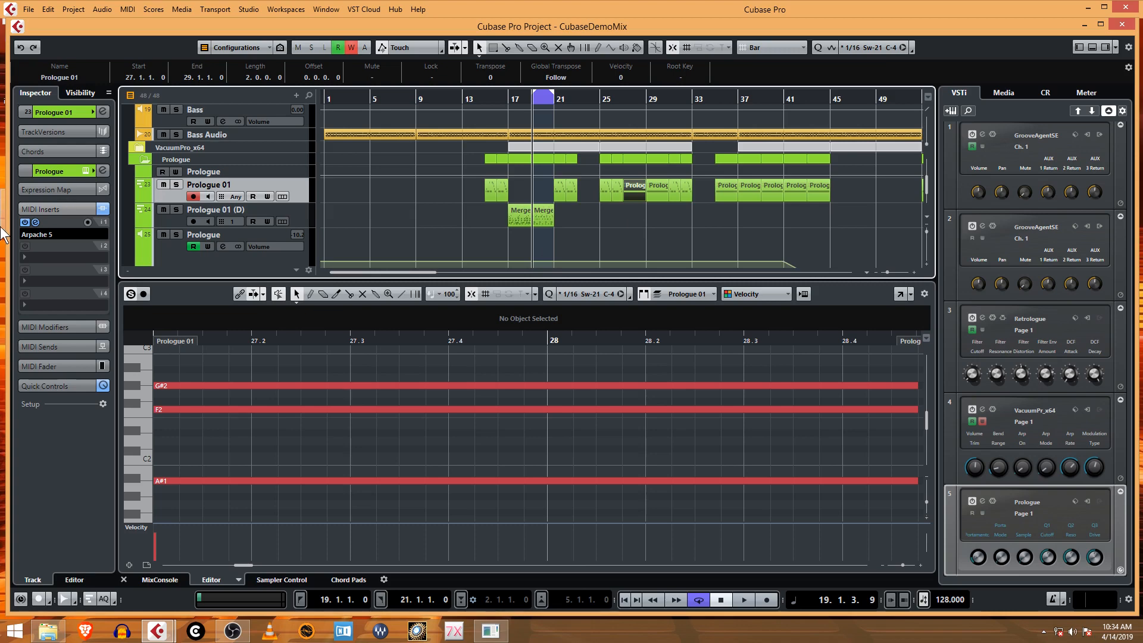
mouse_move(525, 204)
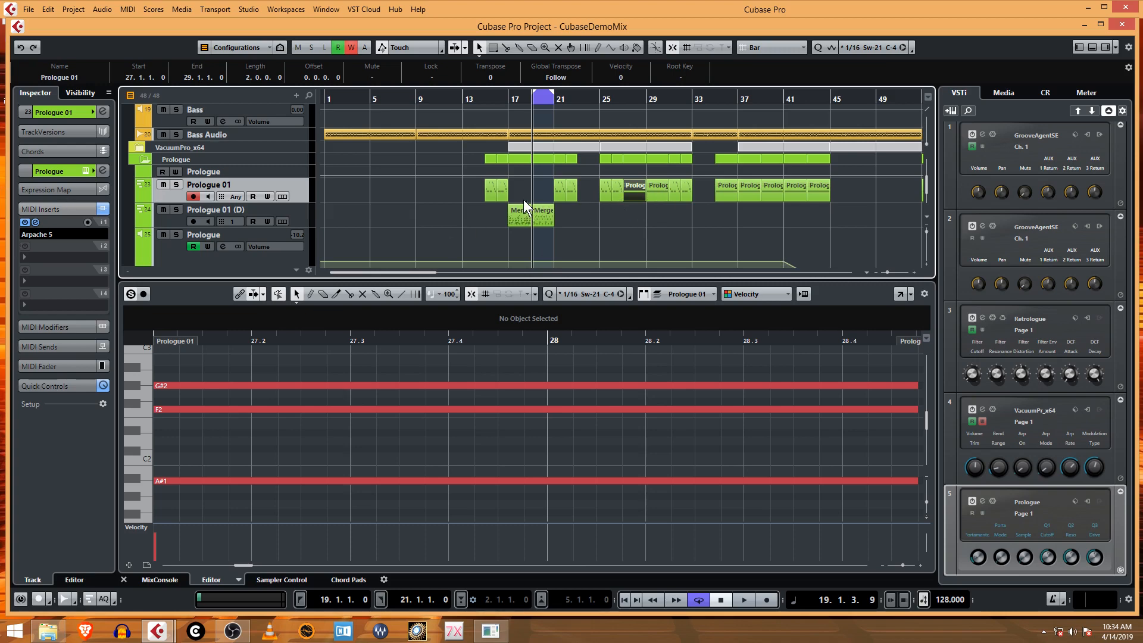
mouse_move(615, 233)
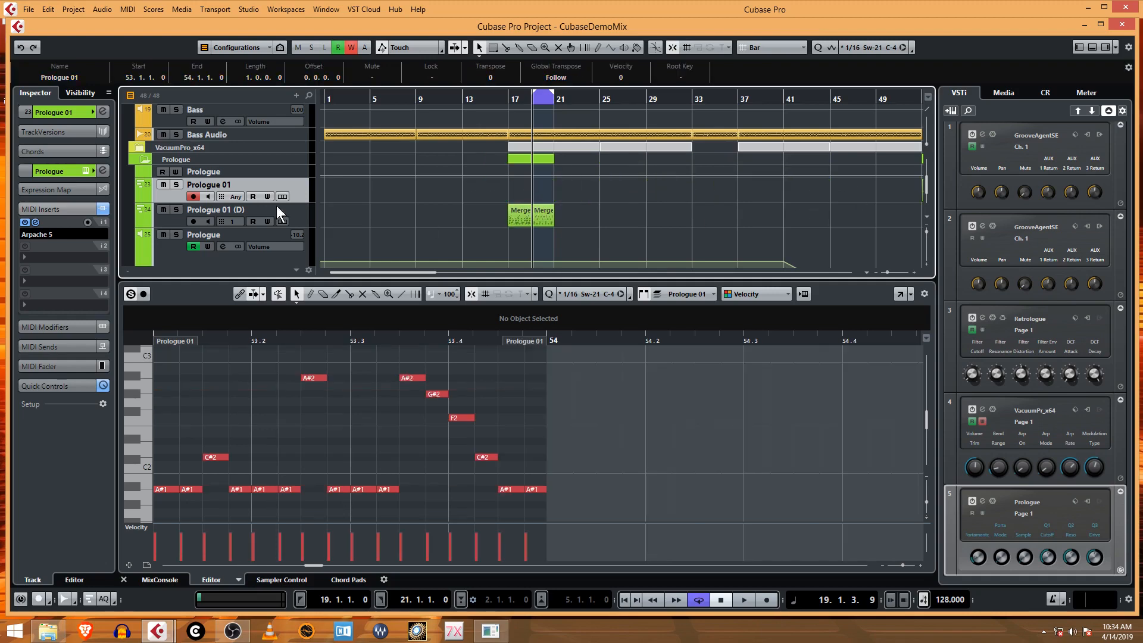
mouse_move(59, 181)
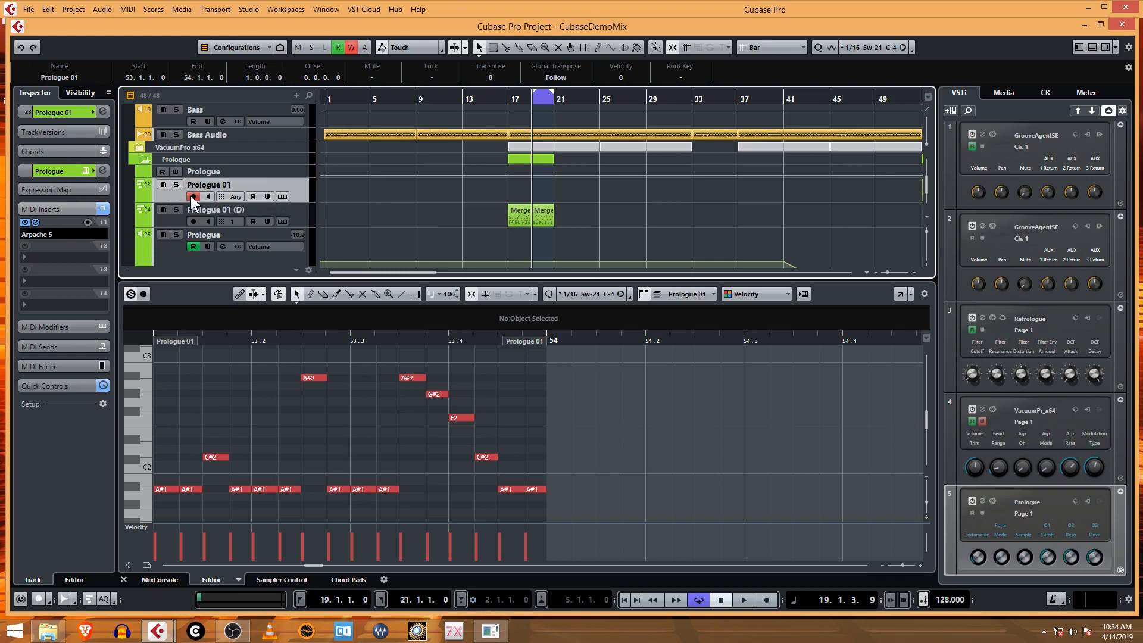
Disarm recording on the original Prologue 01 track and rename the duplicate track Prologue.
click(193, 196)
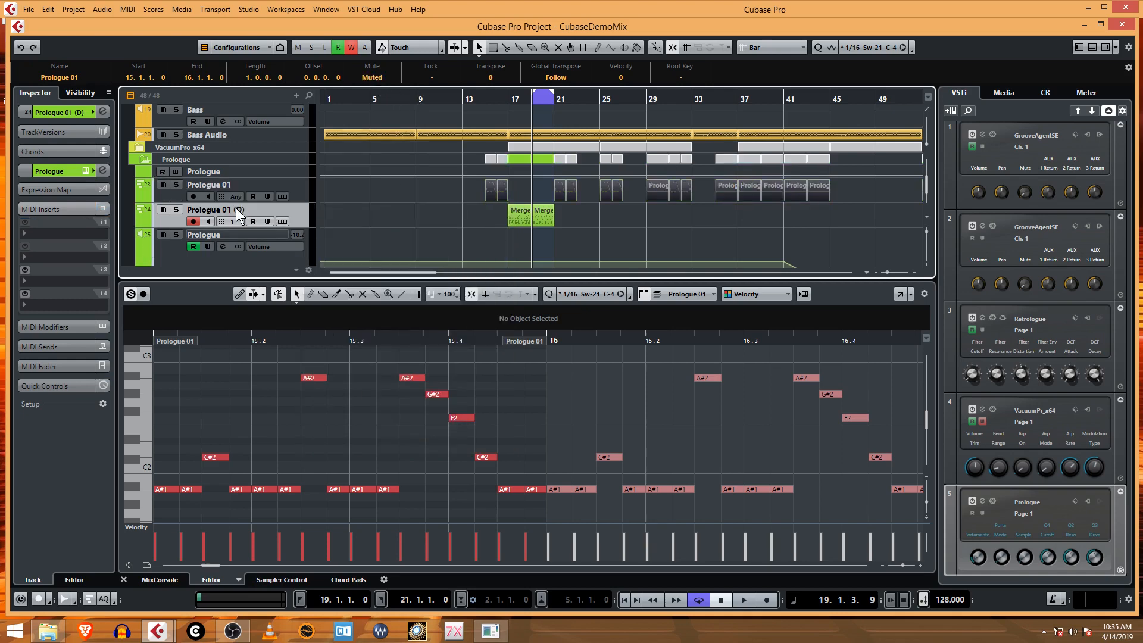
double_click(212, 210)
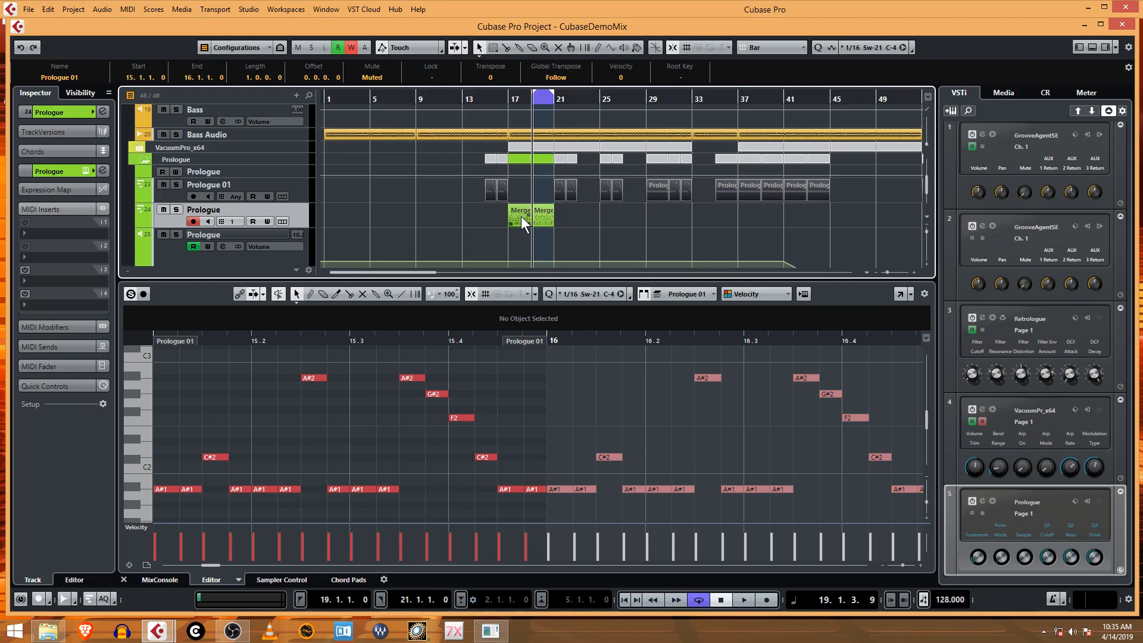
mouse_move(541, 225)
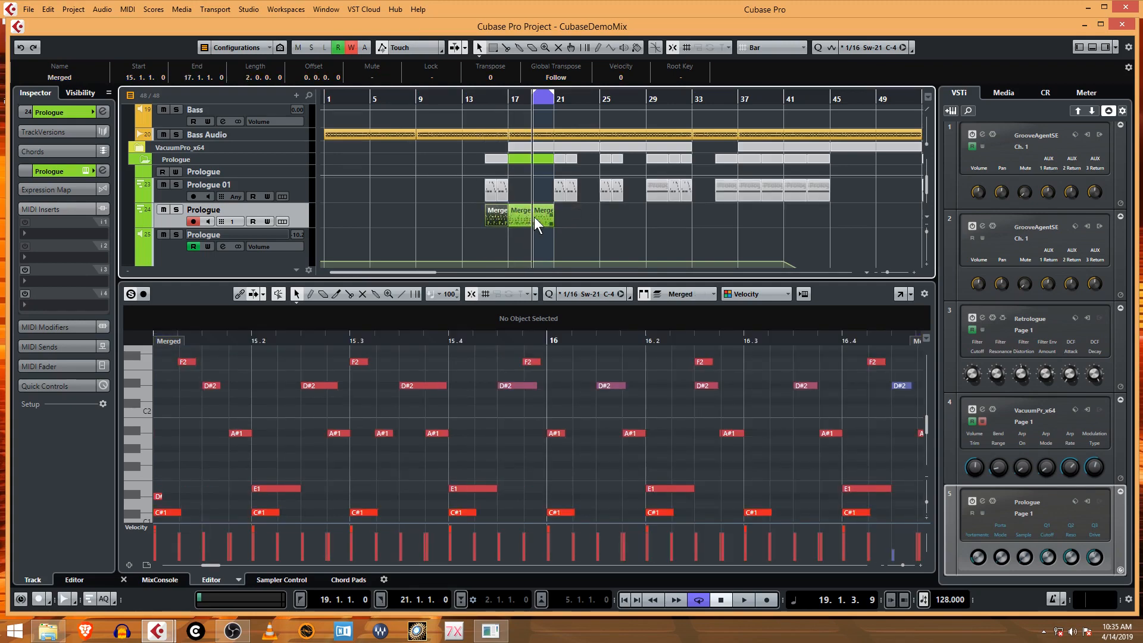
Copy a Merged part to the following bars on the Prologue track and check its notes.
drag(543, 219, 576, 219)
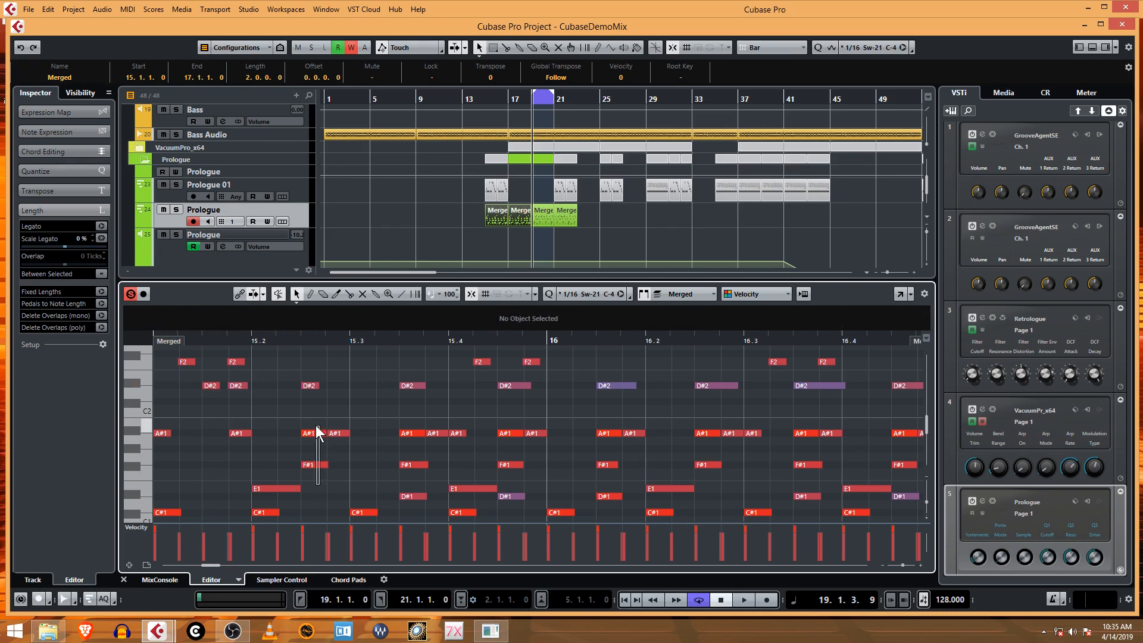
click(410, 385)
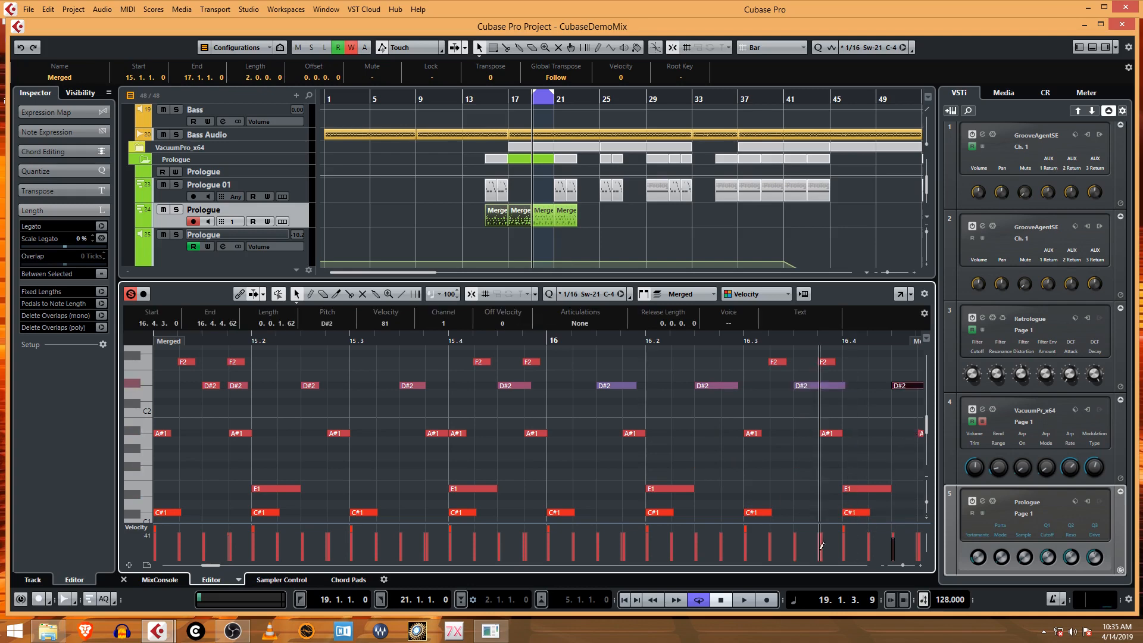
scroll(right, 3)
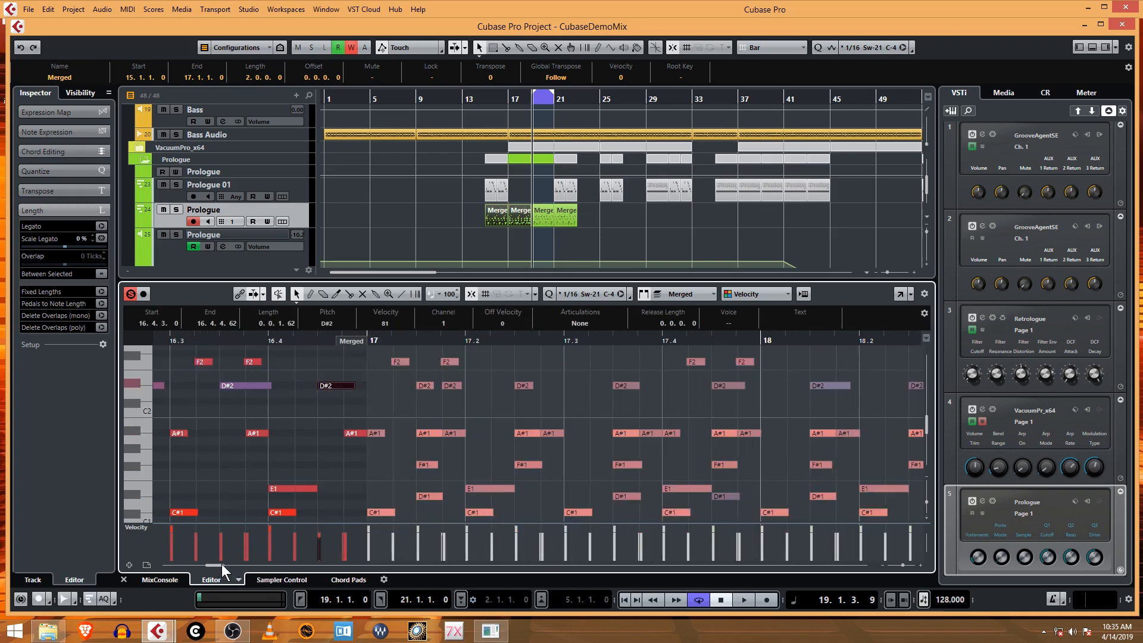
scroll(left, 3)
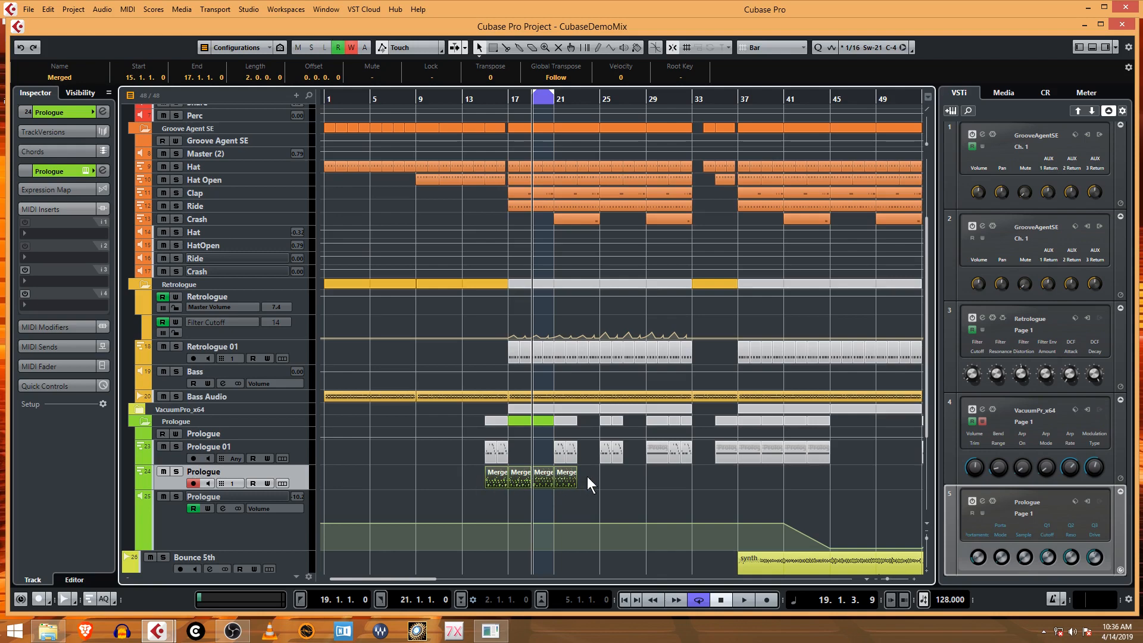
mouse_move(528, 481)
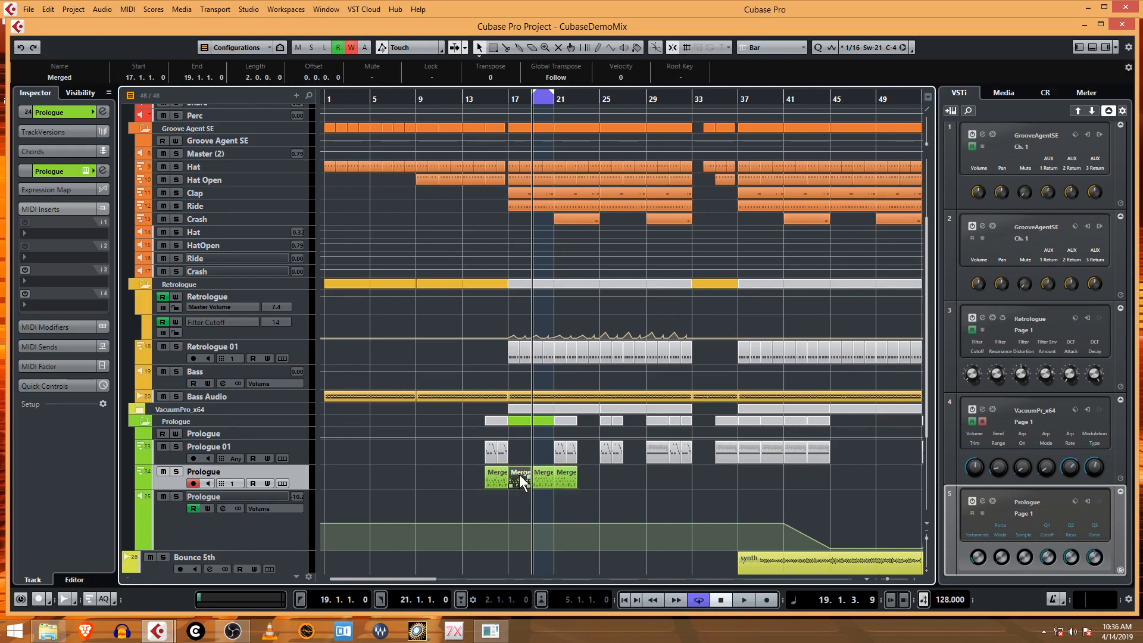
Copy the Merged parts further along the timeline out toward bar 49.
drag(520, 479, 600, 481)
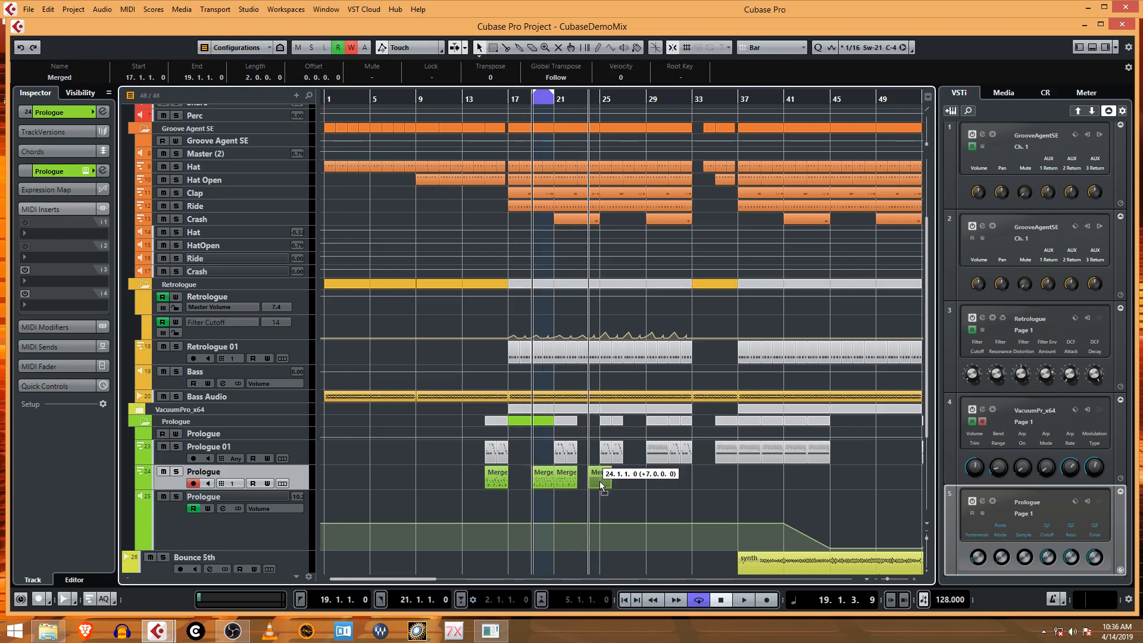
drag(597, 477, 515, 477)
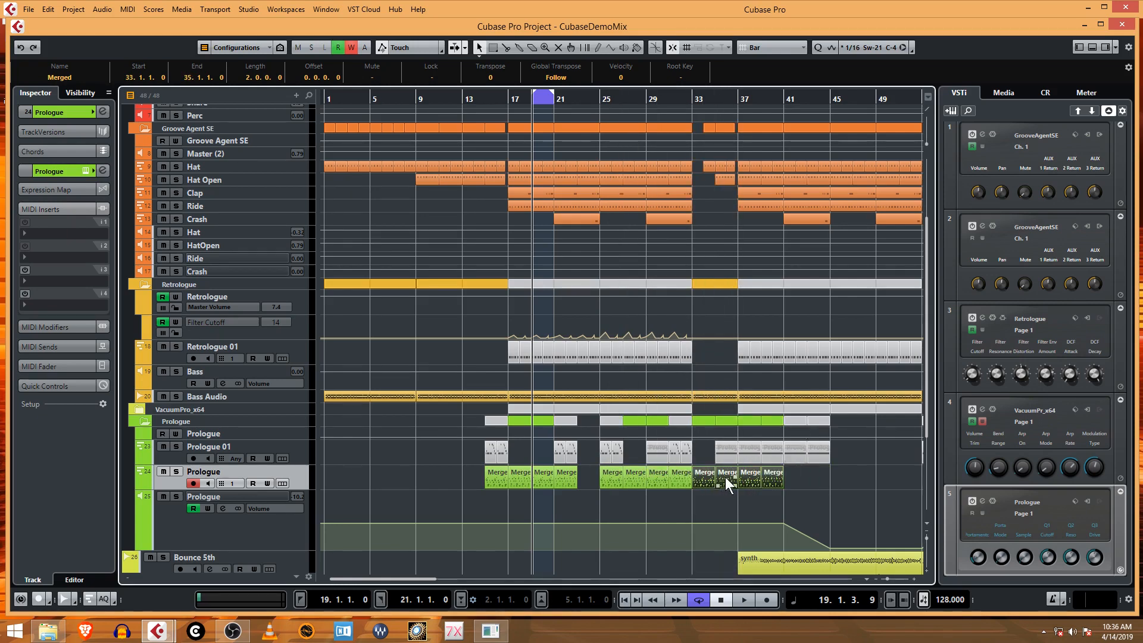
drag(729, 481, 801, 481)
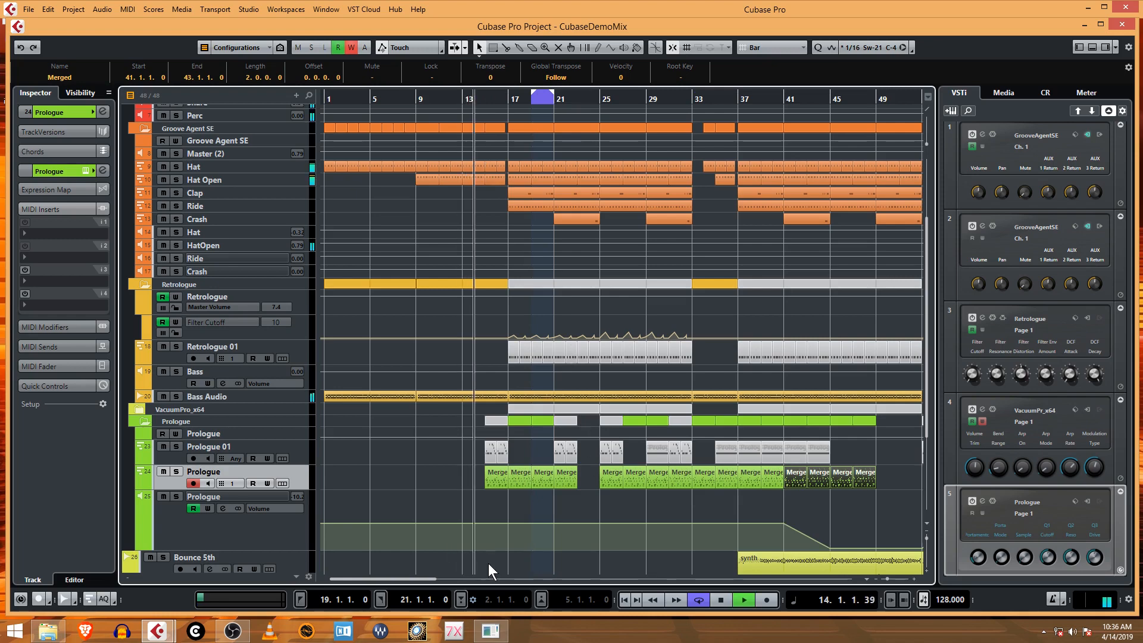
Stop playback before bringing up the MixConsole.
click(512, 519)
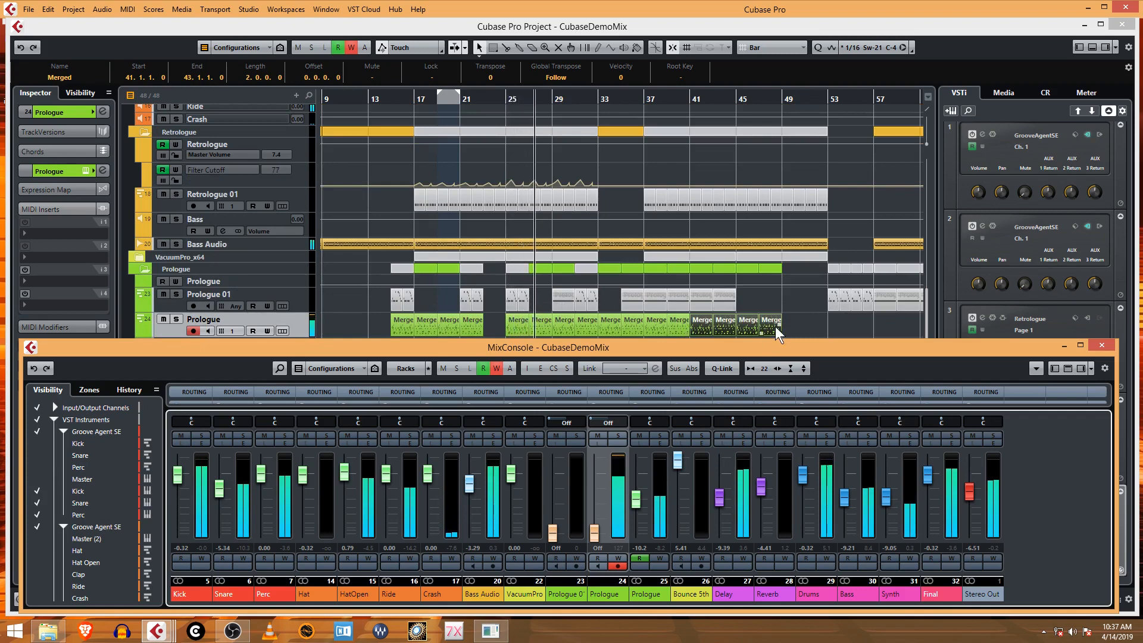
Move the MixConsole aside and select a point on the Prologue volume automation curve.
click(1101, 347)
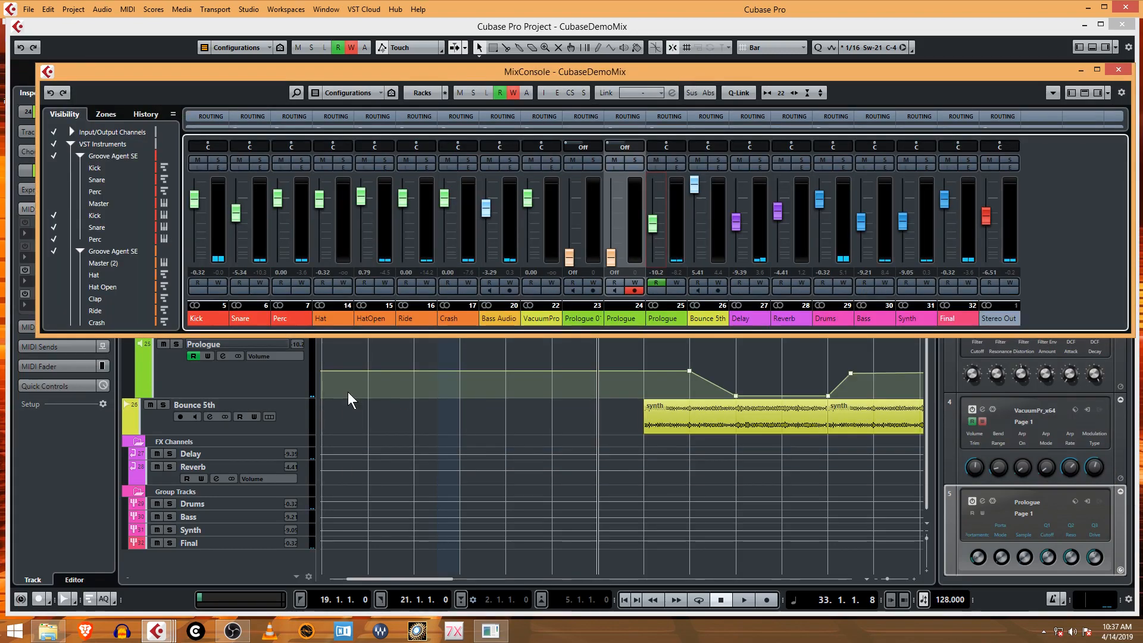
mouse_move(489, 373)
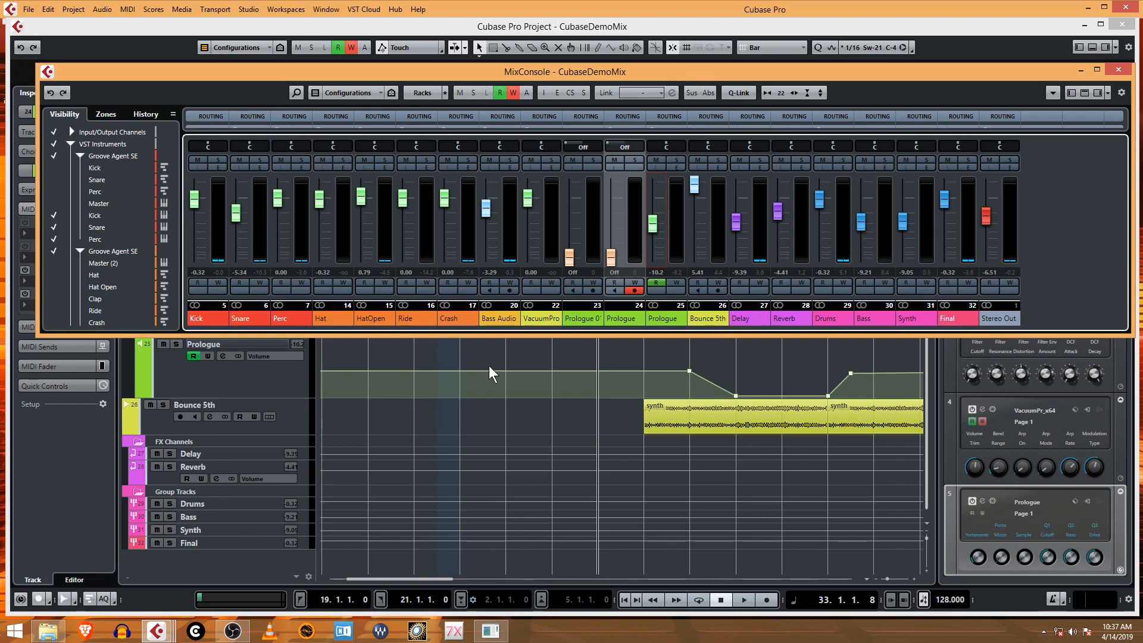
mouse_move(687, 375)
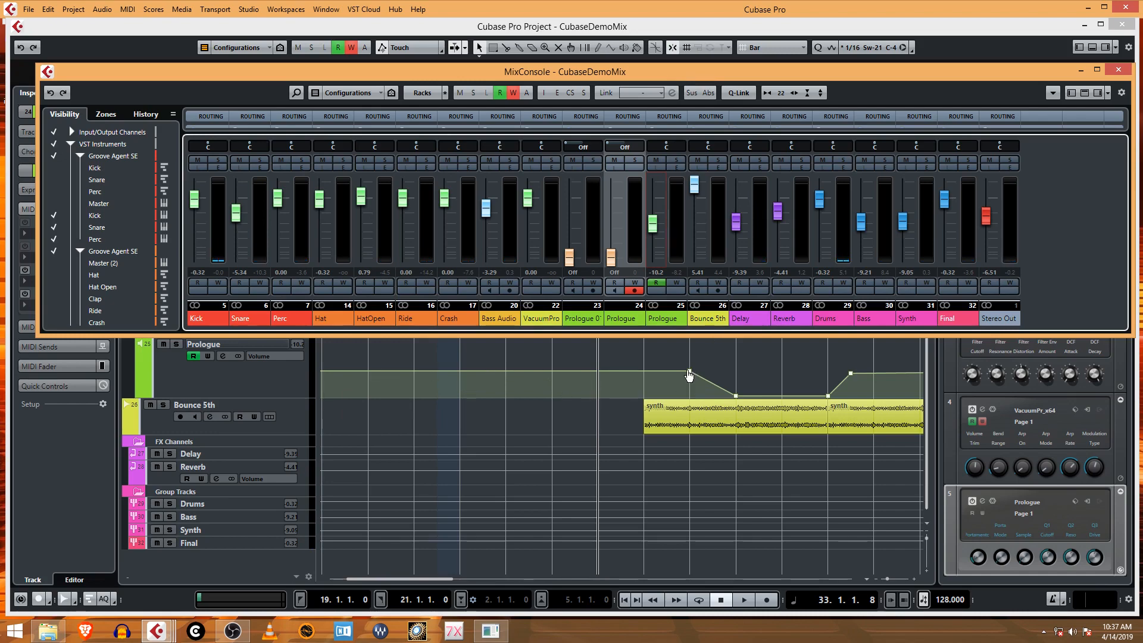
click(1118, 71)
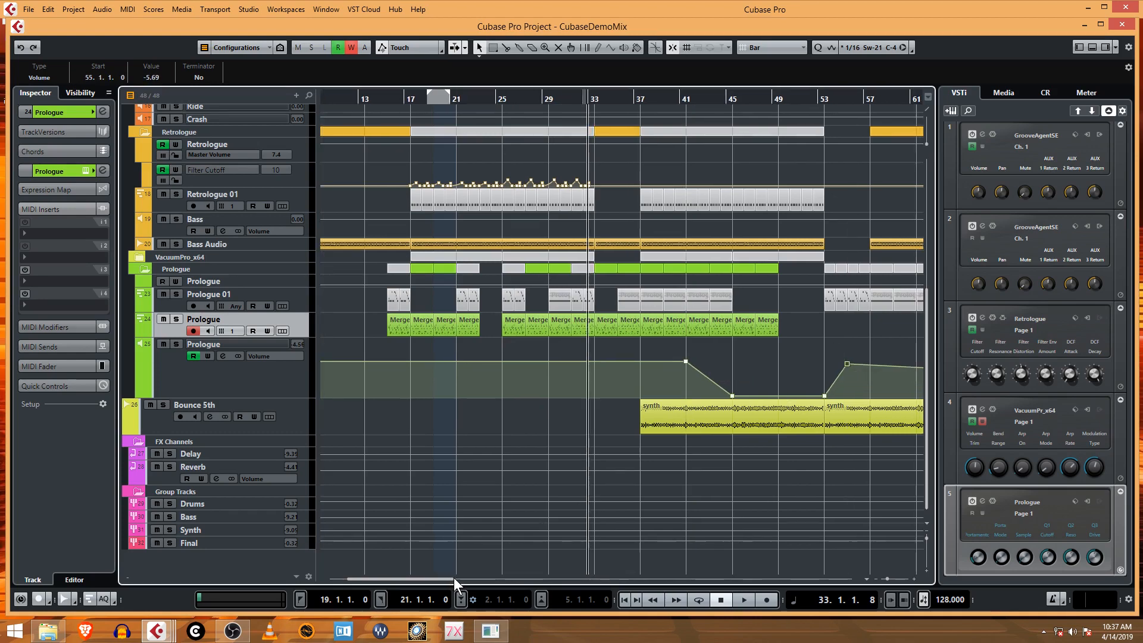
Extend the Merged parts toward bar 69 and pull the volume rise after bar 53 earlier.
scroll(right, 3)
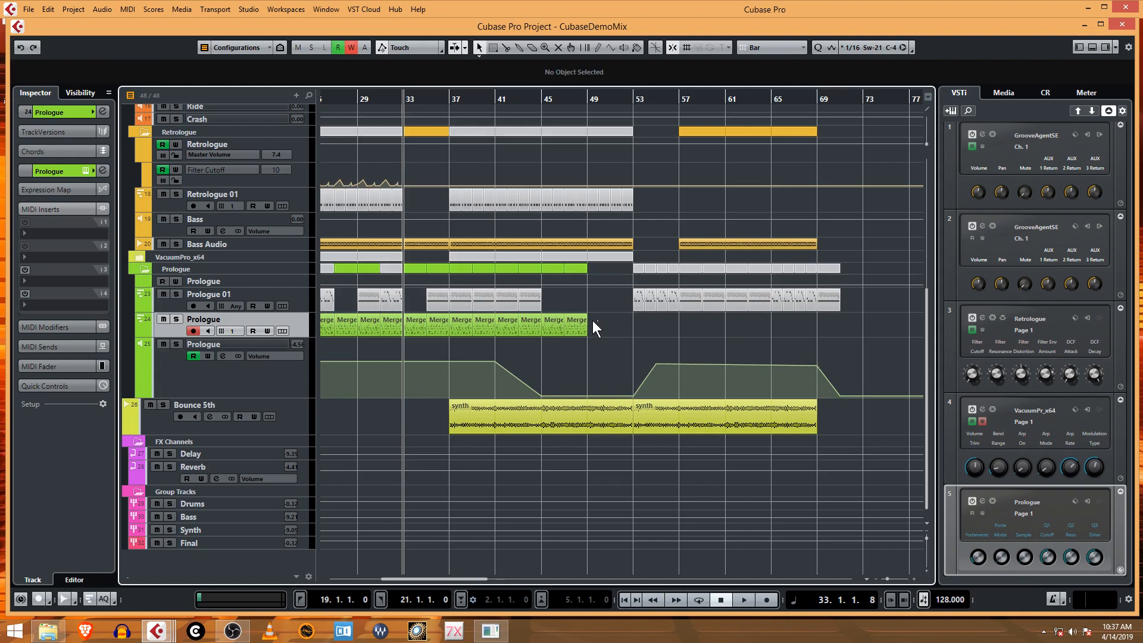
click(505, 326)
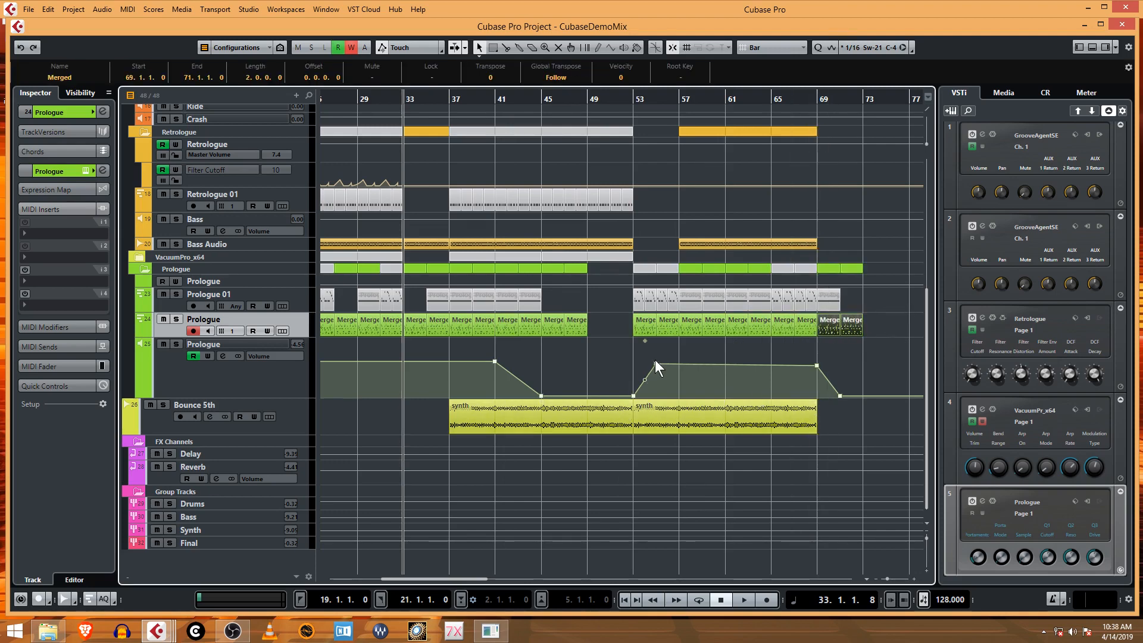
drag(644, 379, 817, 366)
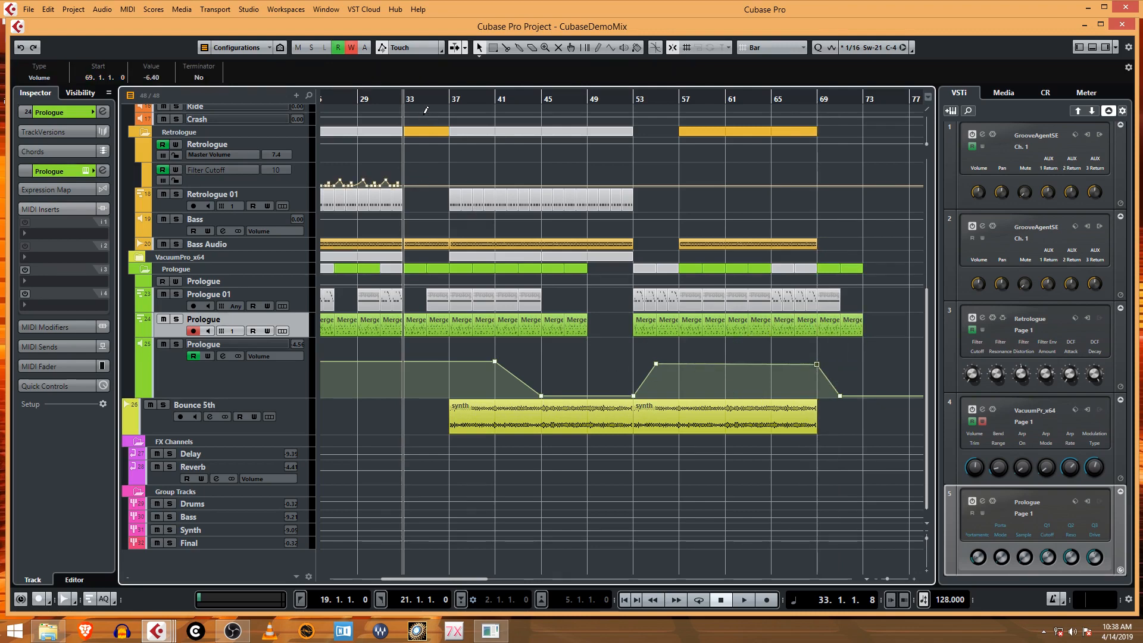
click(743, 599)
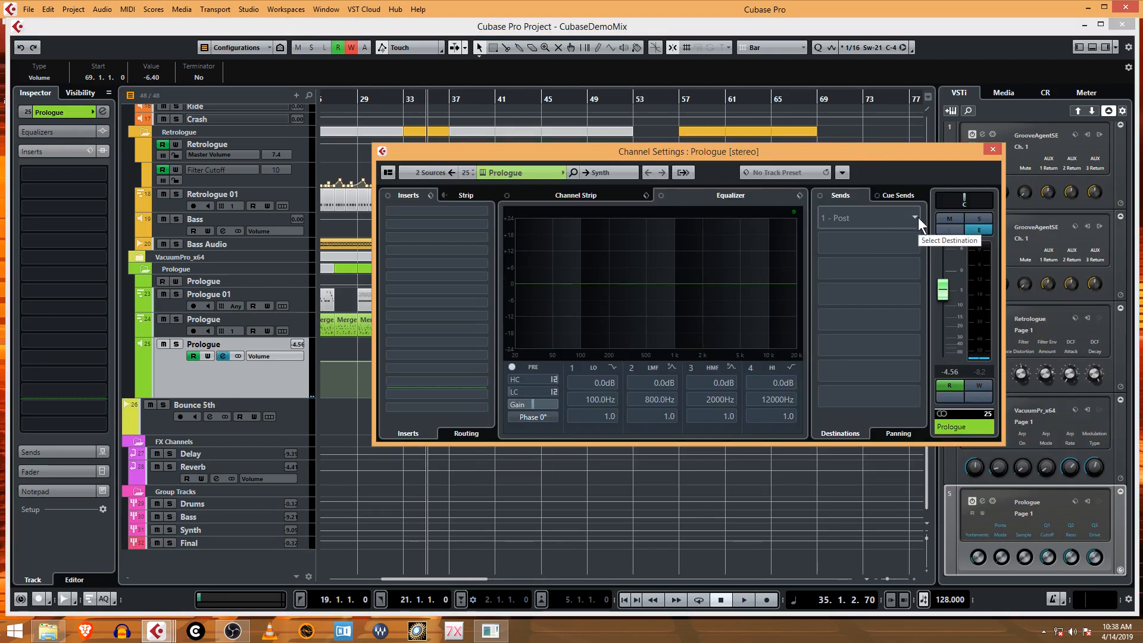
mouse_move(916, 225)
text(pan)
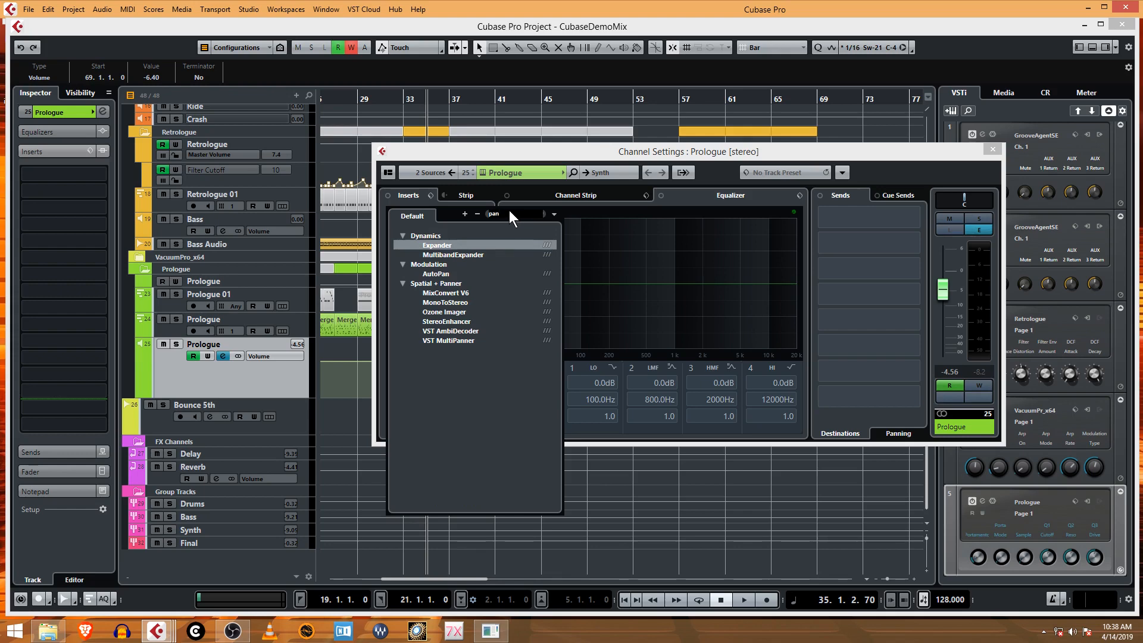
mouse_move(454, 353)
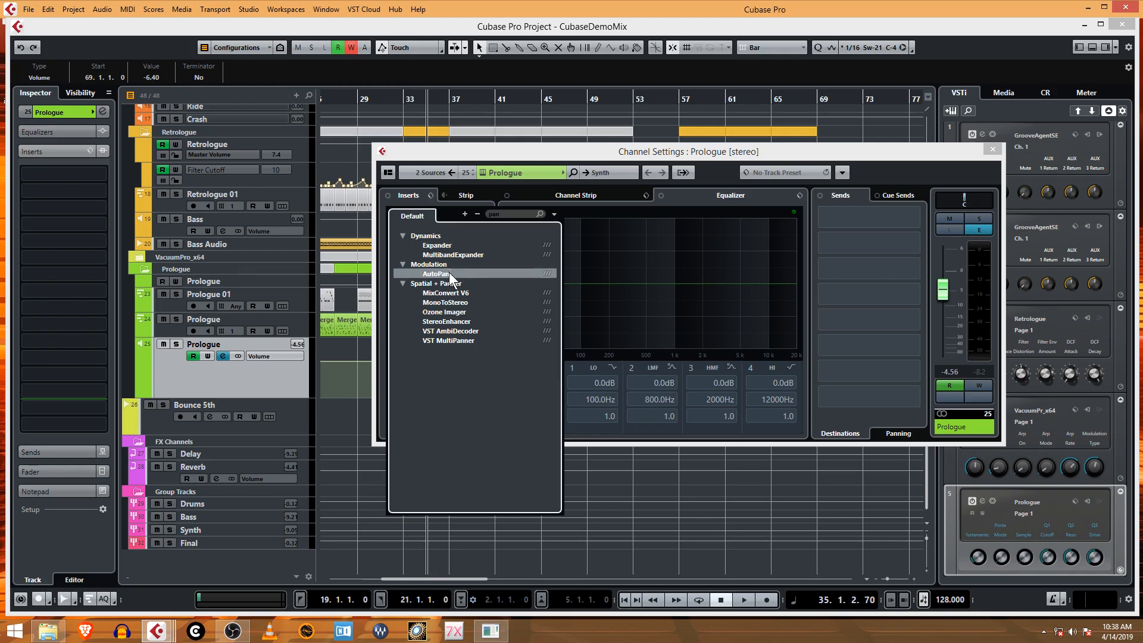
Load AutoPan into an Inserts slot on the Prologue channel.
click(436, 274)
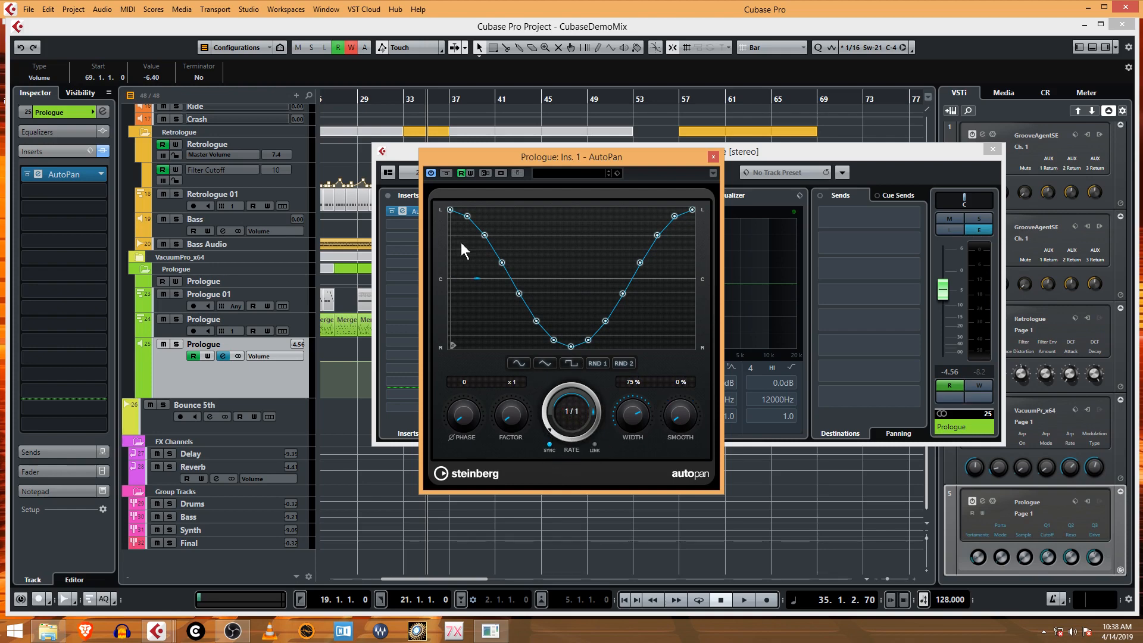
mouse_move(515, 377)
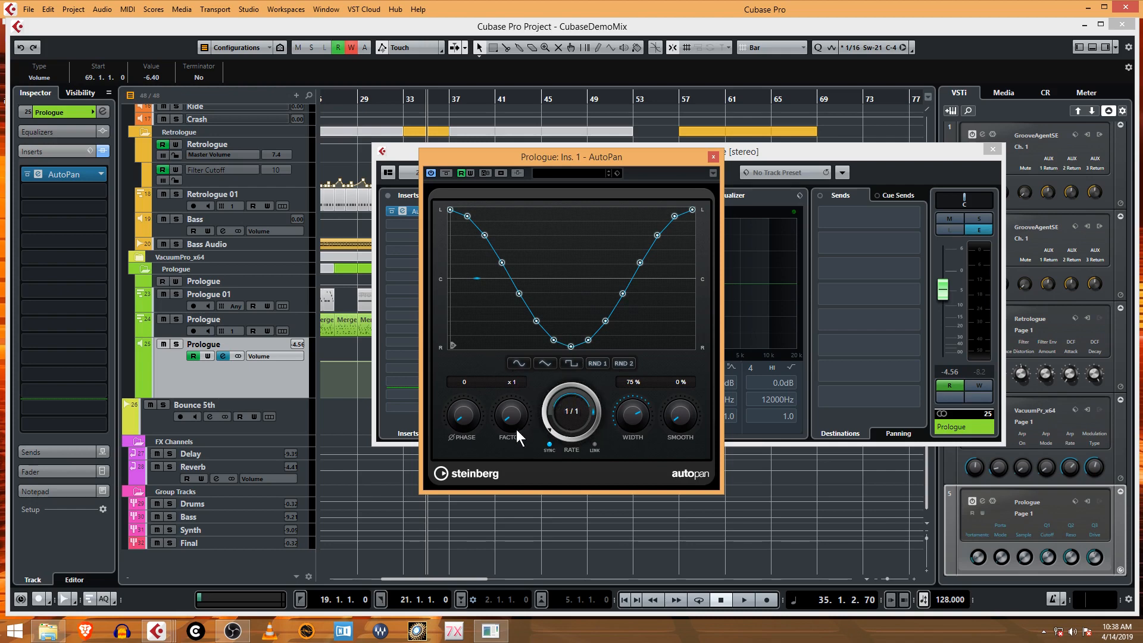
mouse_move(570, 391)
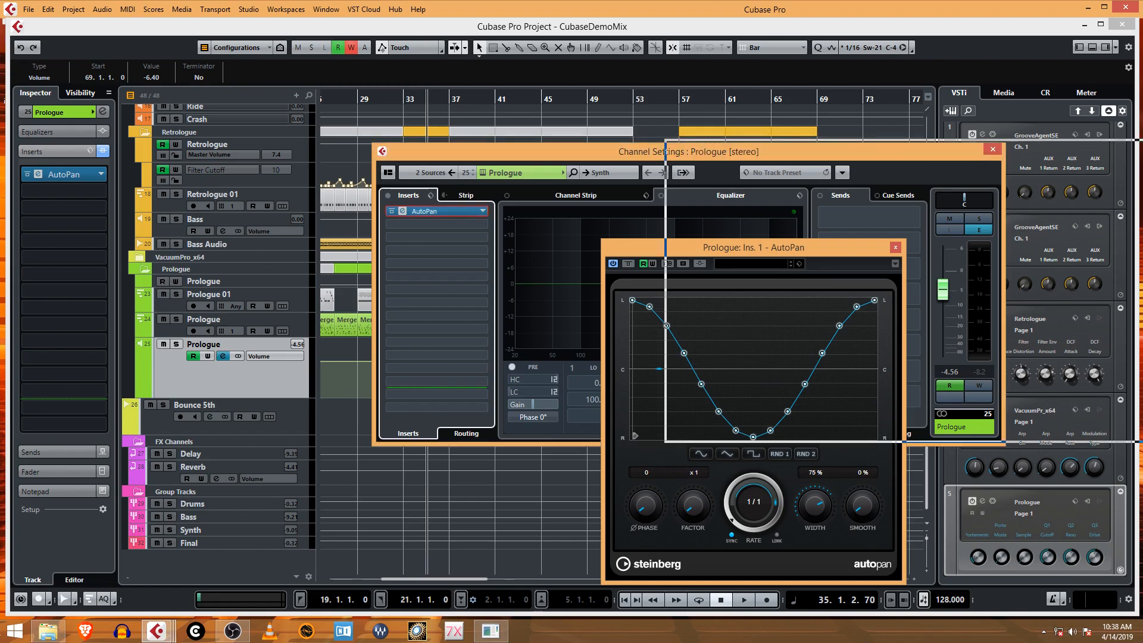
Close Channel Settings, move the AutoPan panel aside and audition the panning from bar 37.
click(992, 149)
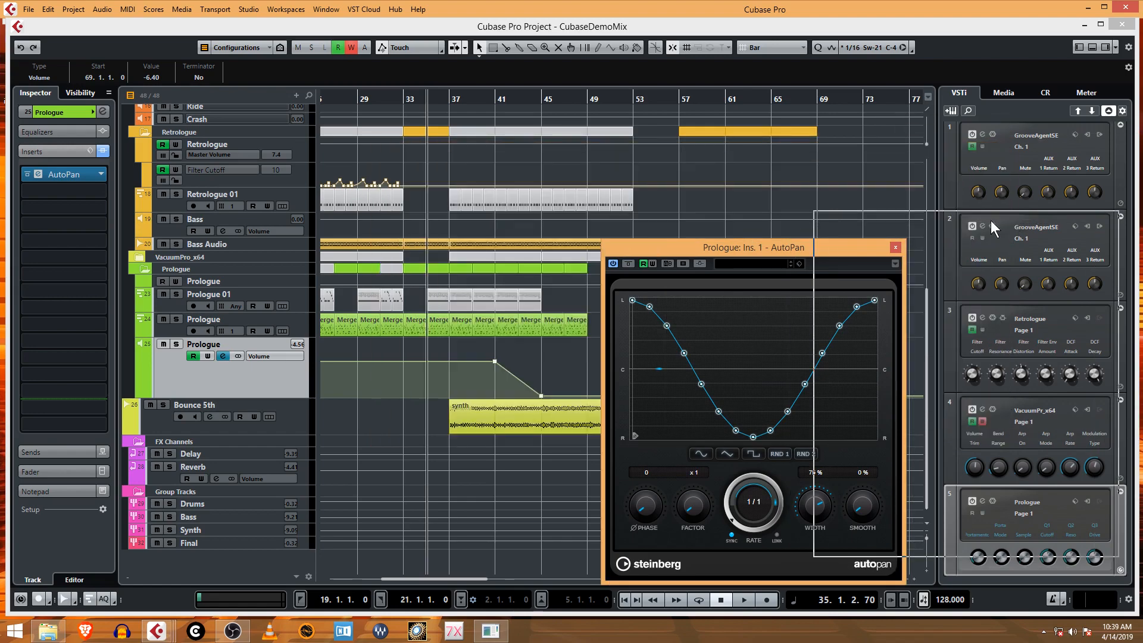
drag(752, 248, 941, 221)
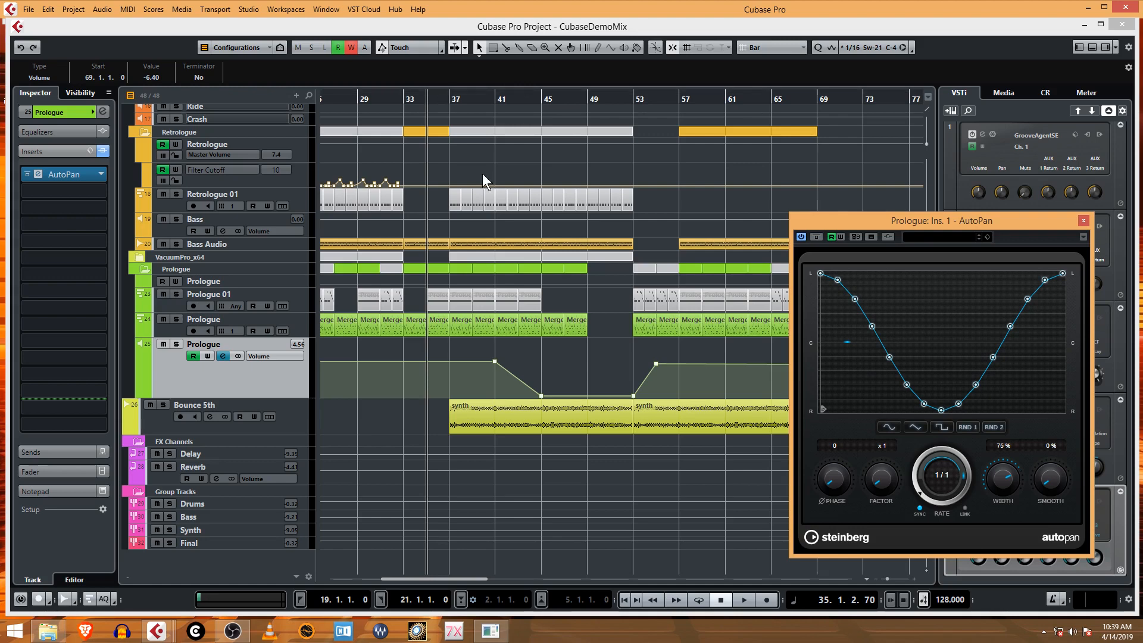
click(450, 117)
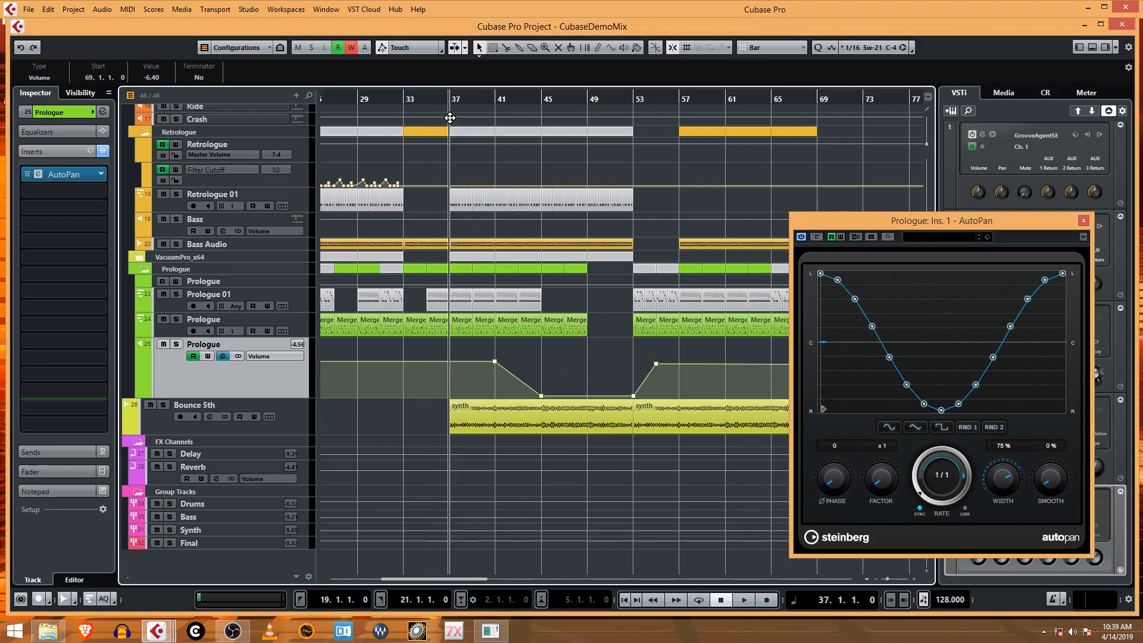
click(743, 599)
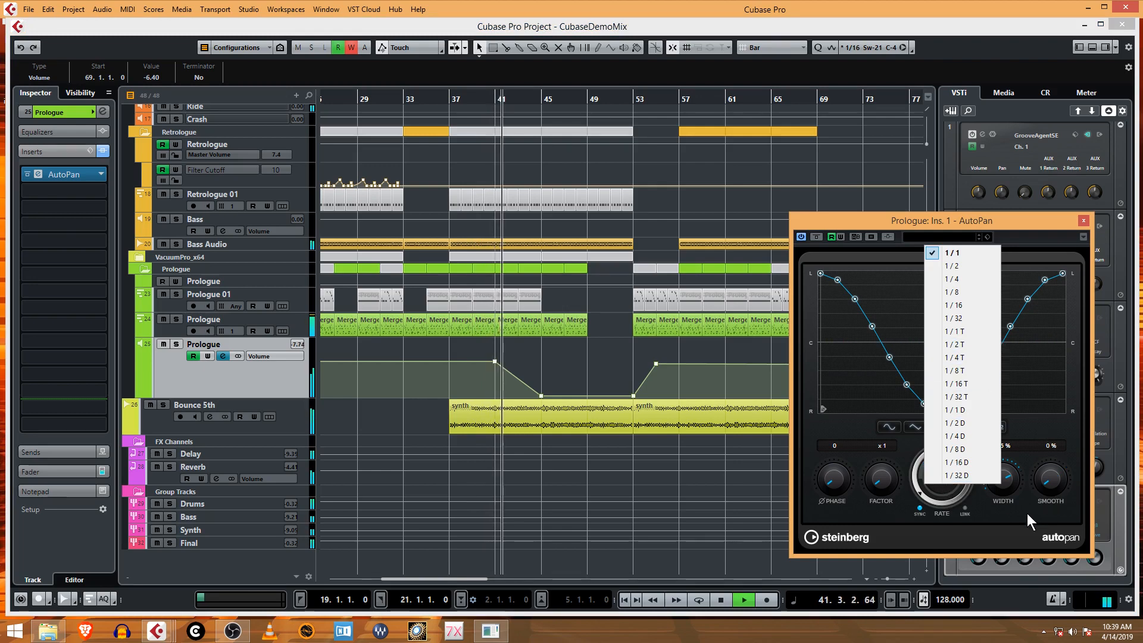
click(952, 253)
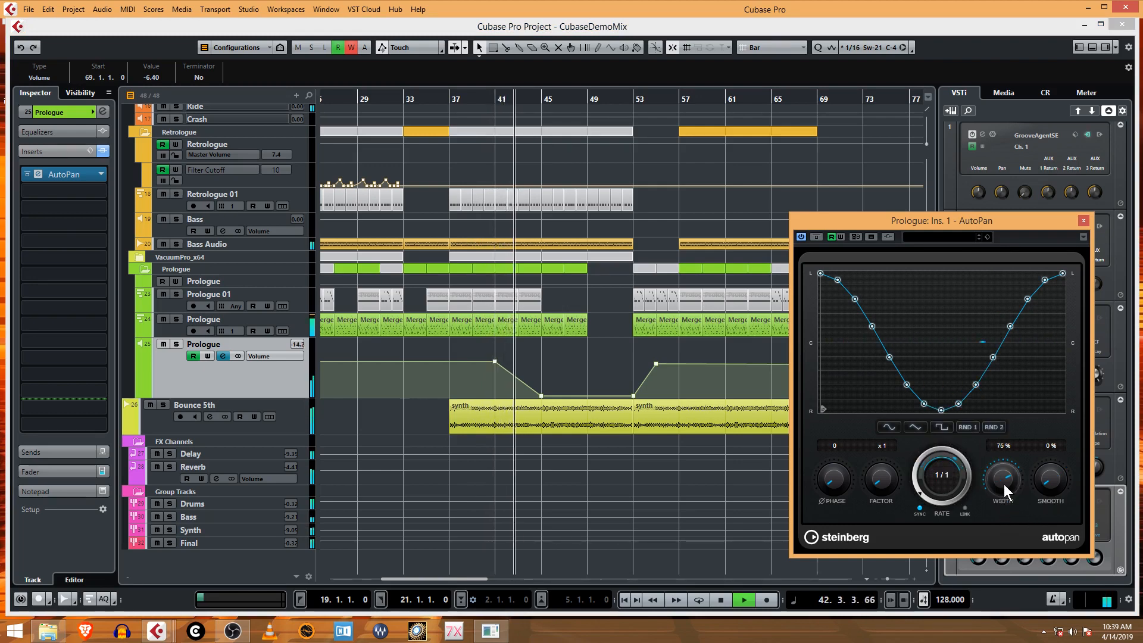
click(742, 599)
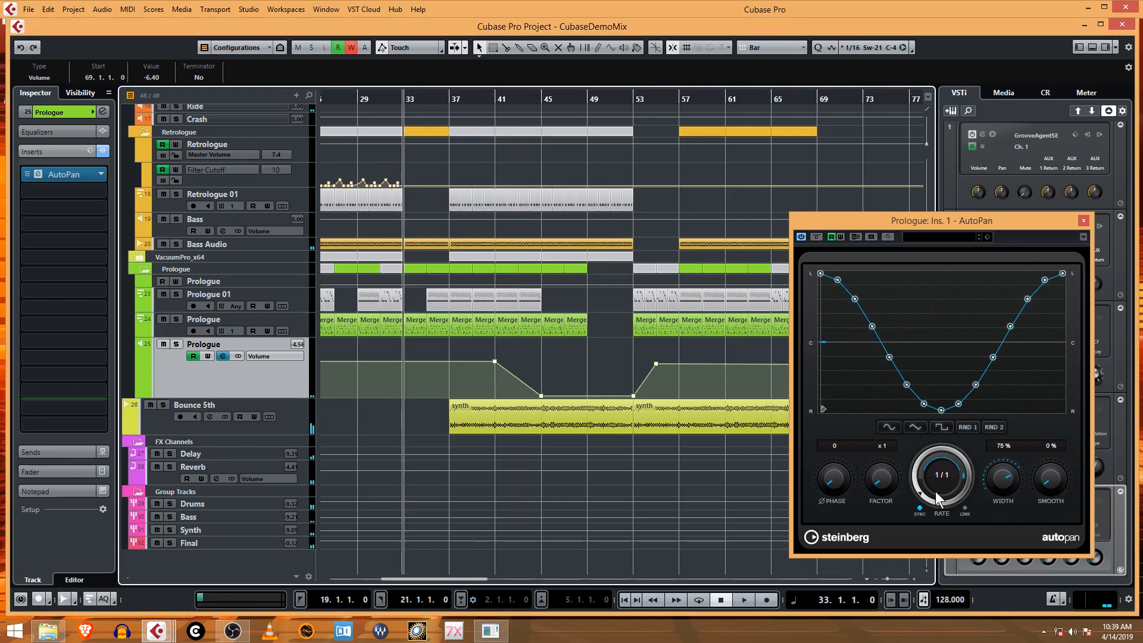
Toggle AutoPan Rate Sync off and back on, keep the rate at 1/1 and resume playback.
click(941, 475)
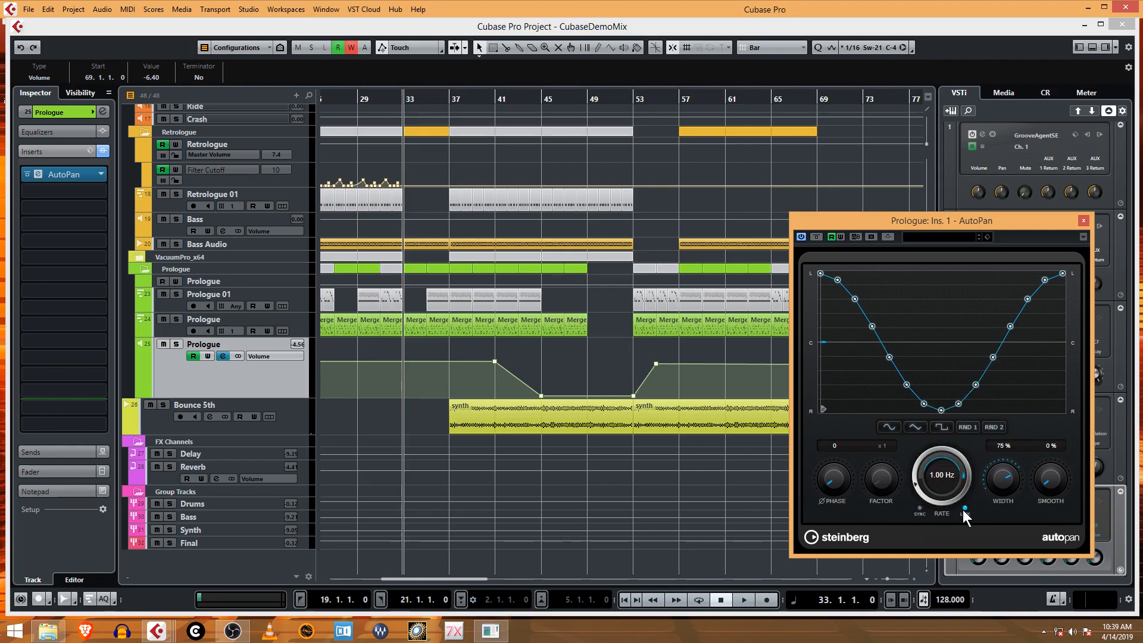
click(918, 506)
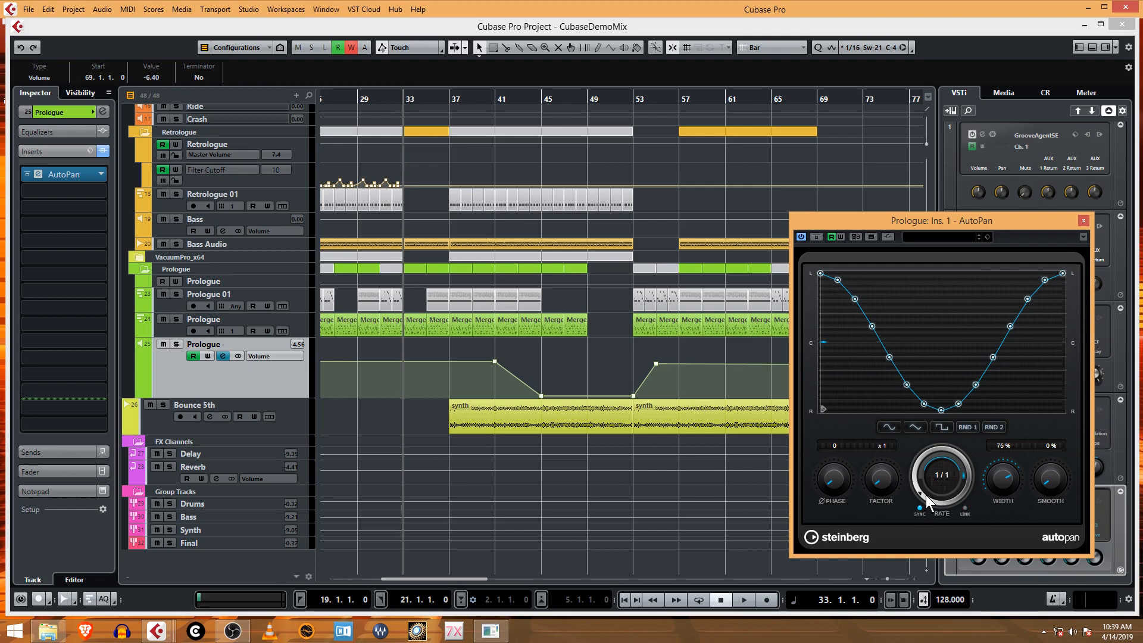
click(941, 475)
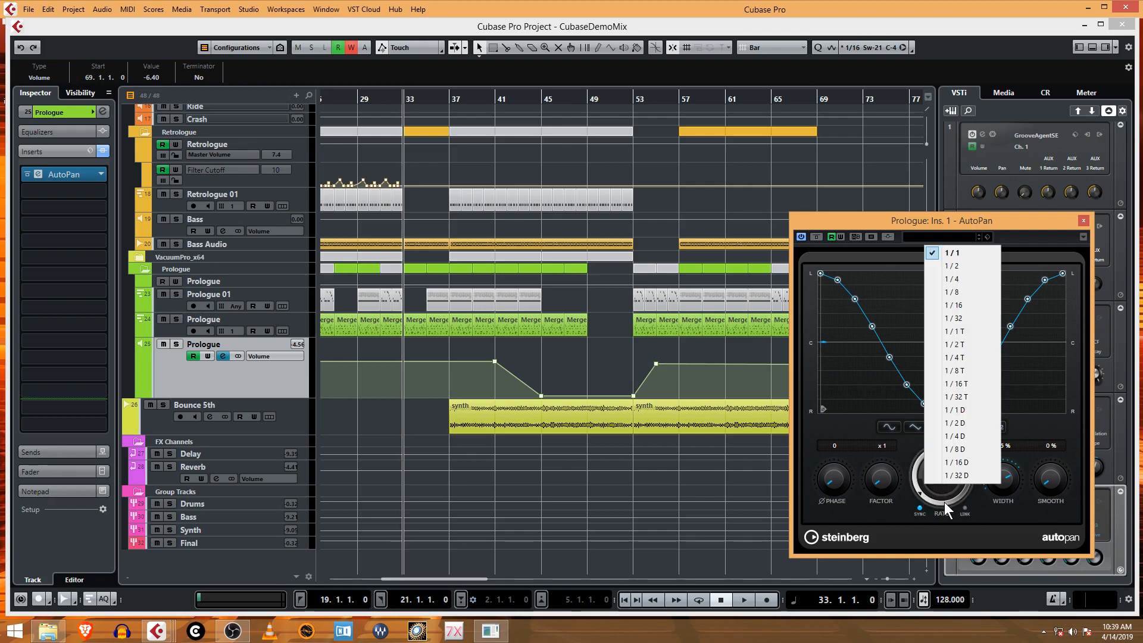
mouse_move(943, 515)
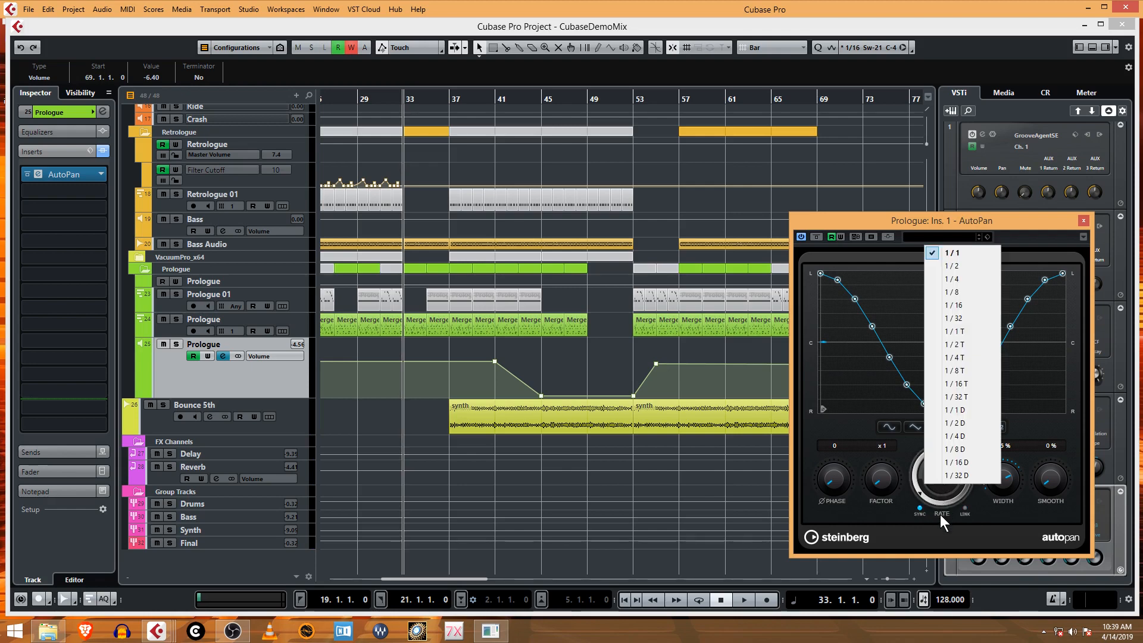
click(951, 253)
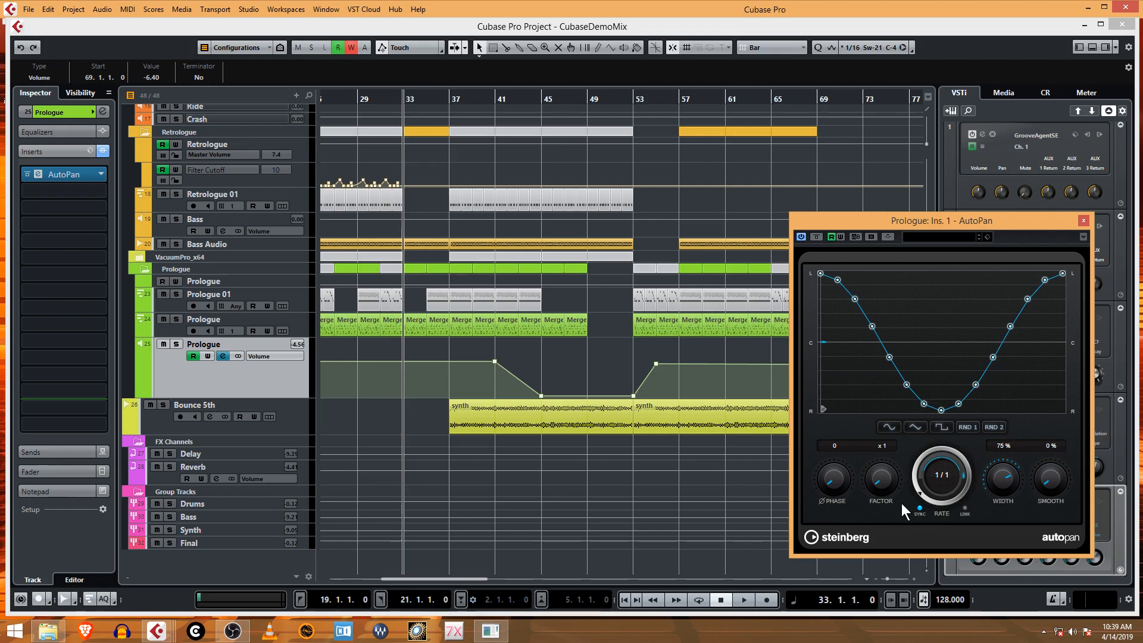
mouse_move(992, 540)
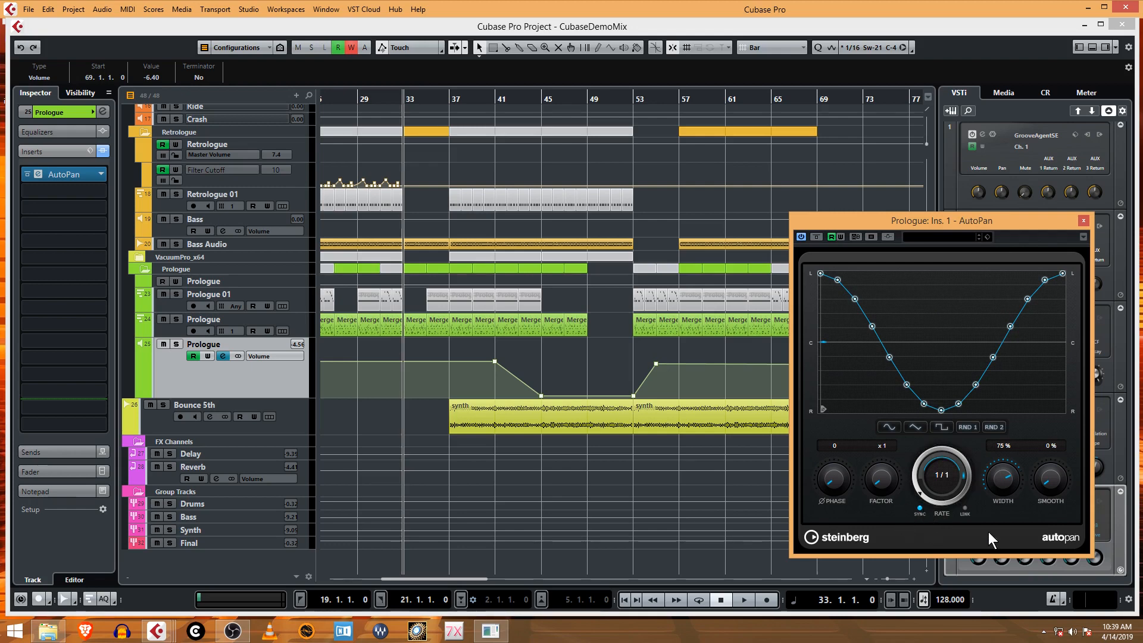
mouse_move(1050, 481)
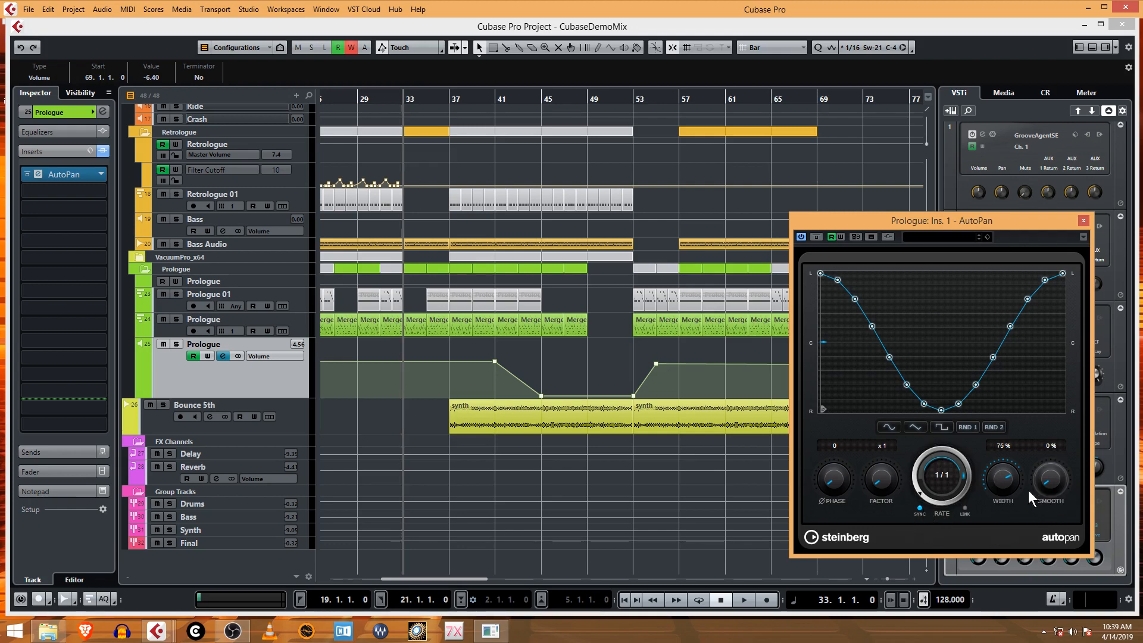
mouse_move(901, 306)
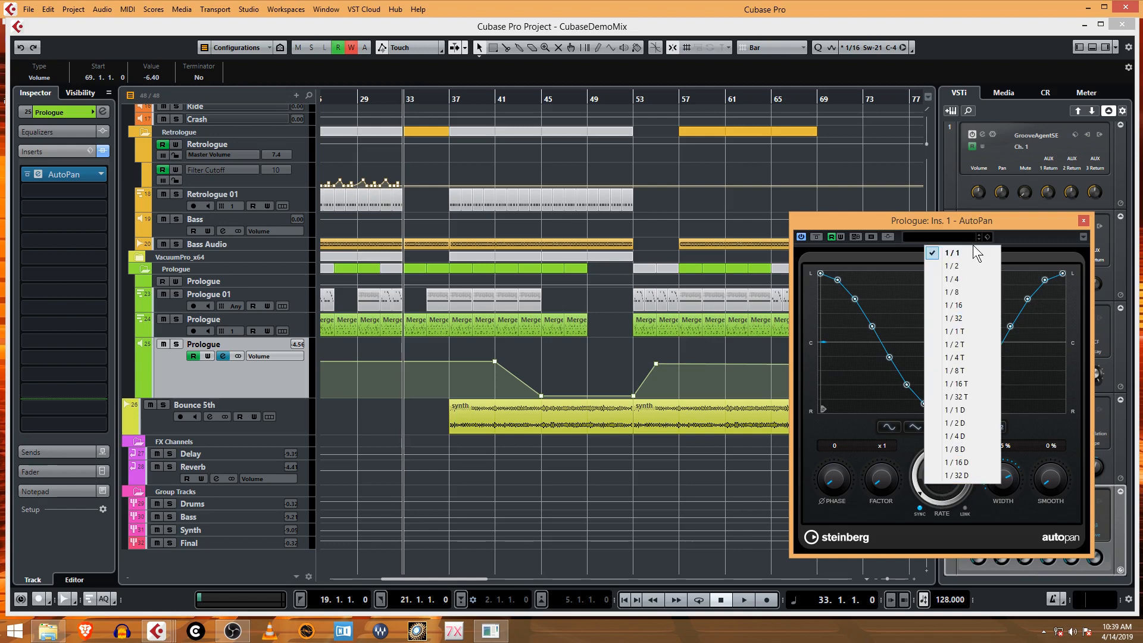
mouse_move(974, 266)
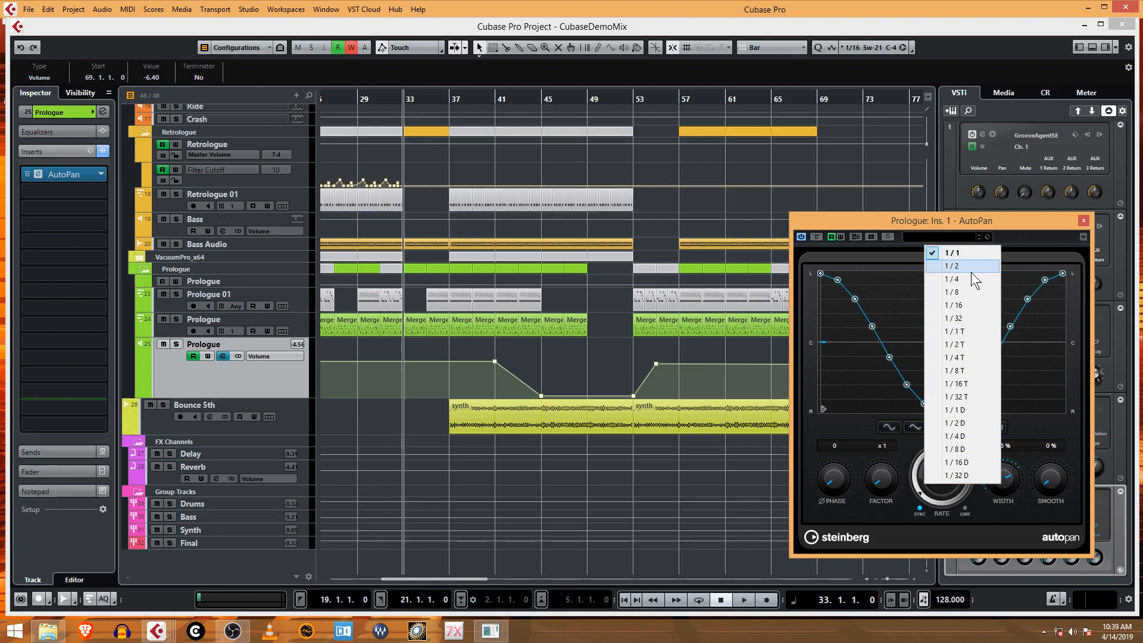
click(952, 252)
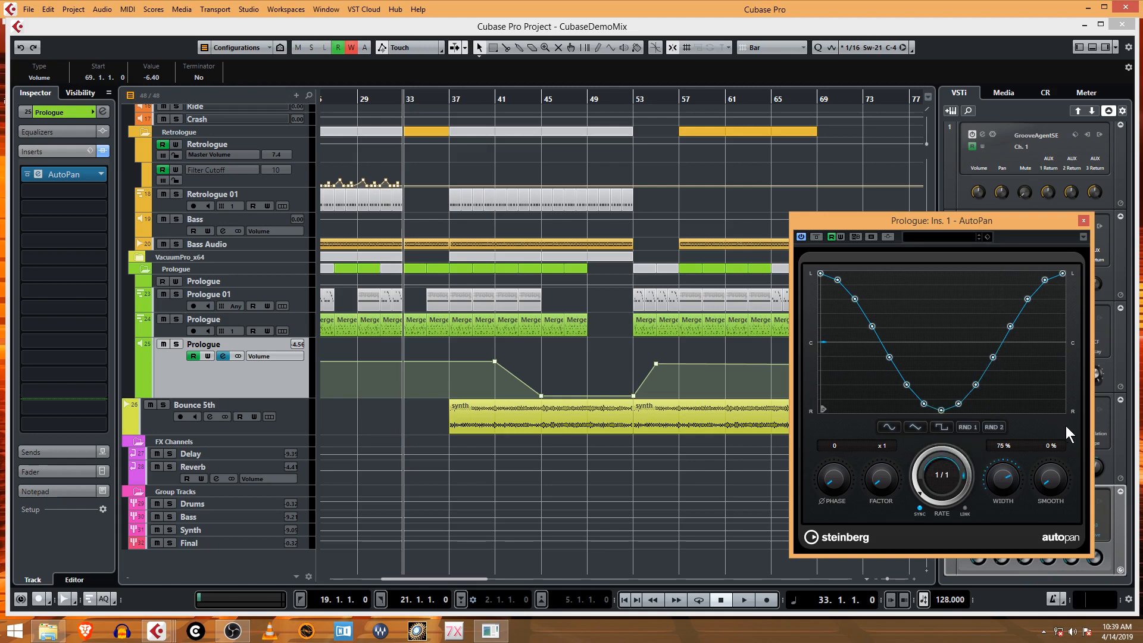
click(741, 599)
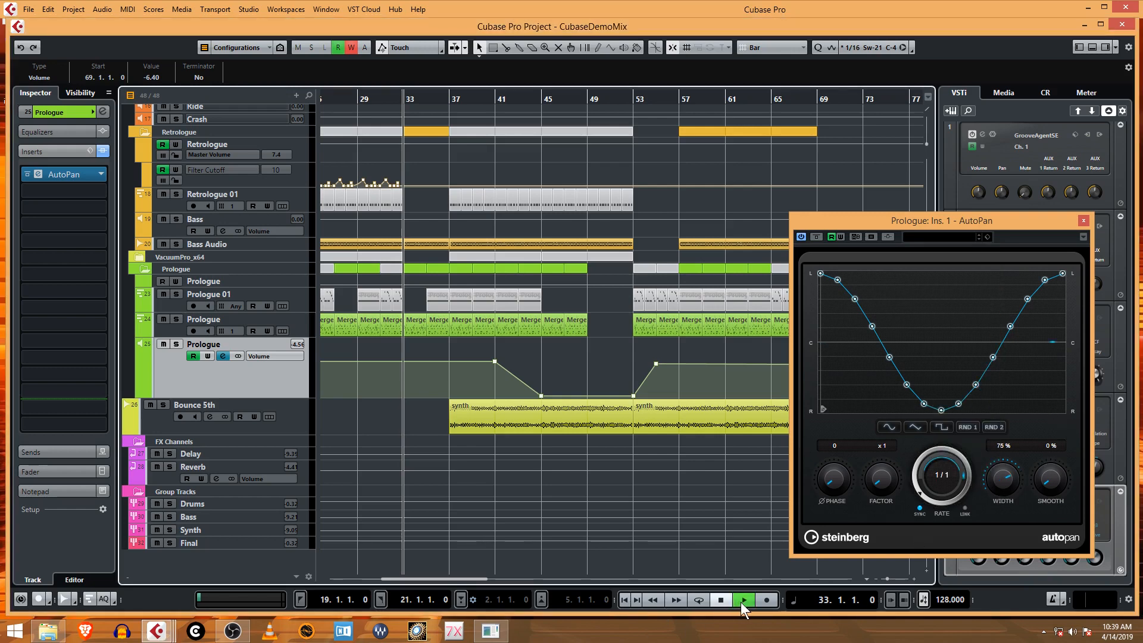
Narrow the AutoPan width to 63% with factor x3, then stop playback and close the panel.
click(742, 600)
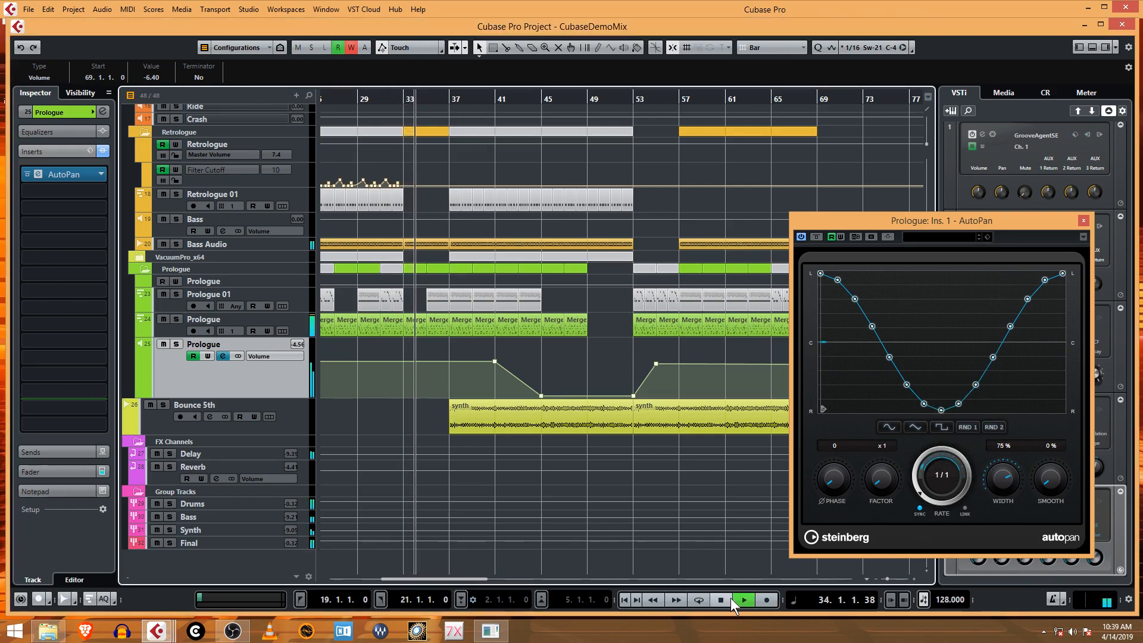
click(742, 599)
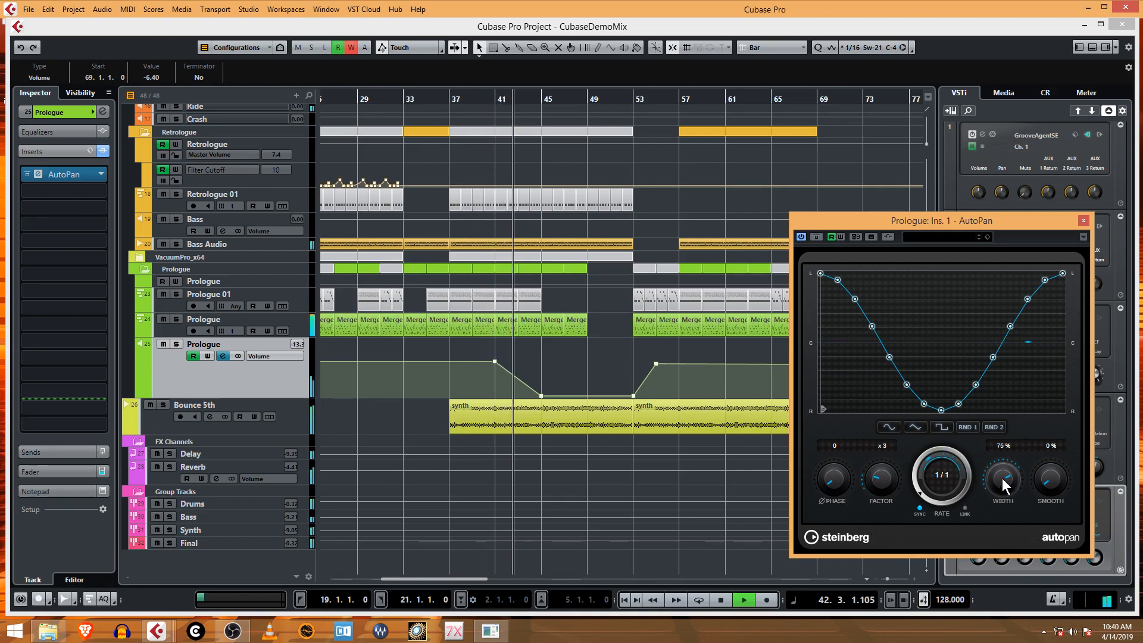
drag(1003, 481, 1002, 502)
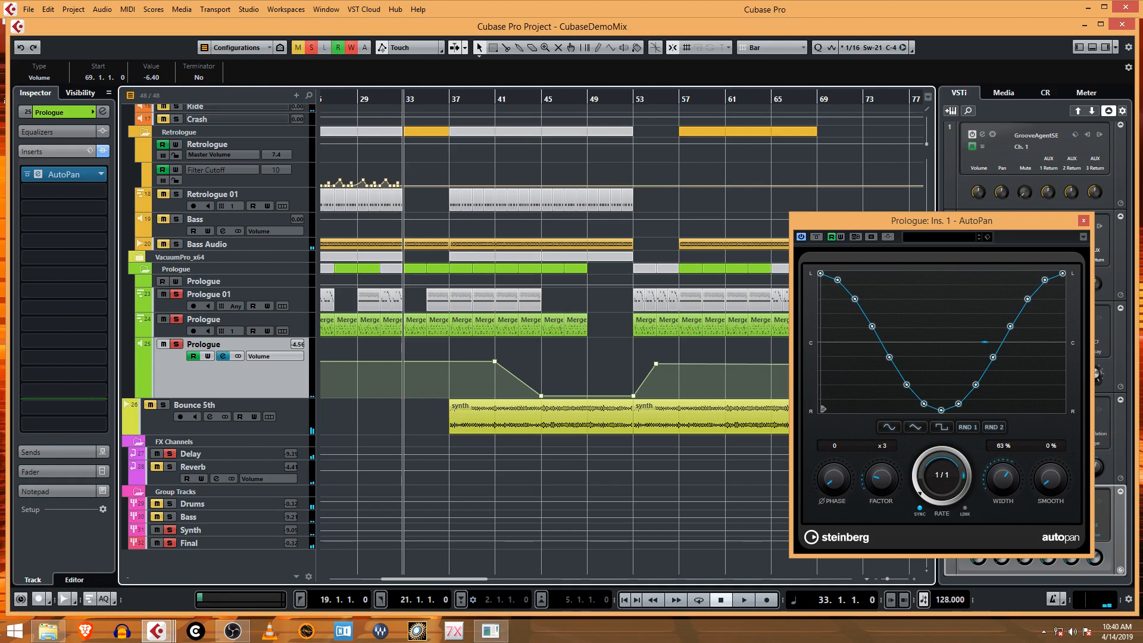
click(742, 599)
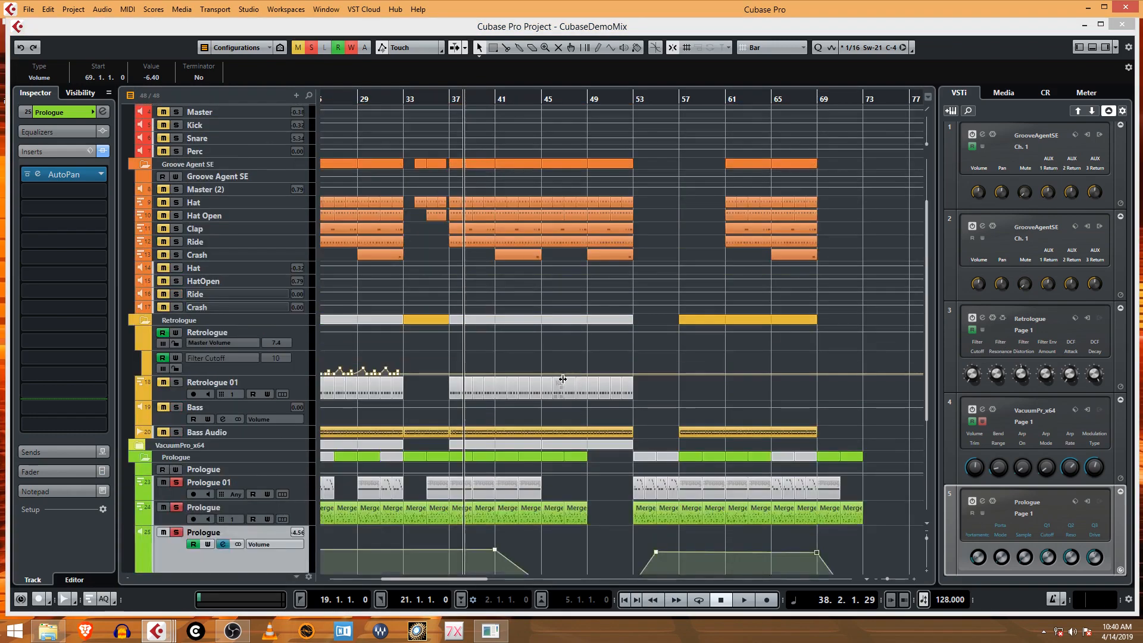
scroll(down, 3)
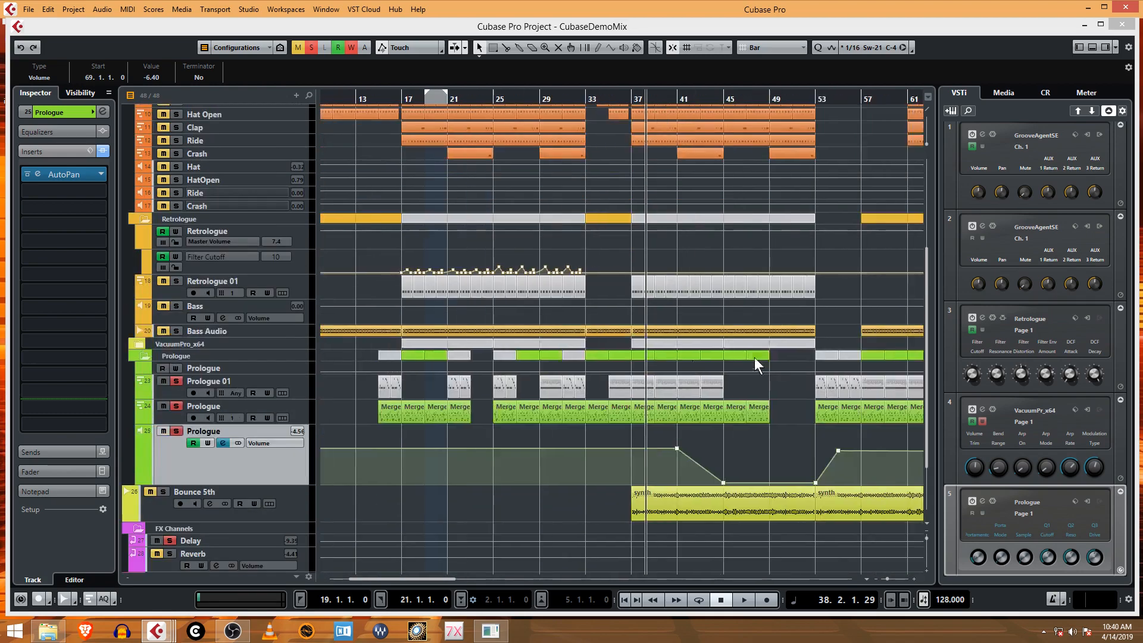
scroll(right, 3)
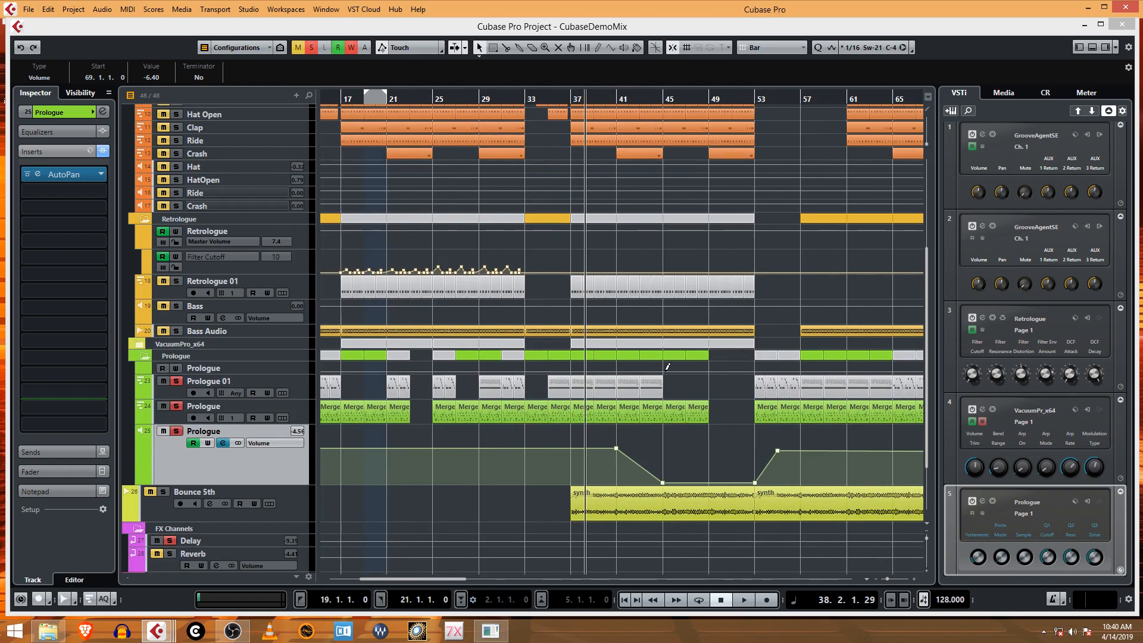
mouse_move(677, 362)
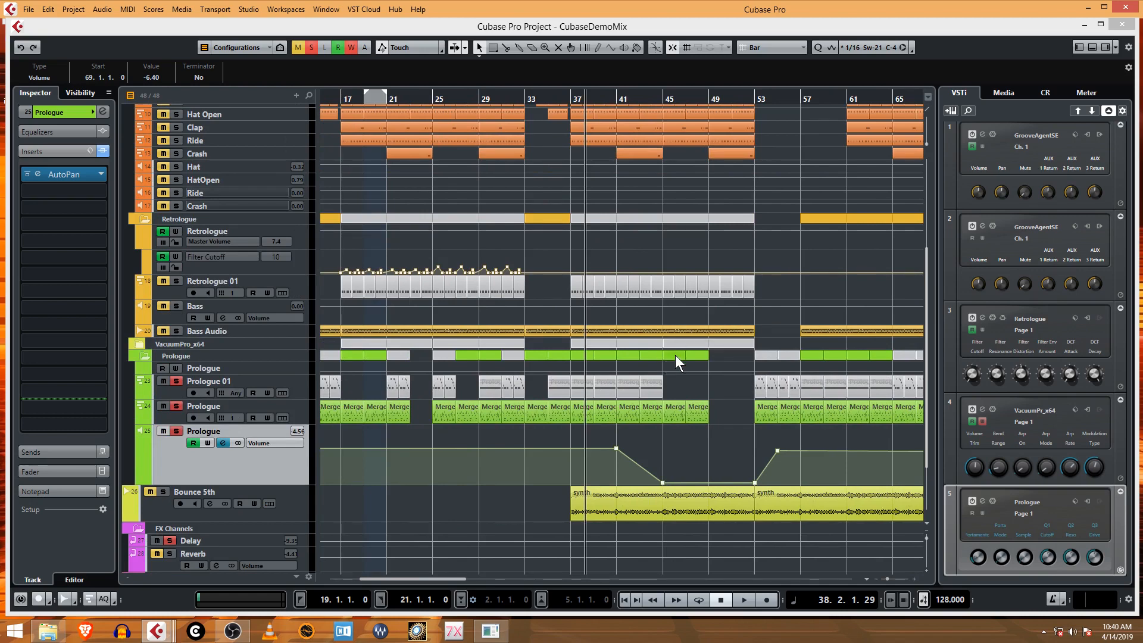